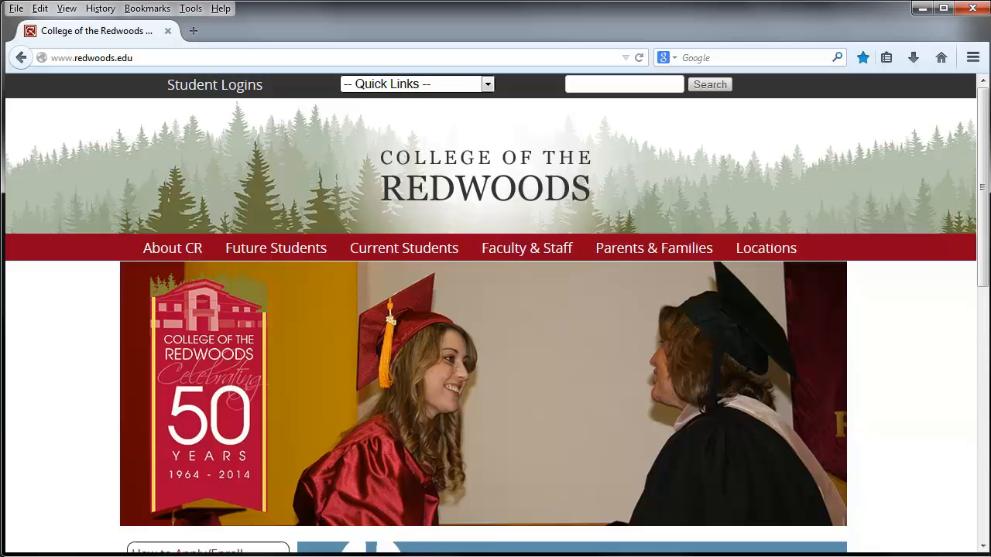
left_click(214, 84)
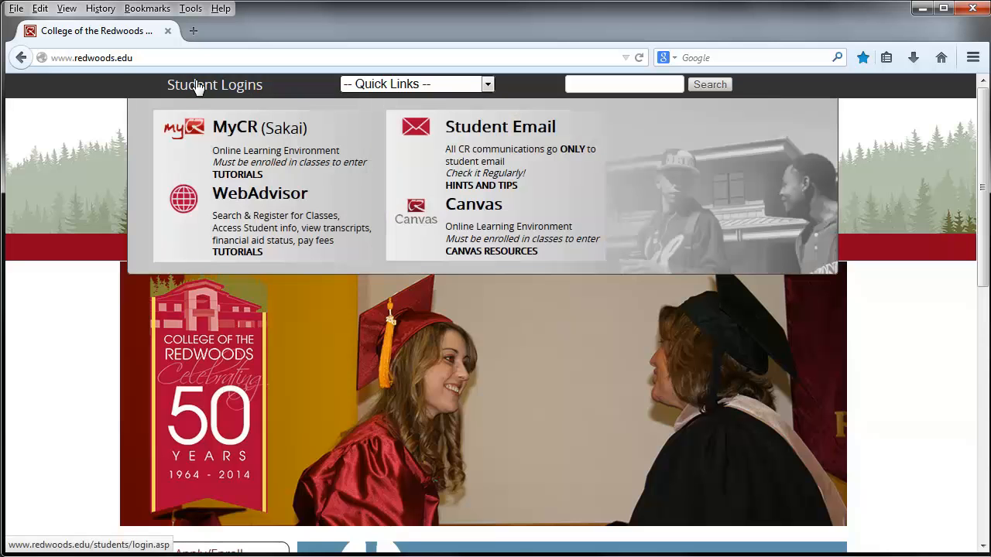
left_click(473, 204)
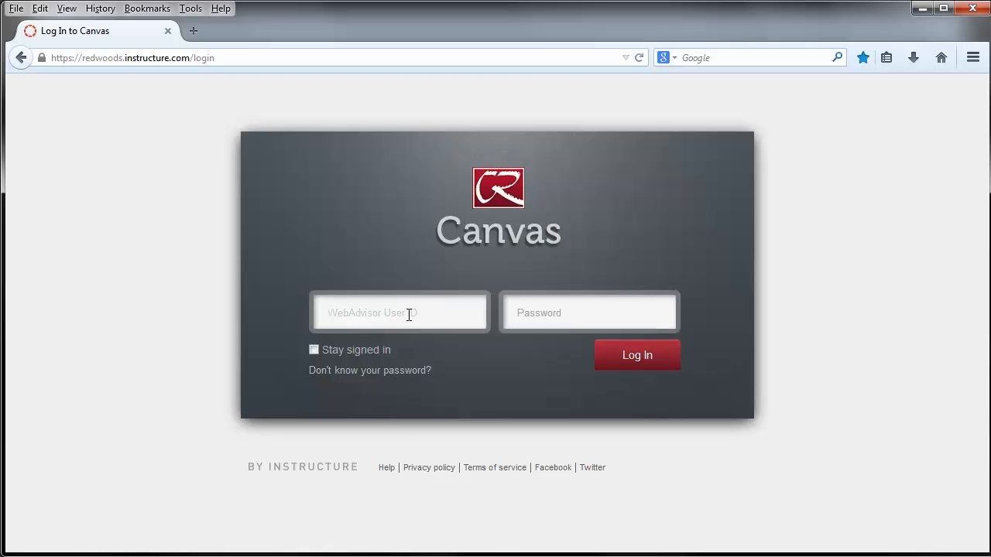
type("jrenner703")
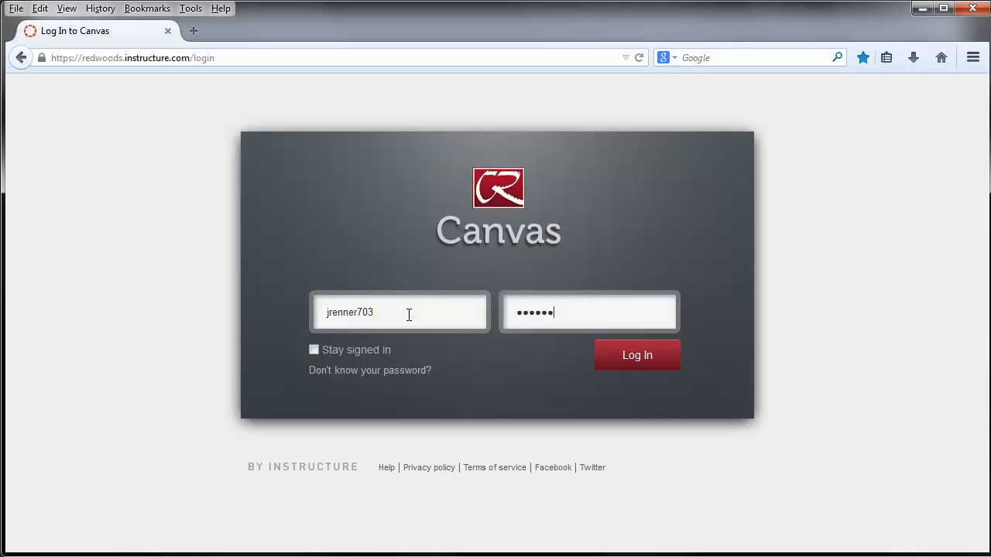
left_click(637, 356)
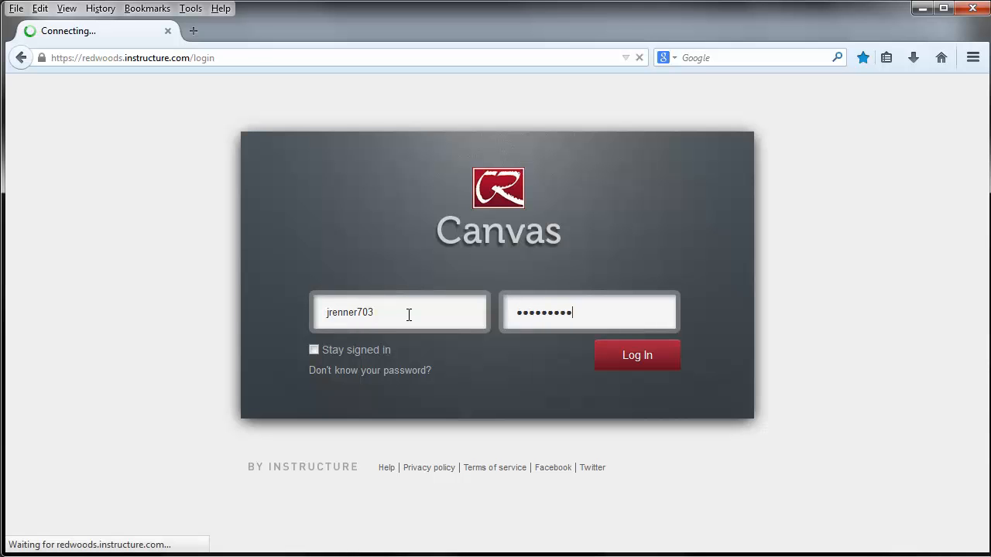
left_click(637, 355)
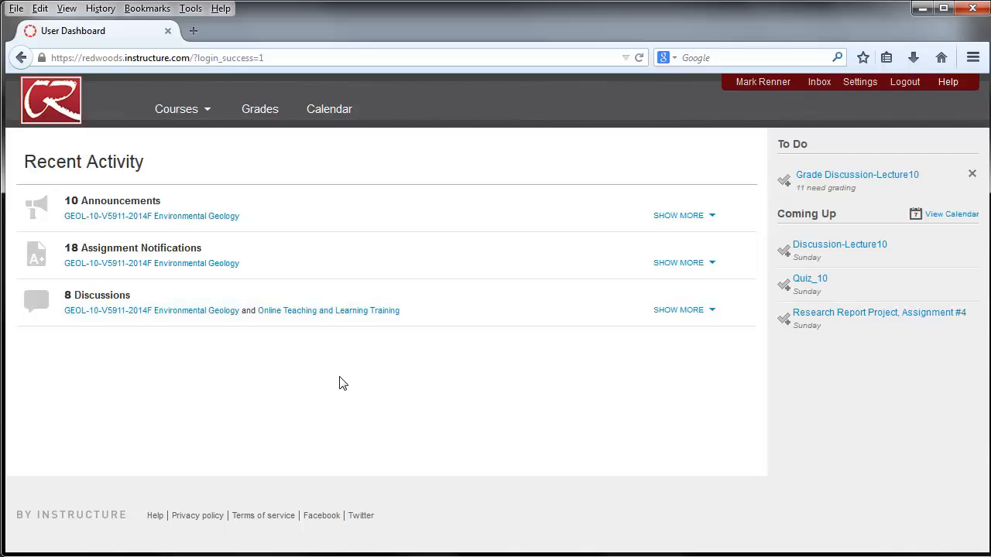
Step: Go to the GEOL-10-V5911 Environmental Geology course home page from the Courses menu
left_click(182, 109)
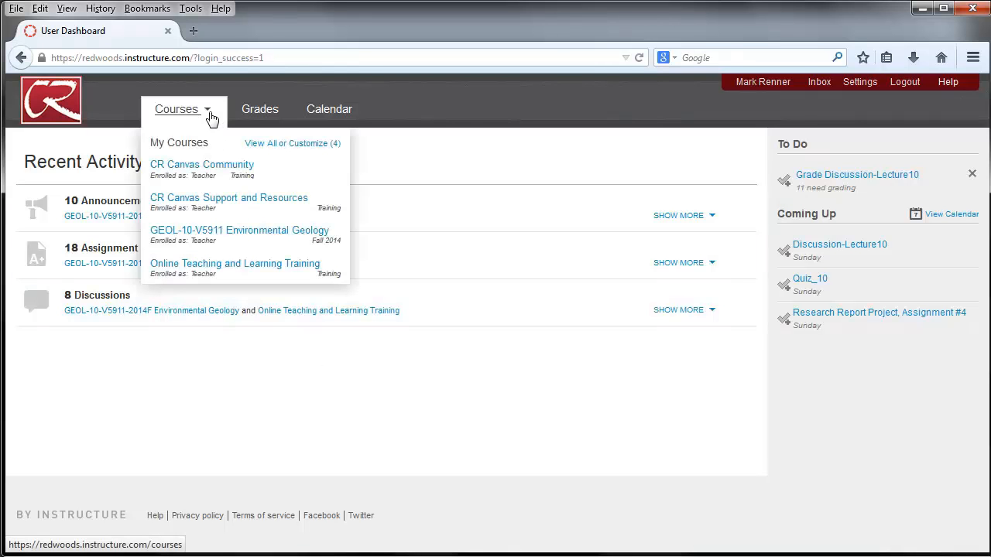
left_click(240, 230)
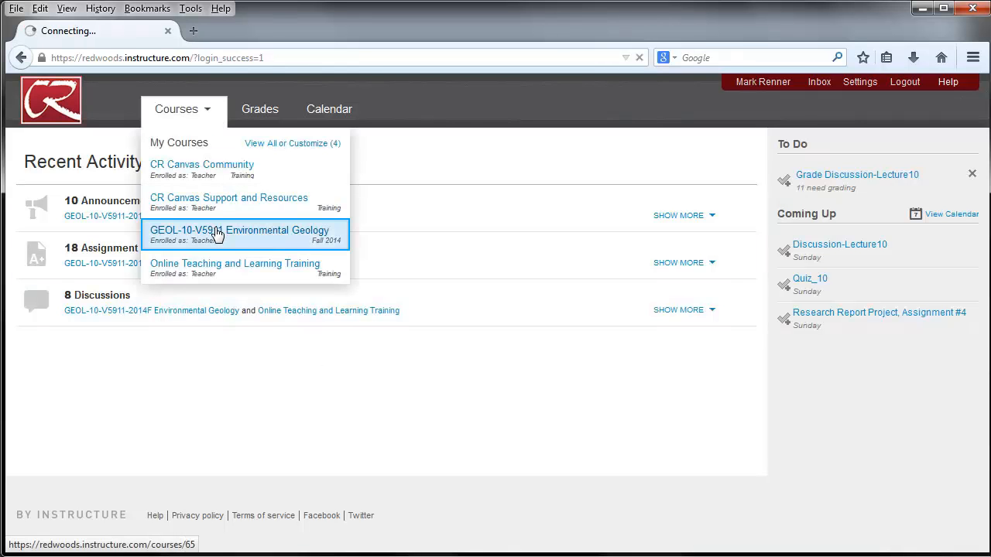
left_click(240, 230)
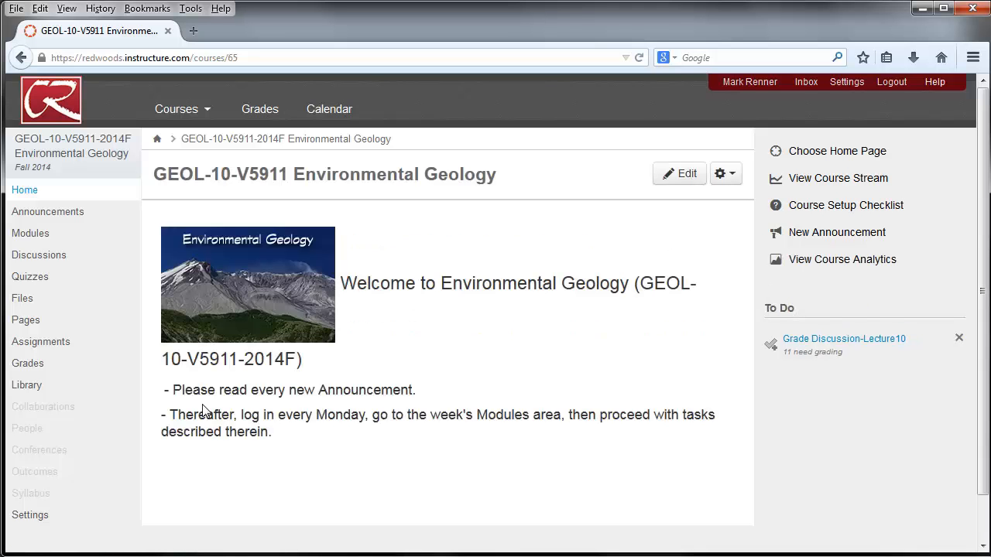
mouse_move(341, 501)
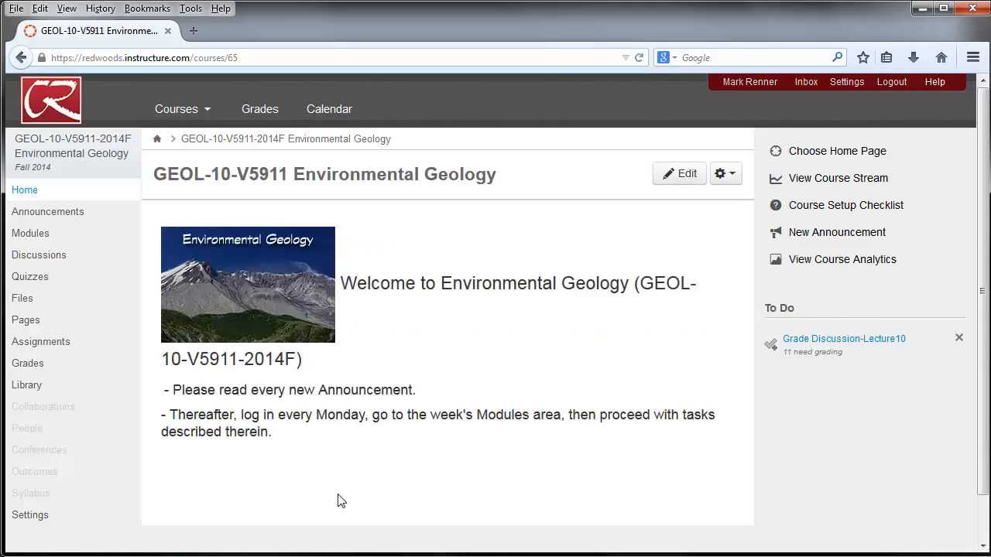
mouse_move(519, 484)
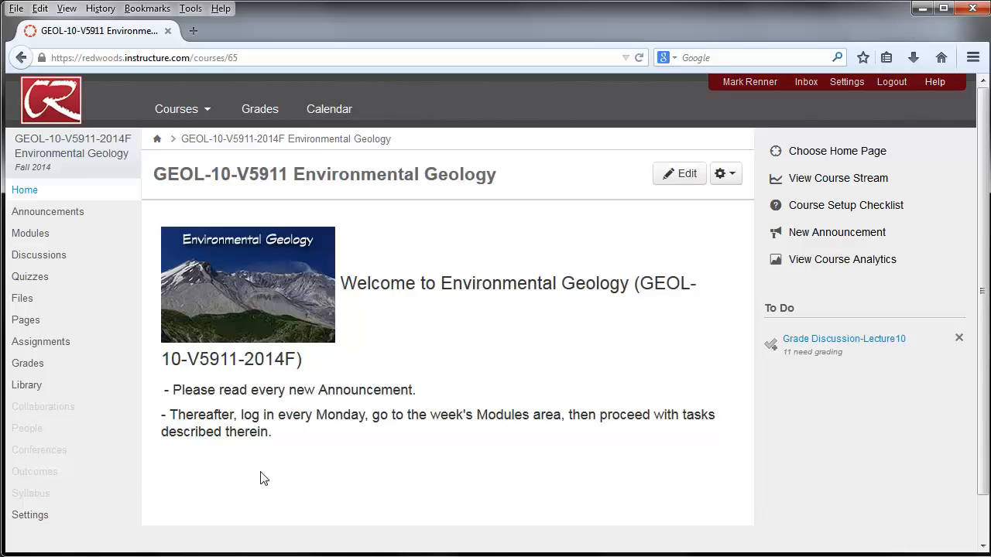
left_click(30, 515)
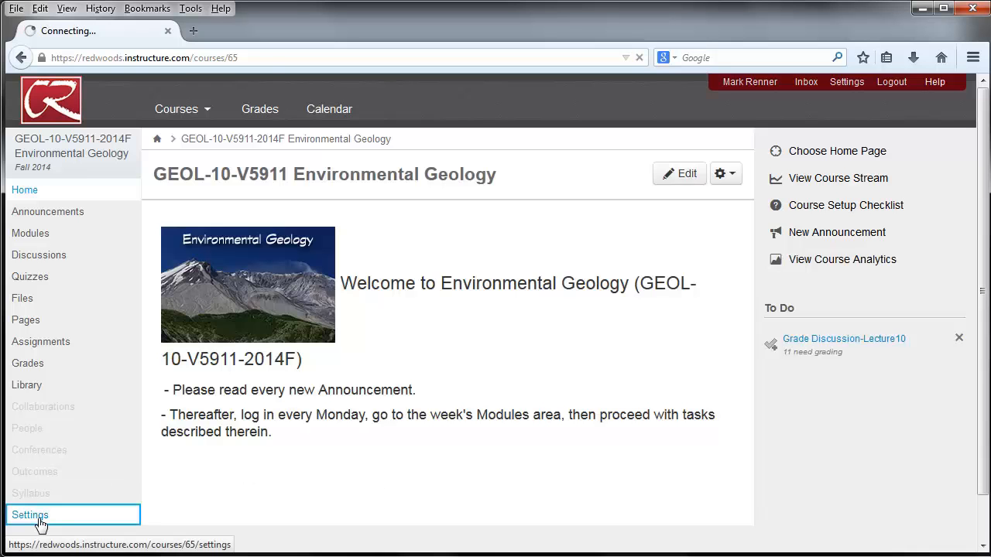
Step: Show the course Settings Course Details and request Student View
left_click(30, 515)
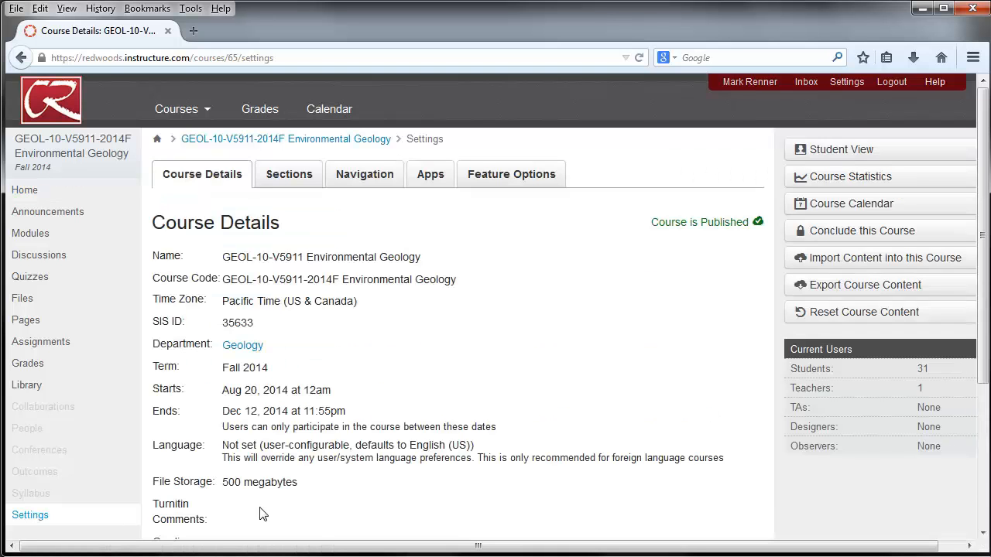
mouse_move(763, 252)
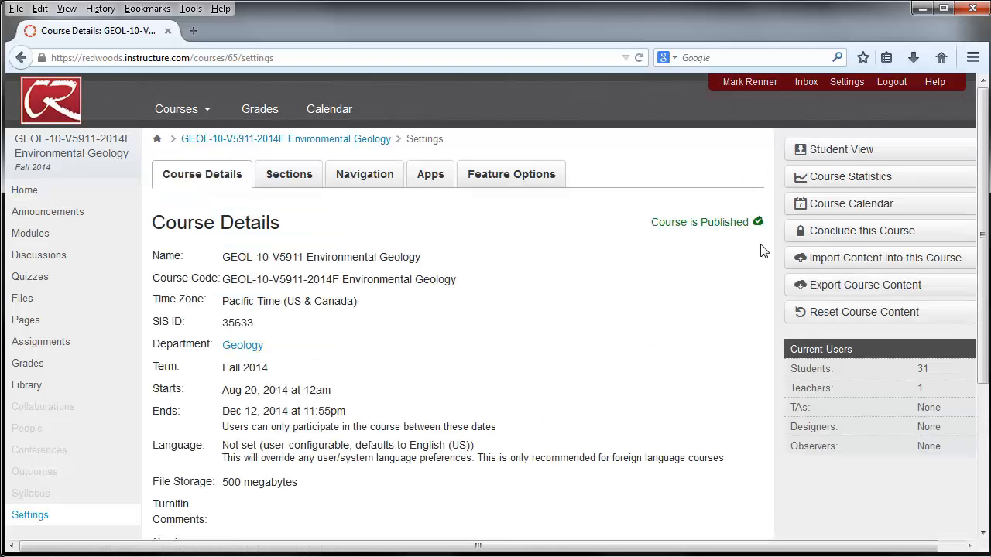
mouse_move(864, 155)
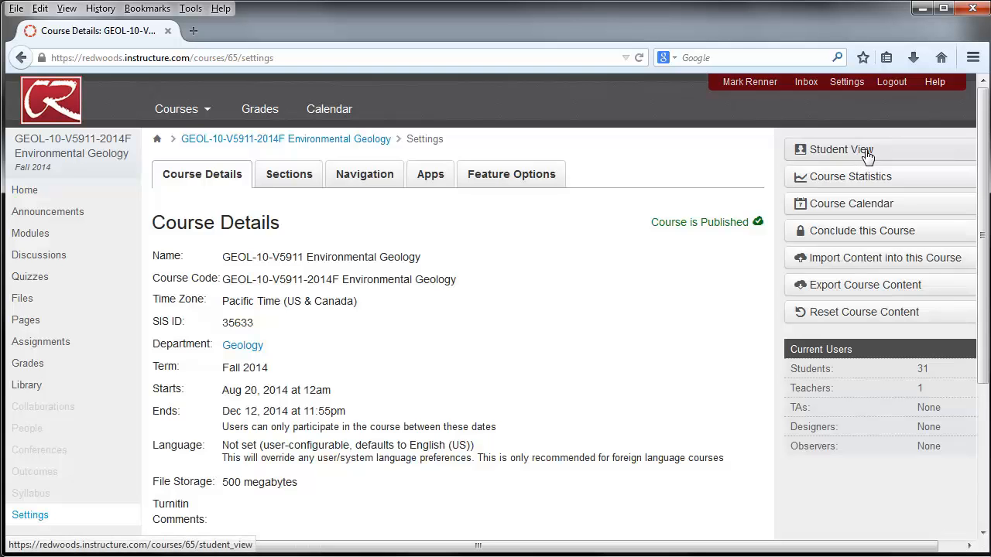
mouse_move(862, 155)
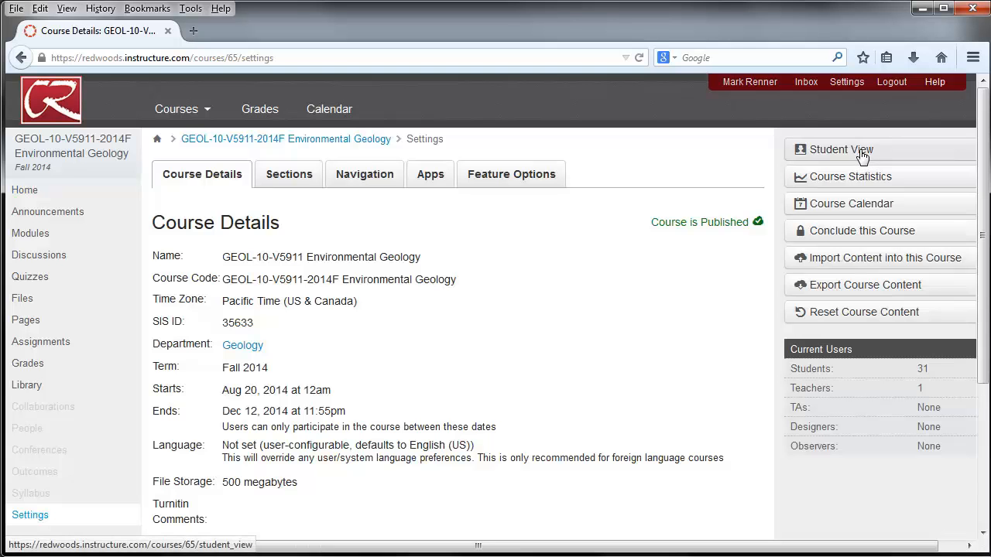
mouse_move(851, 157)
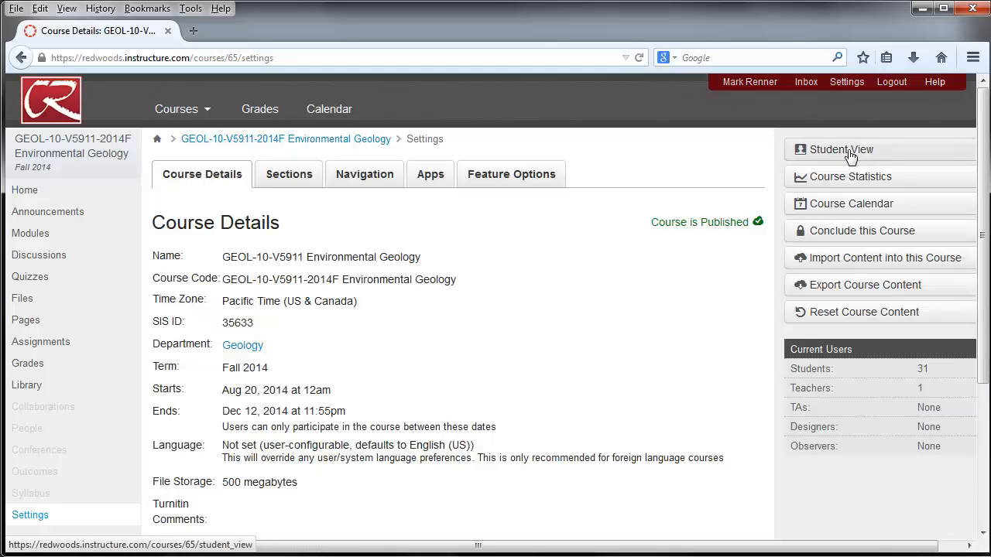
left_click(840, 149)
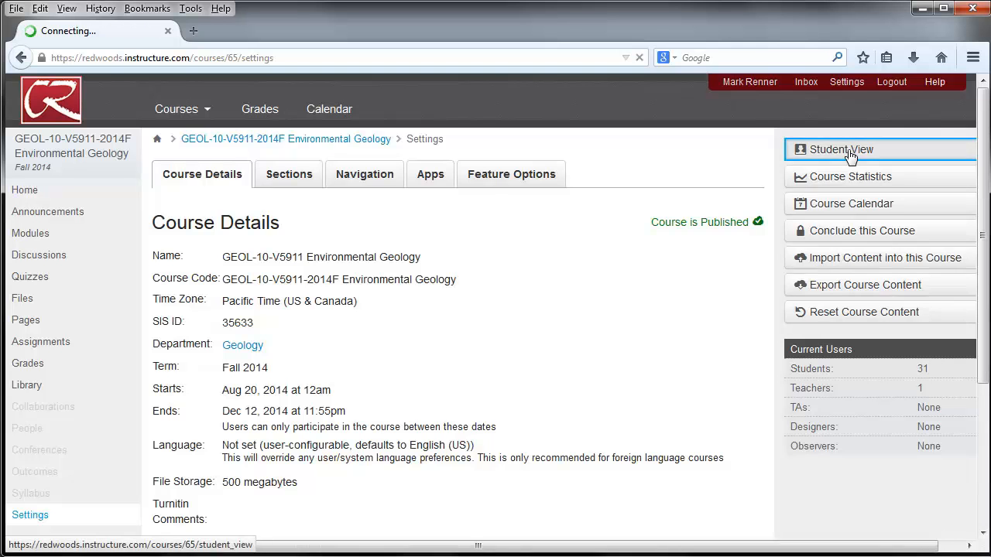
Step: Enter Student View to see the Environmental Geology home page as the test student
left_click(841, 150)
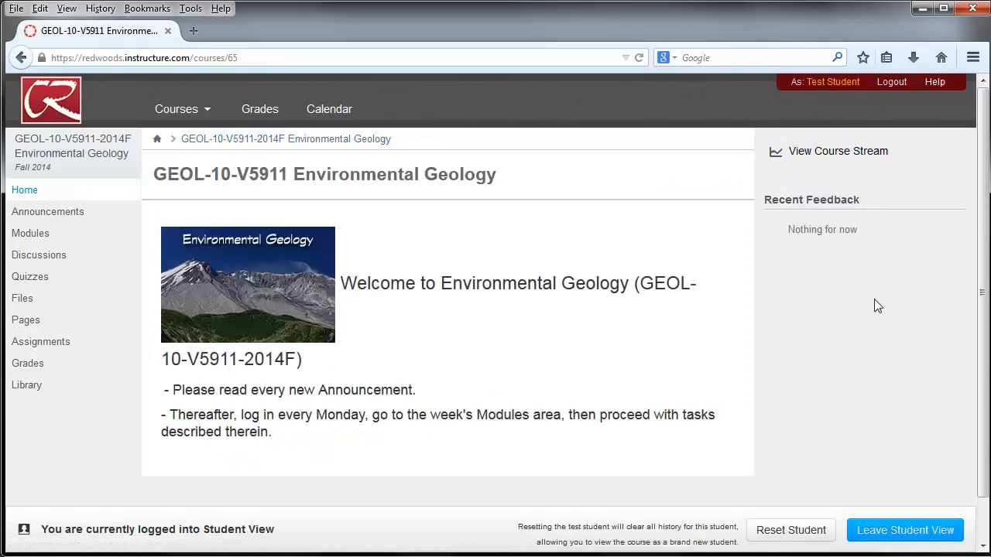
mouse_move(827, 460)
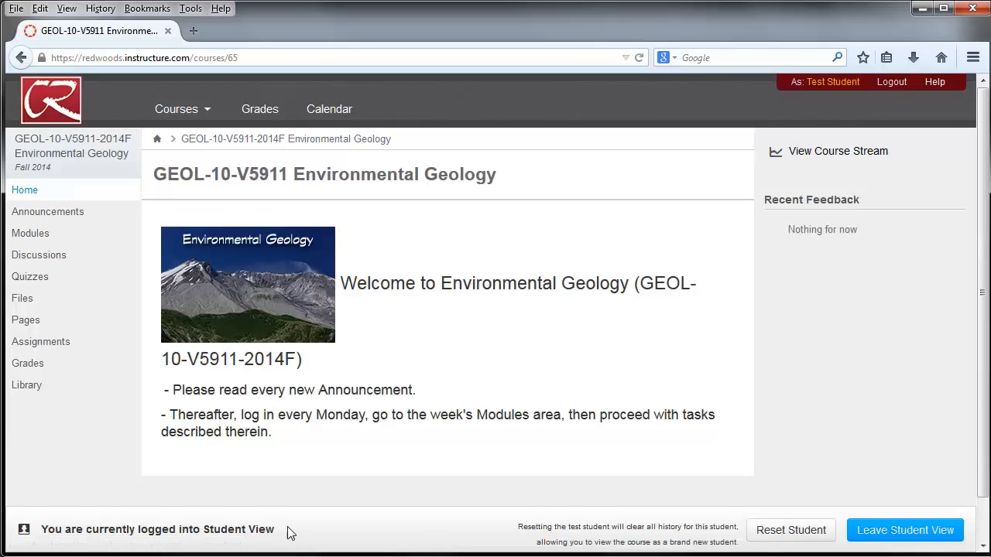
mouse_move(300, 535)
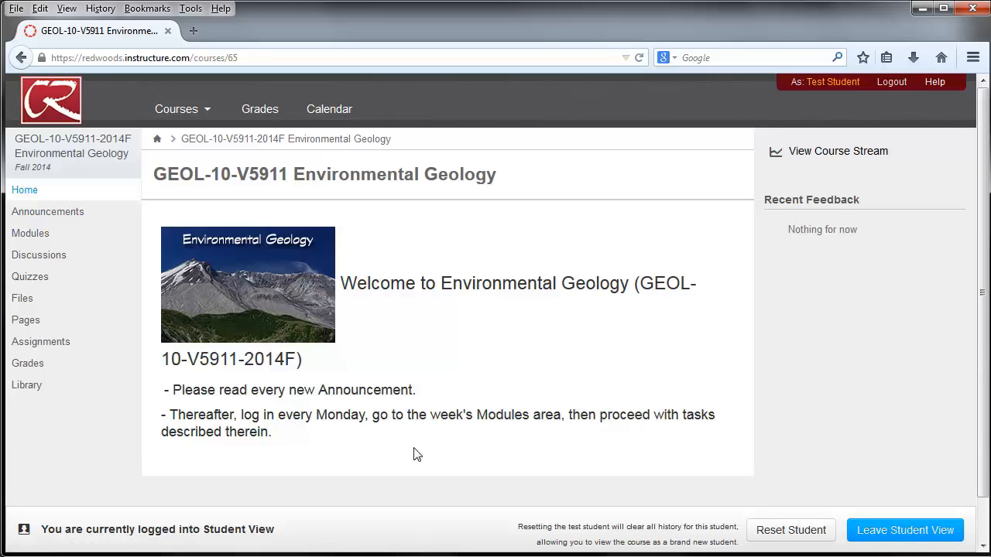
mouse_move(466, 450)
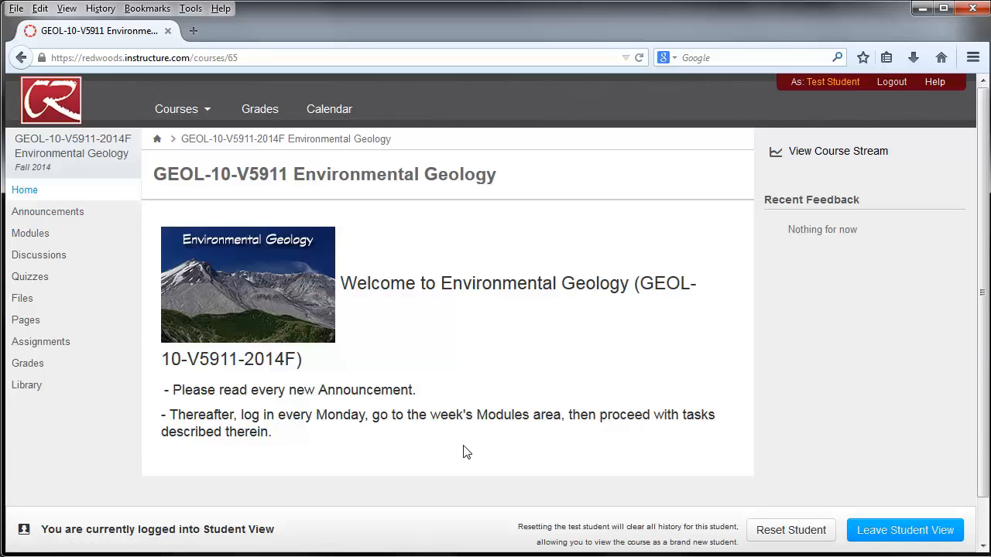
mouse_move(722, 427)
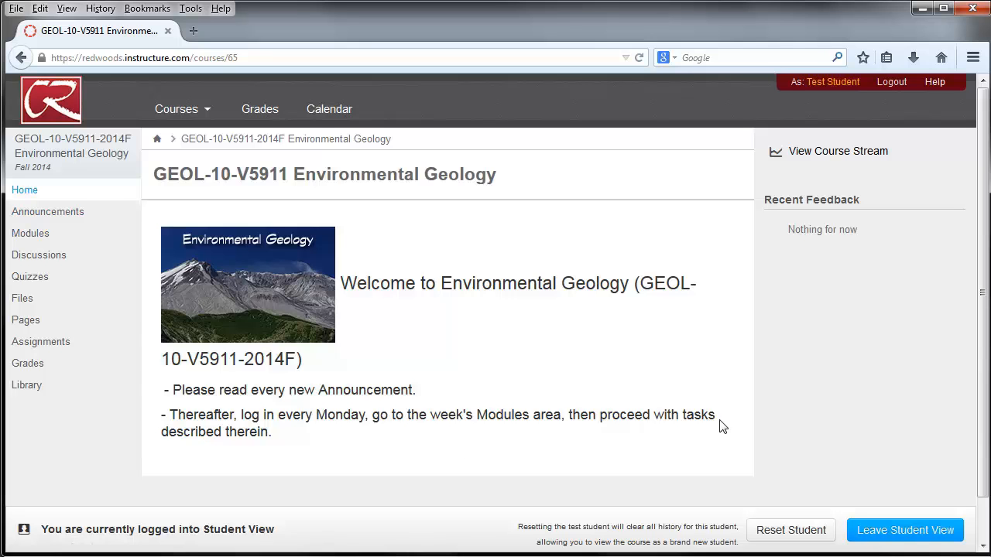
mouse_move(775, 413)
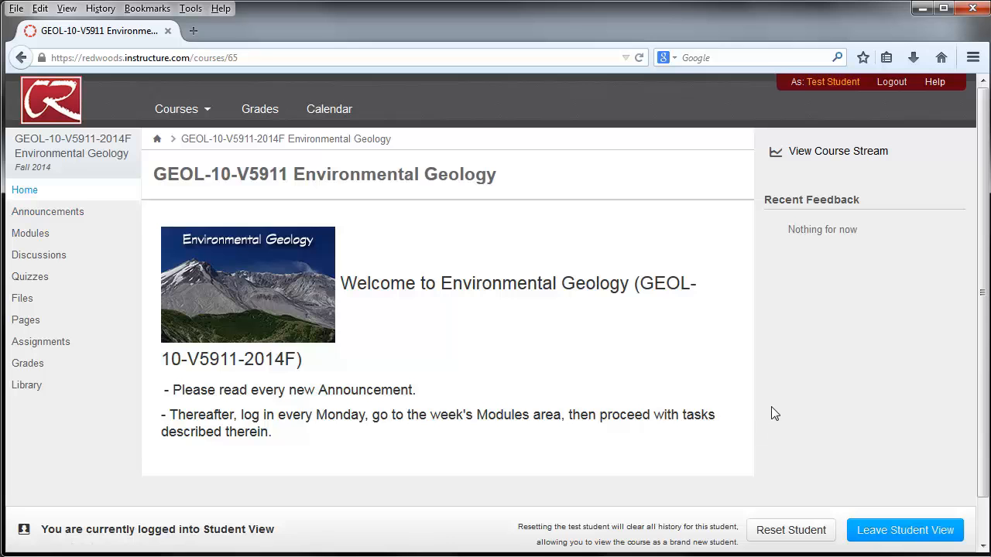
mouse_move(770, 536)
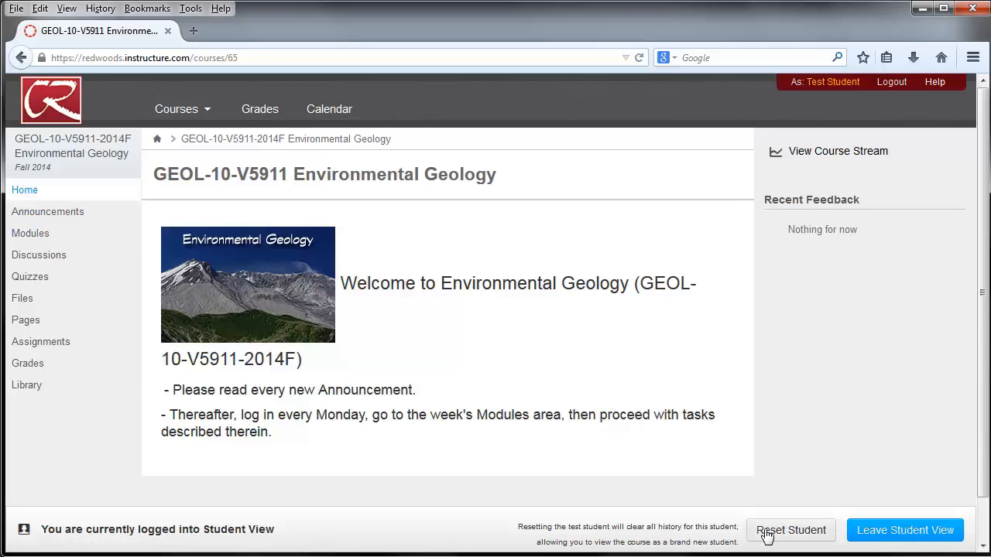
mouse_move(689, 536)
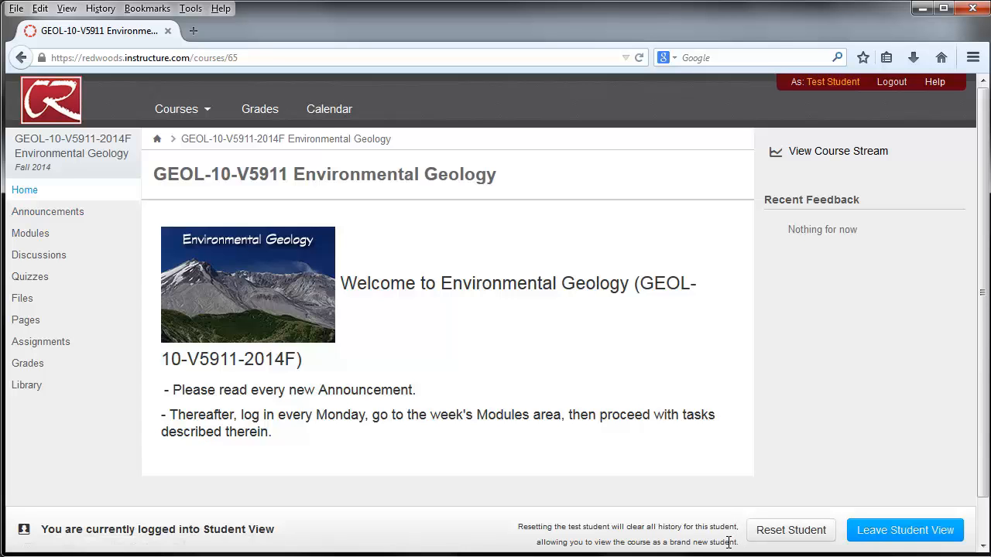
mouse_move(691, 542)
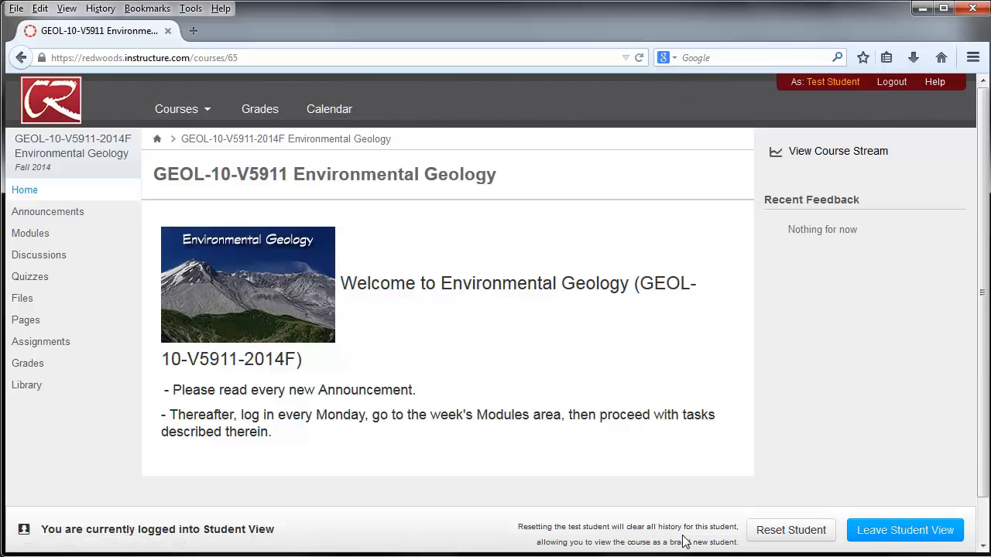
mouse_move(677, 531)
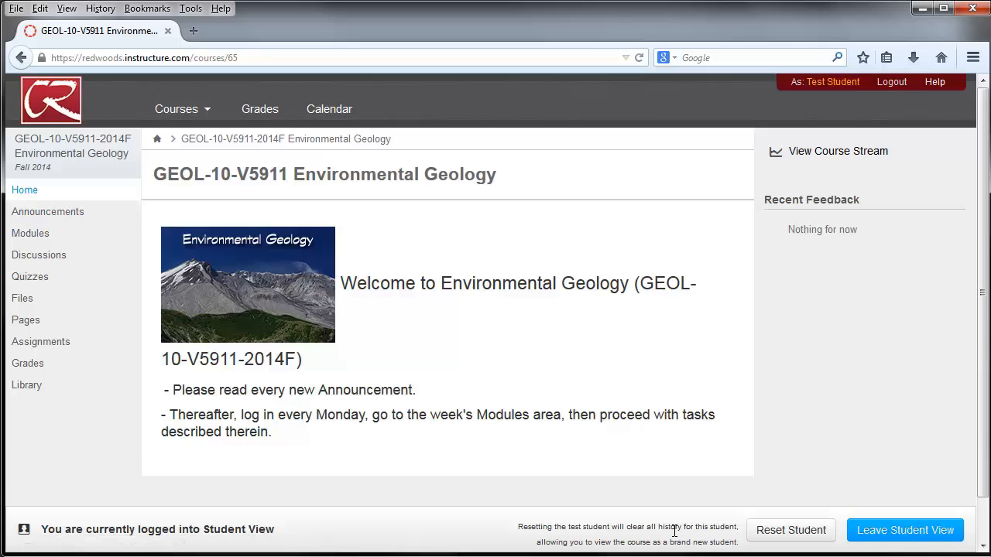
mouse_move(859, 150)
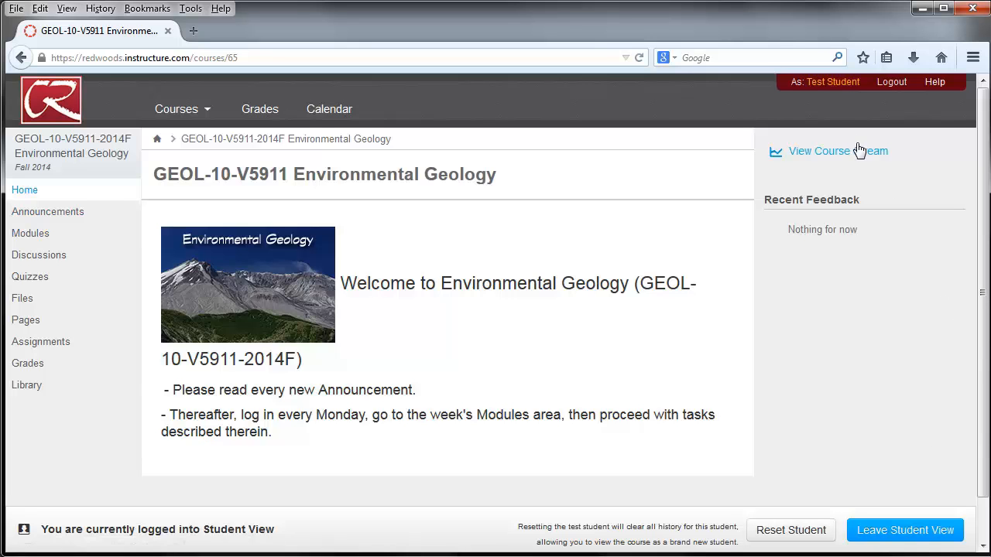
mouse_move(844, 93)
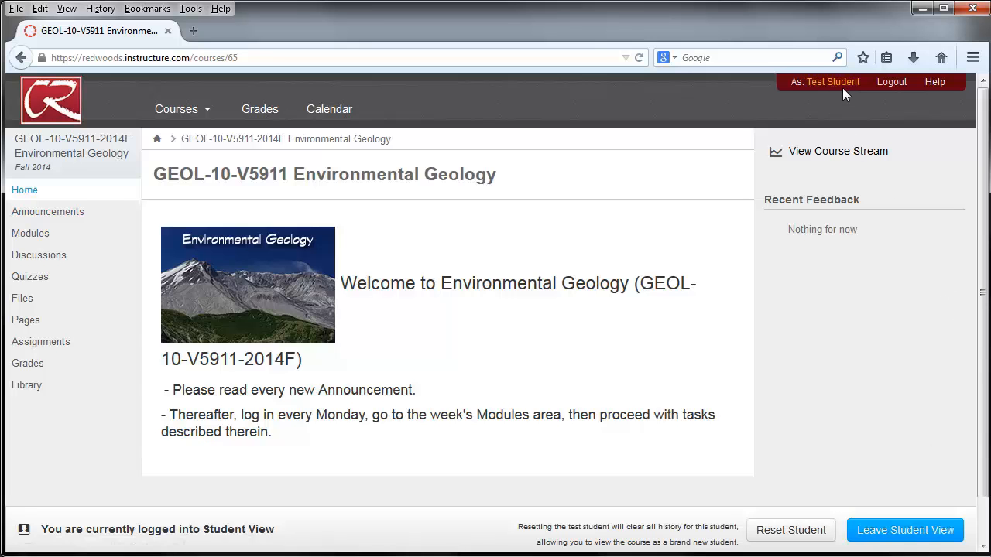
mouse_move(822, 478)
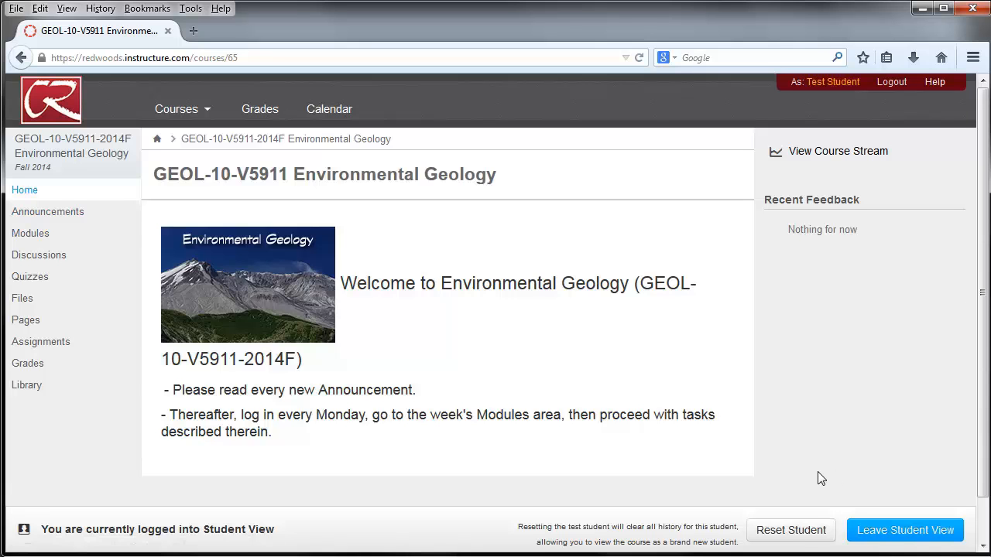
mouse_move(797, 533)
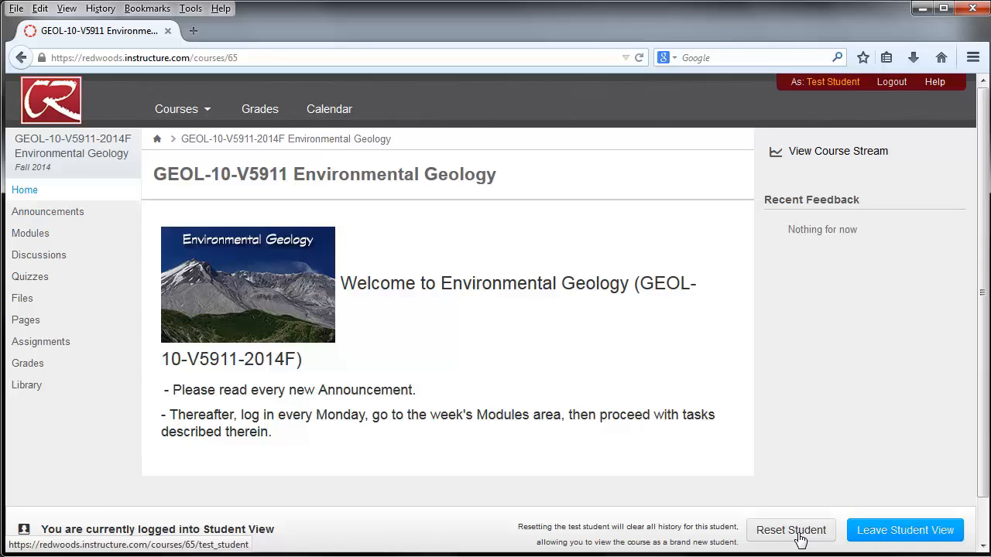
Step: Reset the test student, clearing its course history, and dismiss the success message
left_click(791, 531)
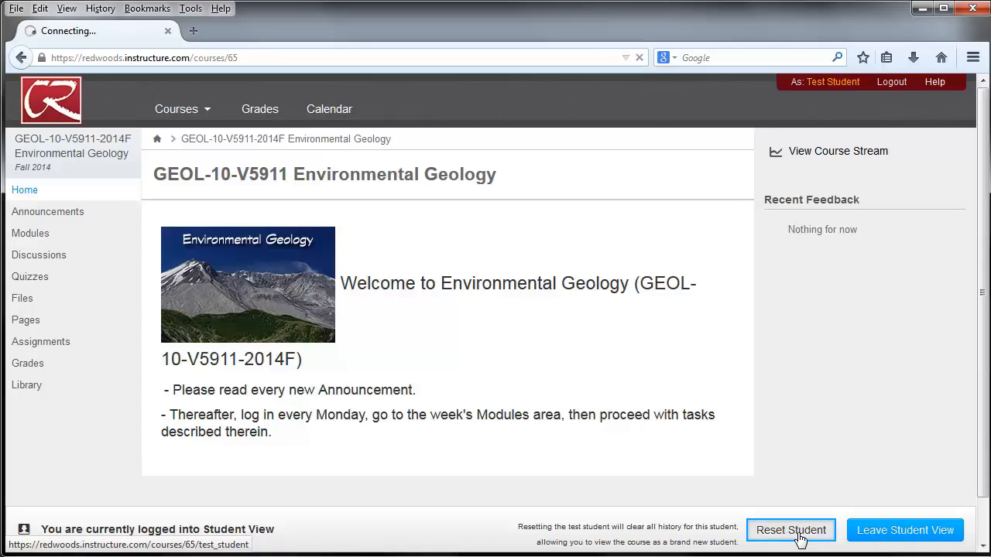
left_click(792, 530)
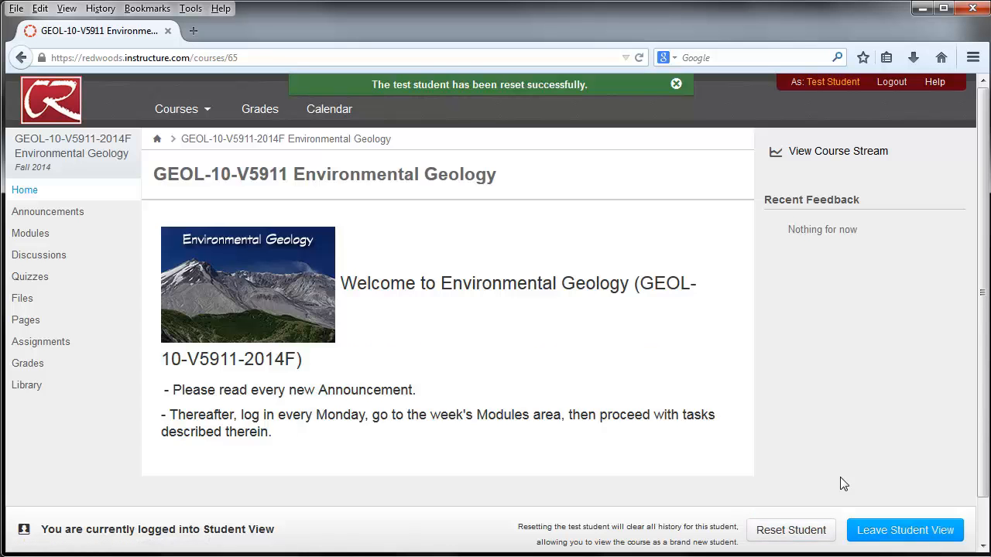
mouse_move(520, 103)
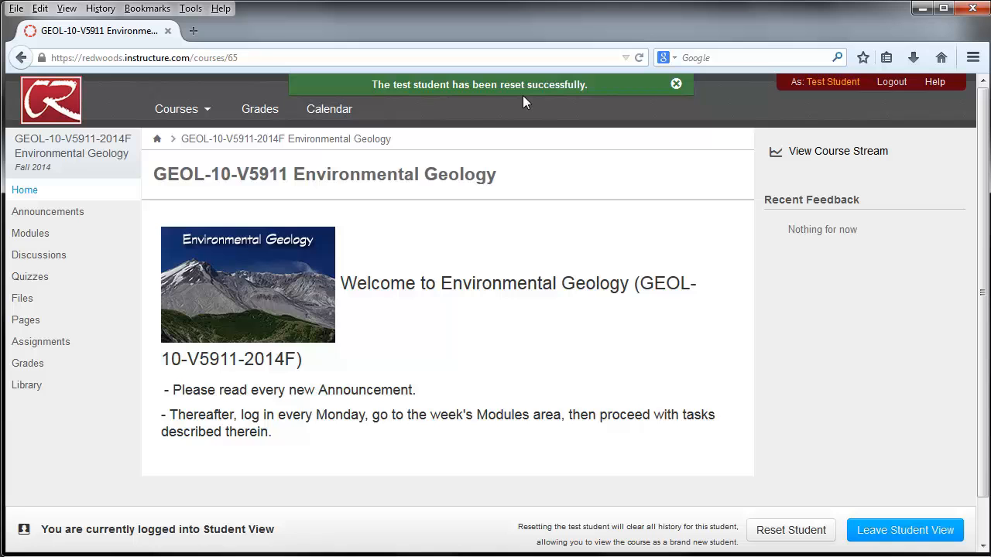
mouse_move(550, 26)
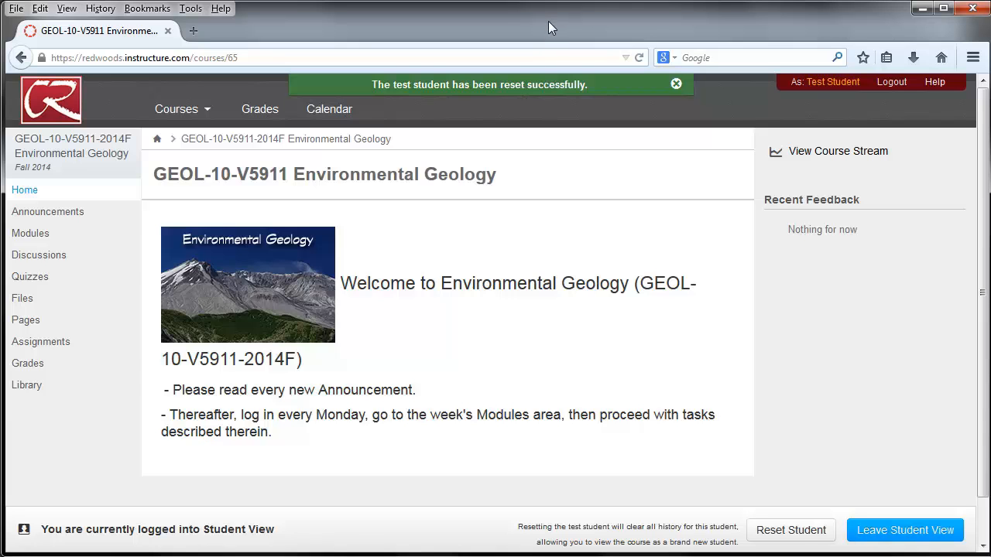
left_click(675, 83)
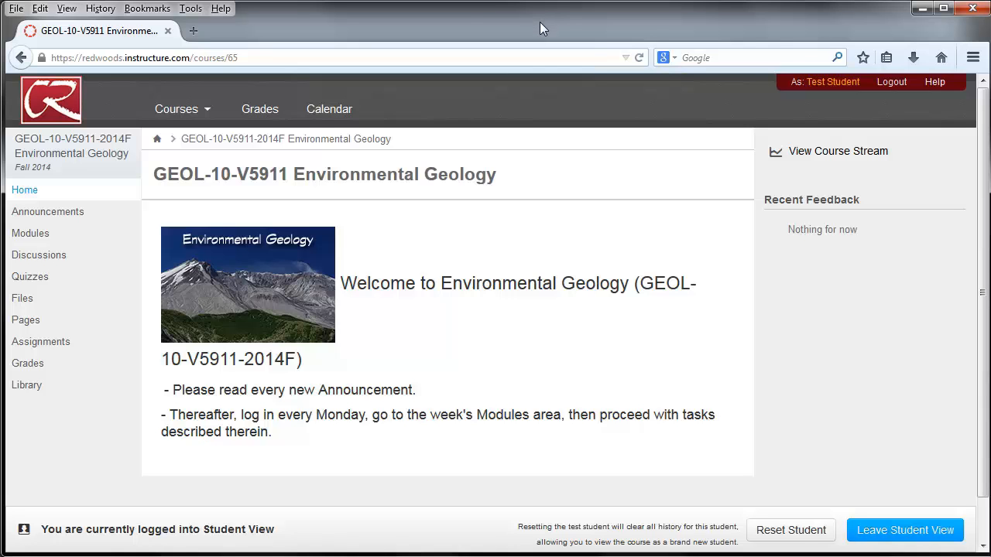
mouse_move(472, 23)
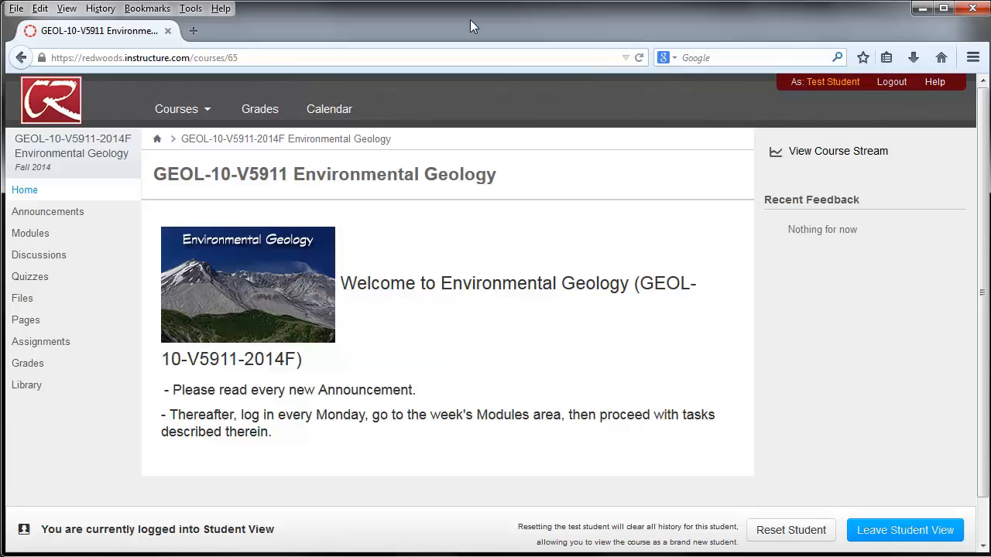
mouse_move(830, 87)
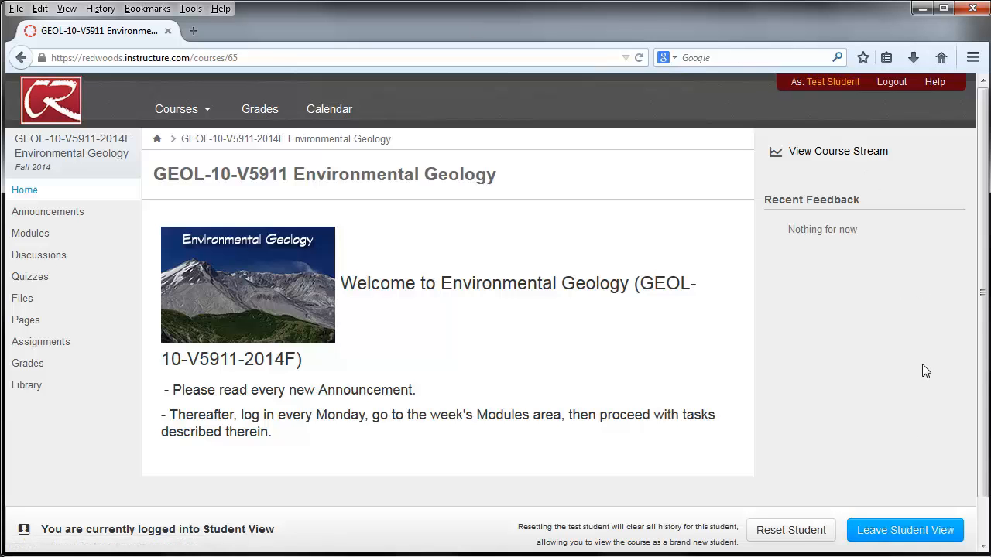
mouse_move(75, 482)
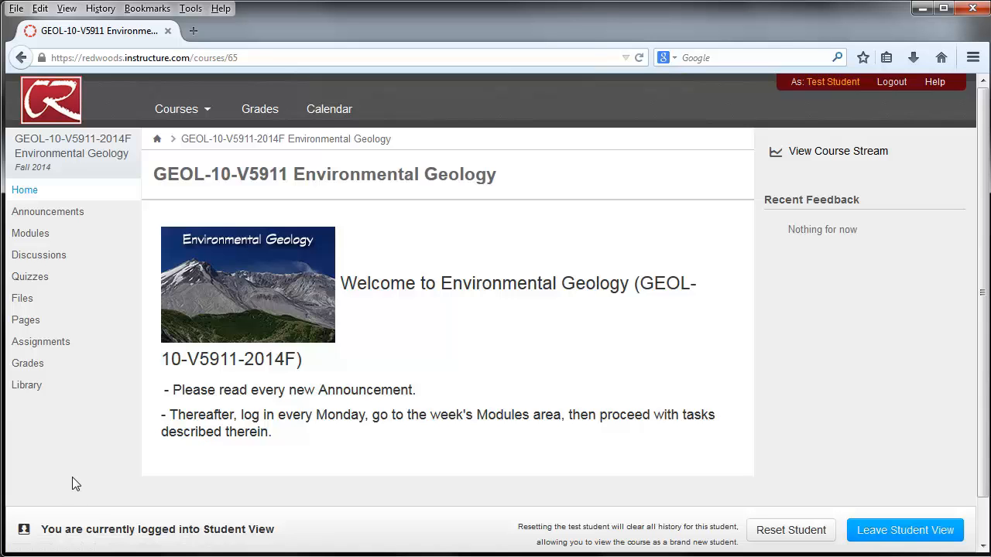
mouse_move(87, 487)
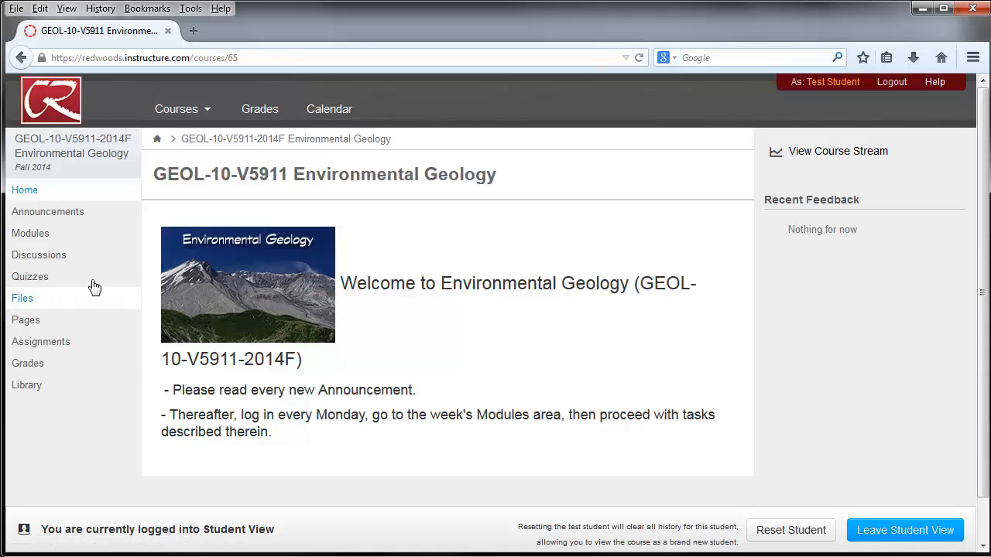
Step: Go to the course Modules list as the test student and look over Week_00
left_click(31, 233)
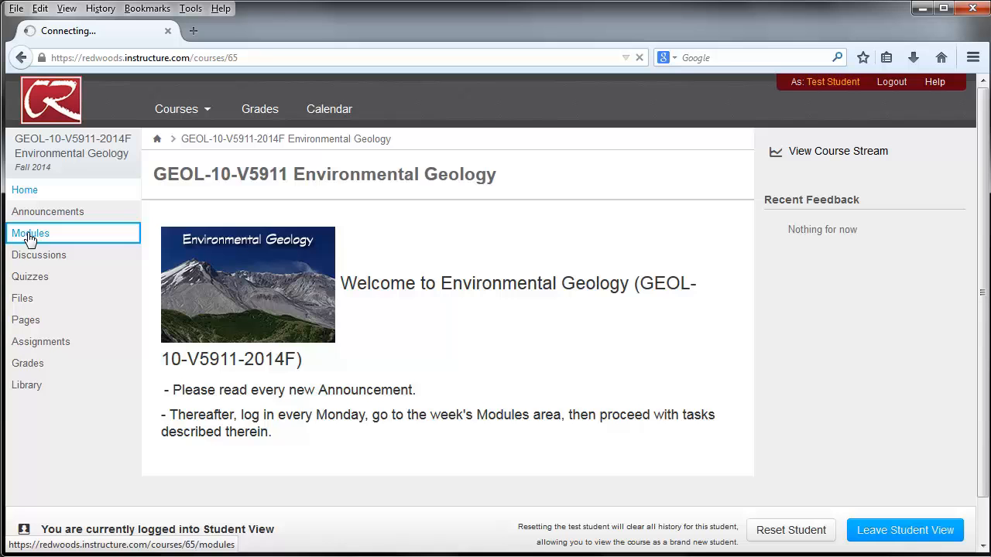
left_click(30, 233)
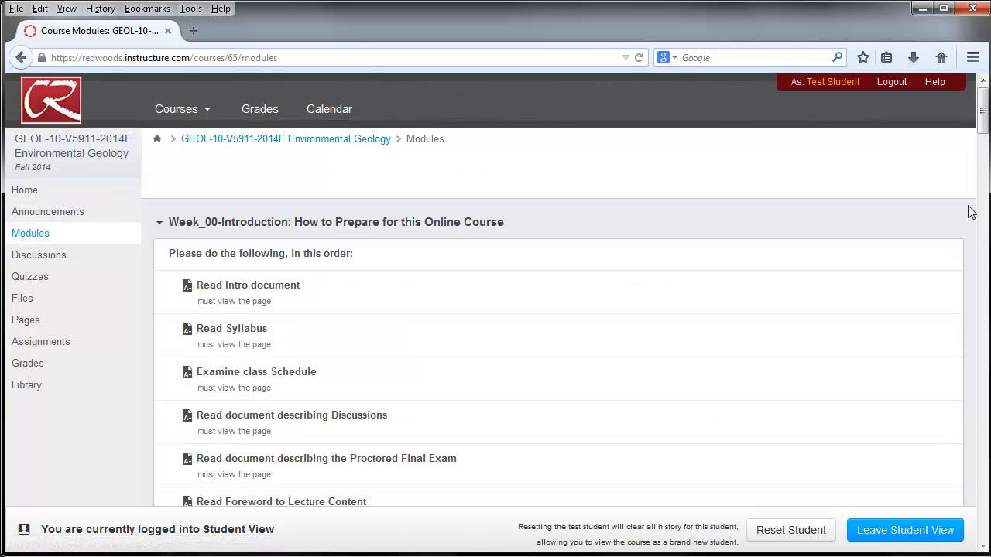
scroll("down", 3)
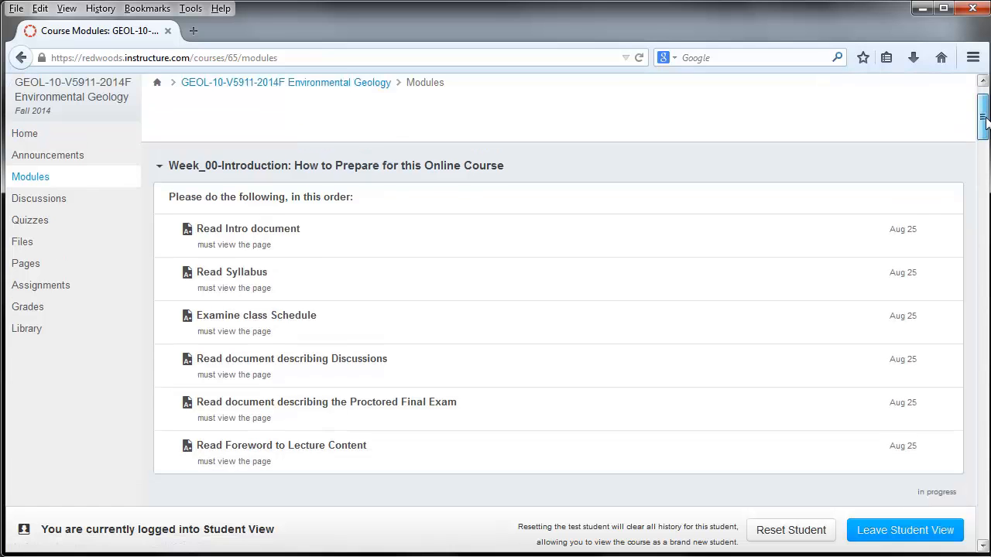
scroll("up", 3)
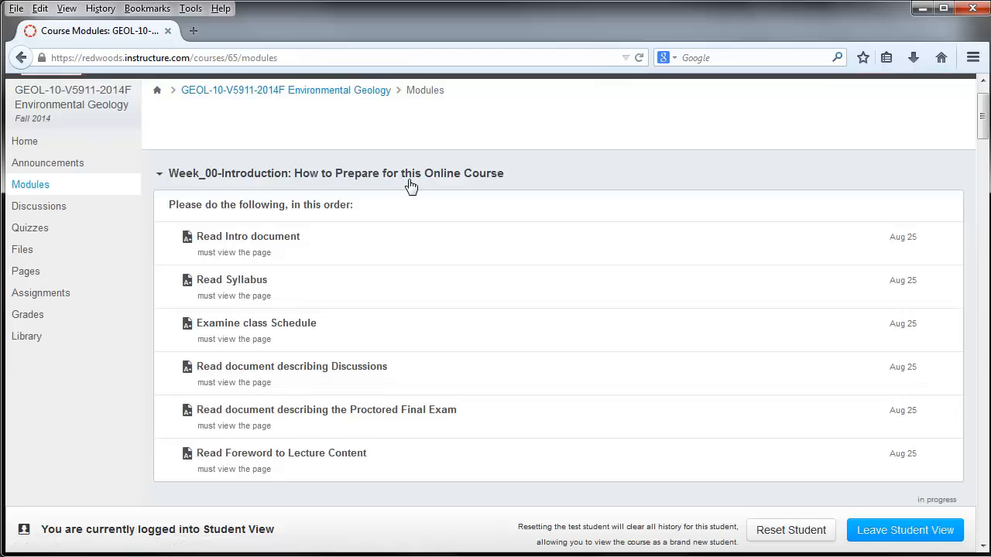
mouse_move(226, 243)
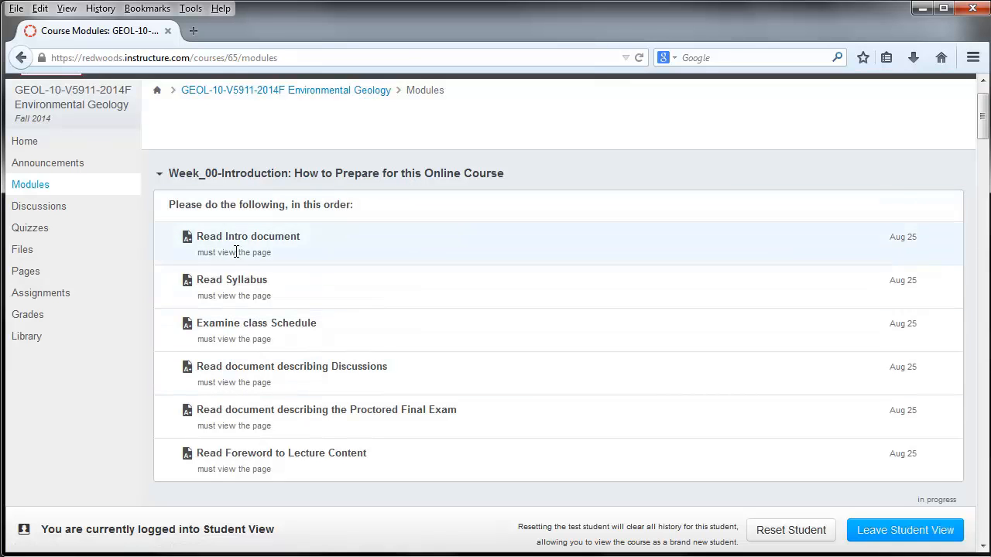
mouse_move(291, 278)
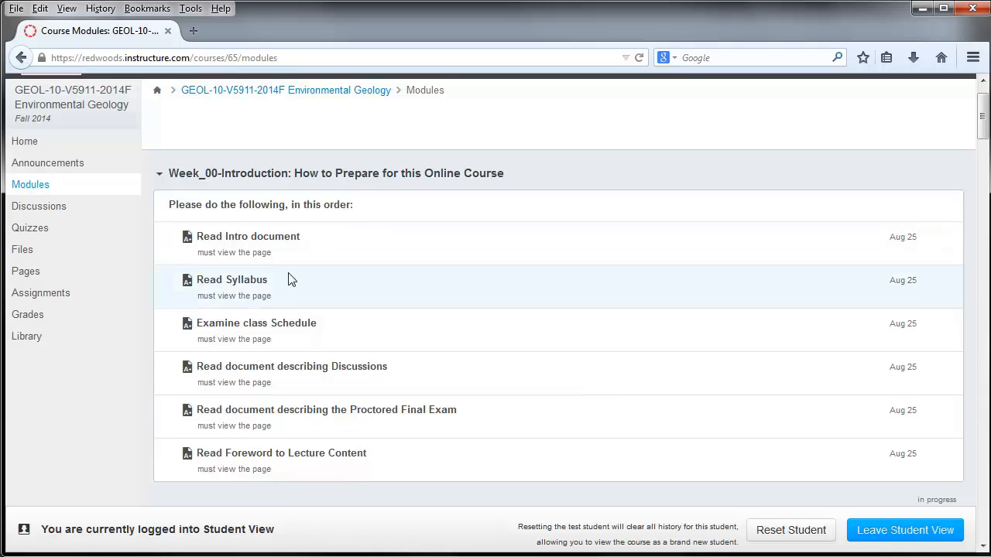
mouse_move(235, 252)
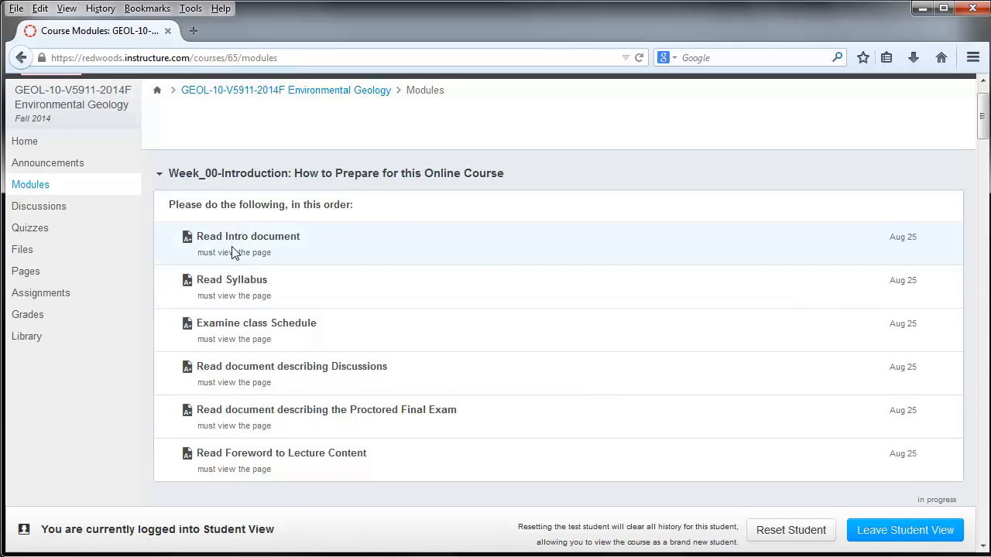
mouse_move(253, 241)
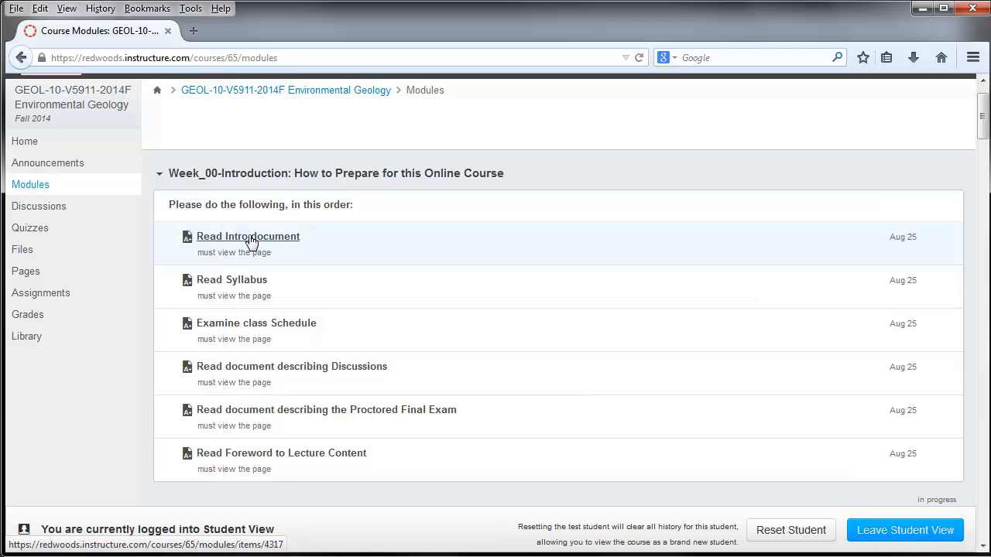
Step: View the Week_00 Read Intro document item, open its Intro PDF in Acrobat, and return to Modules
left_click(247, 236)
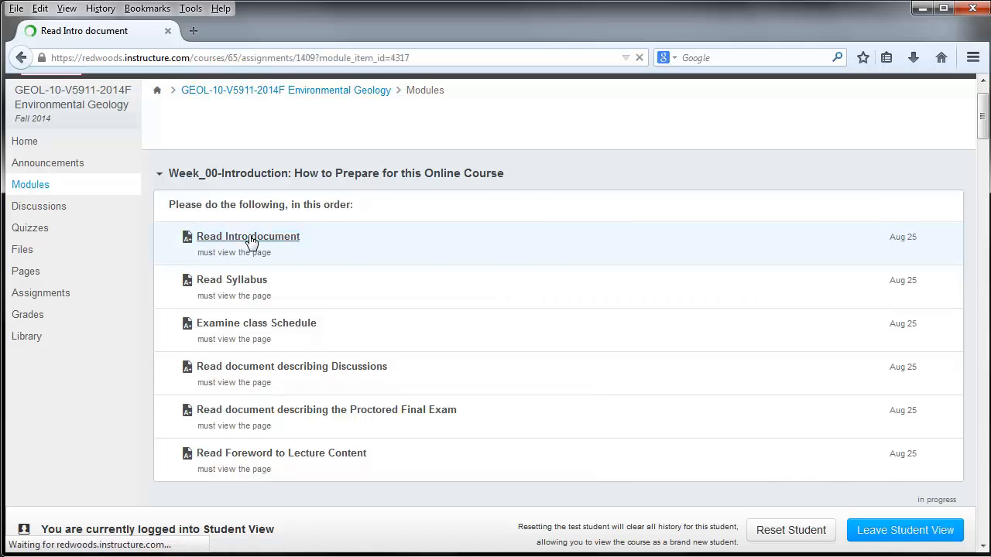
left_click(247, 236)
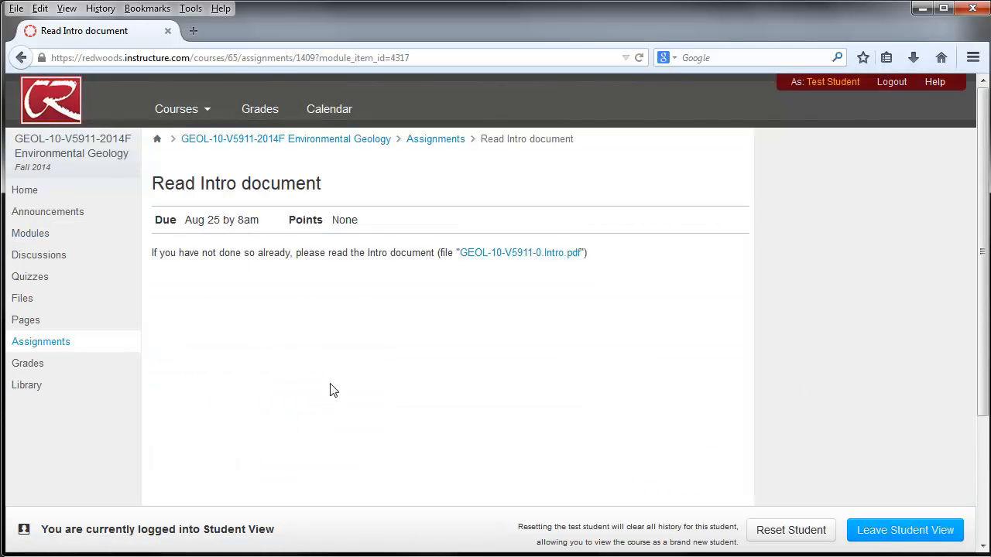
left_click(520, 252)
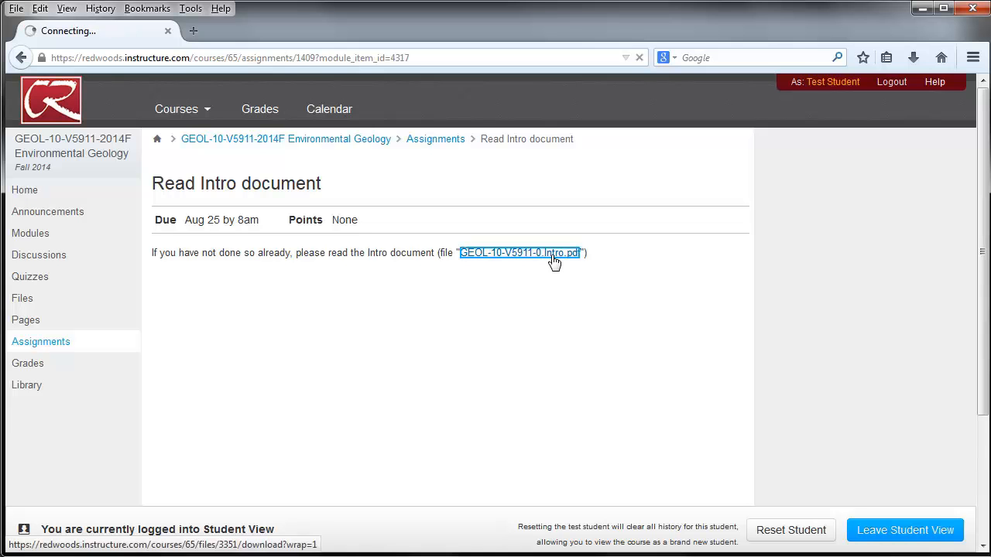
left_click(521, 253)
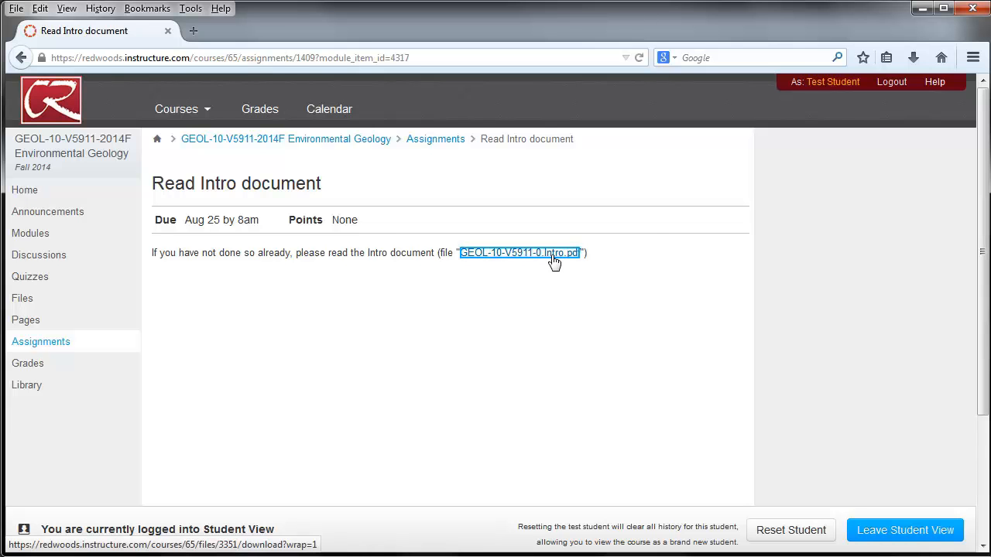
left_click(521, 253)
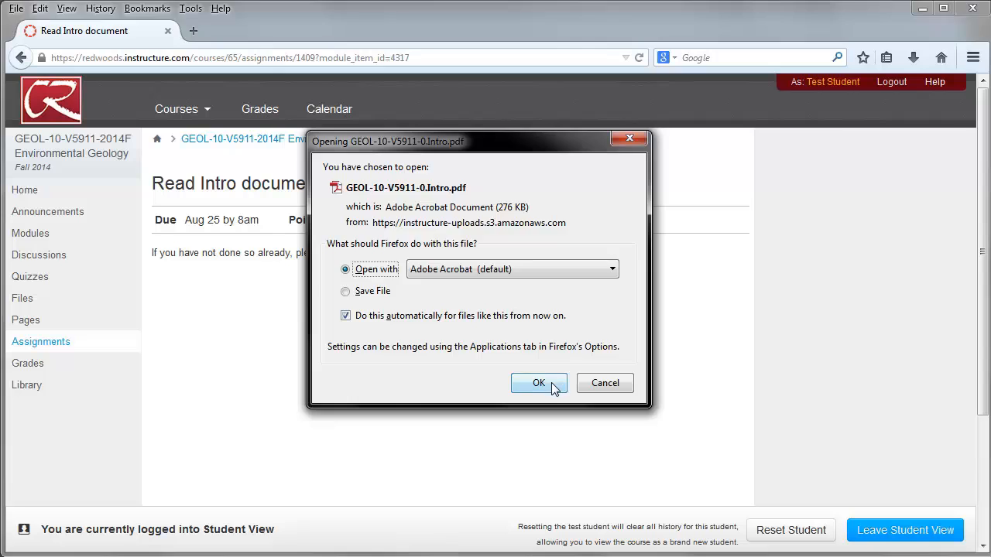
left_click(539, 383)
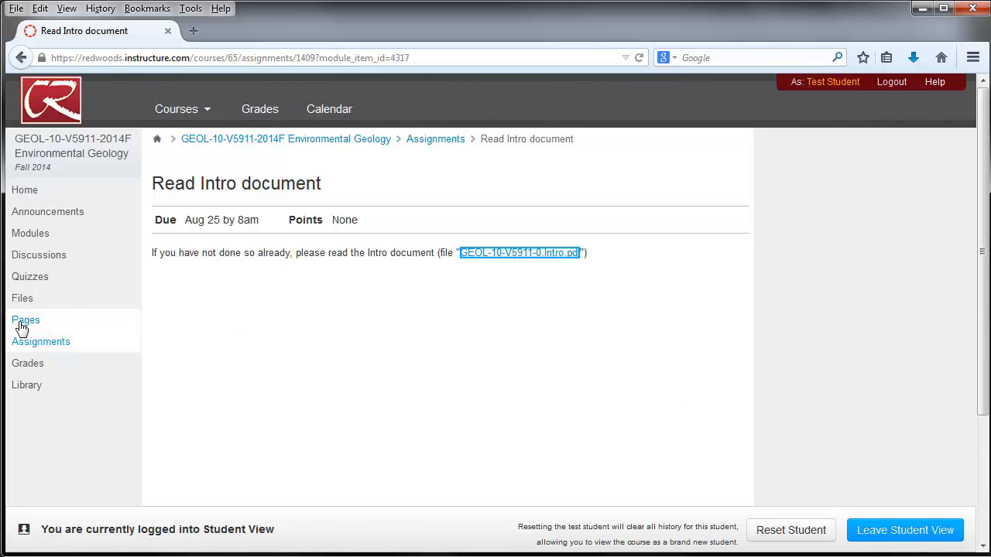
left_click(30, 233)
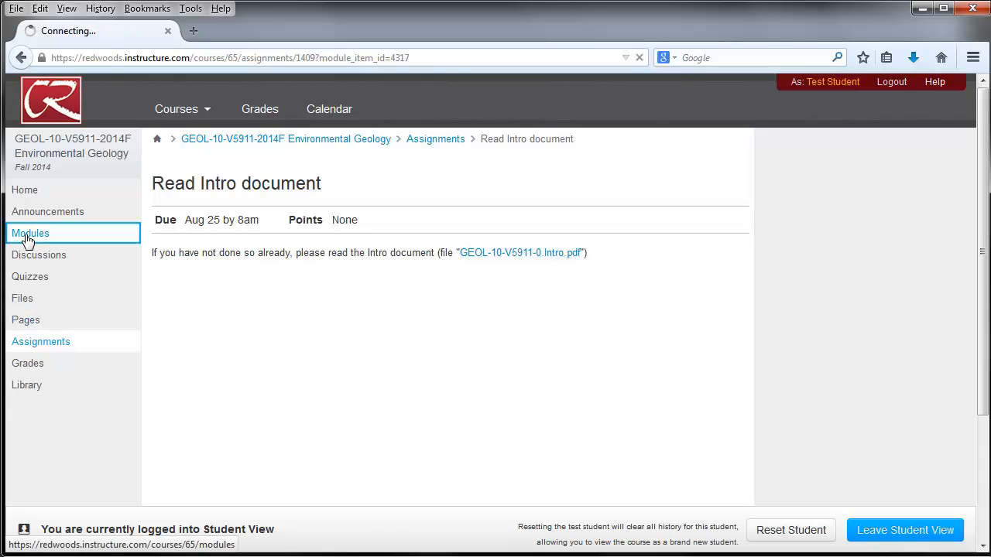
left_click(30, 233)
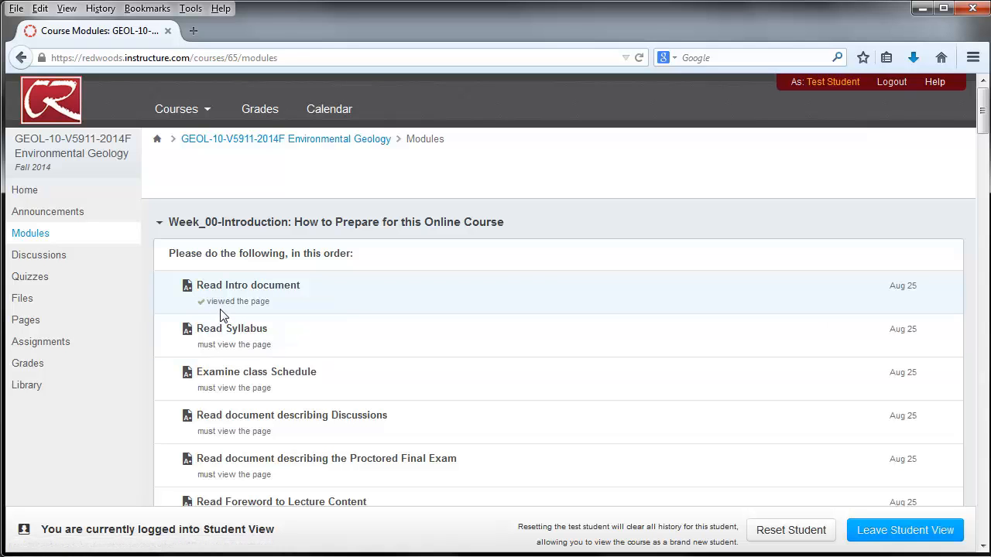
mouse_move(223, 308)
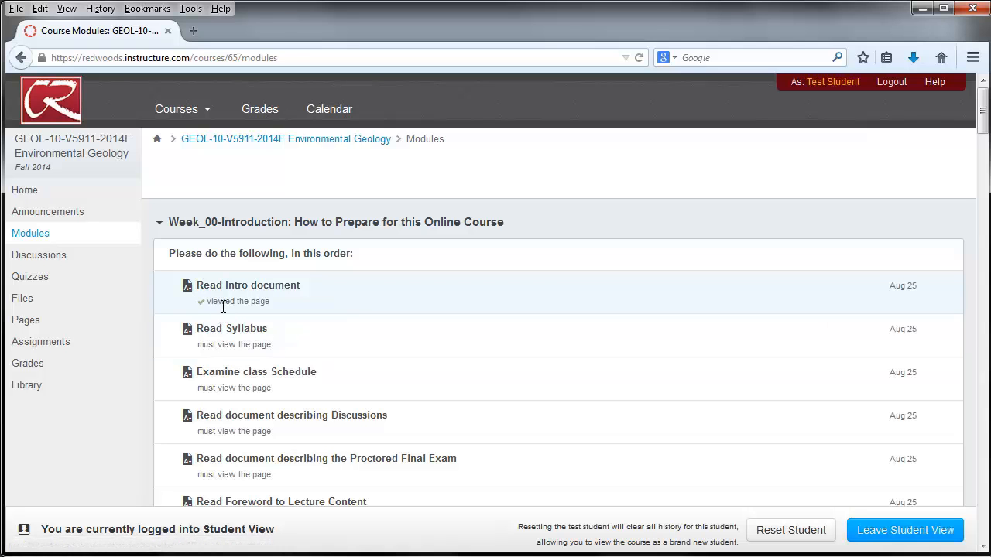
mouse_move(300, 325)
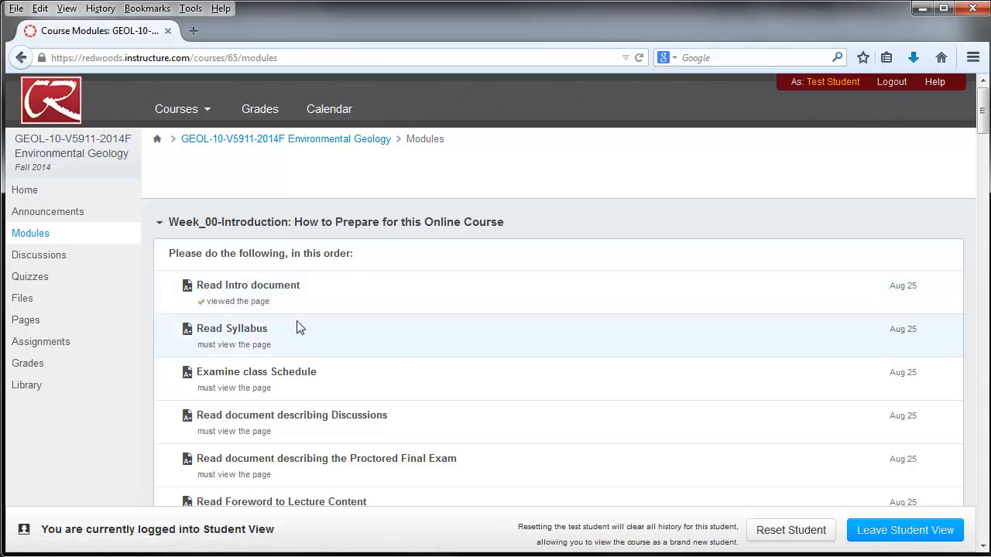
scroll("down", 3)
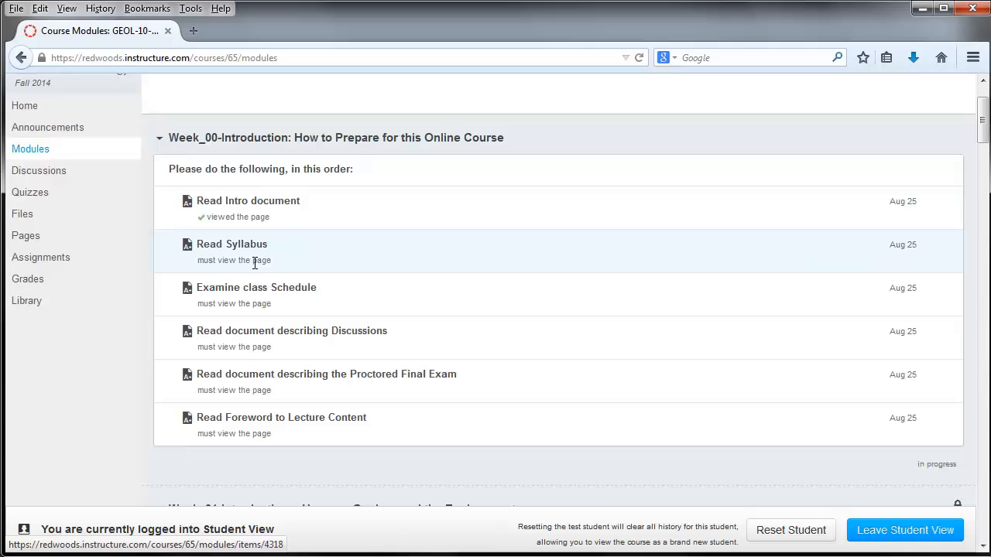
mouse_move(289, 164)
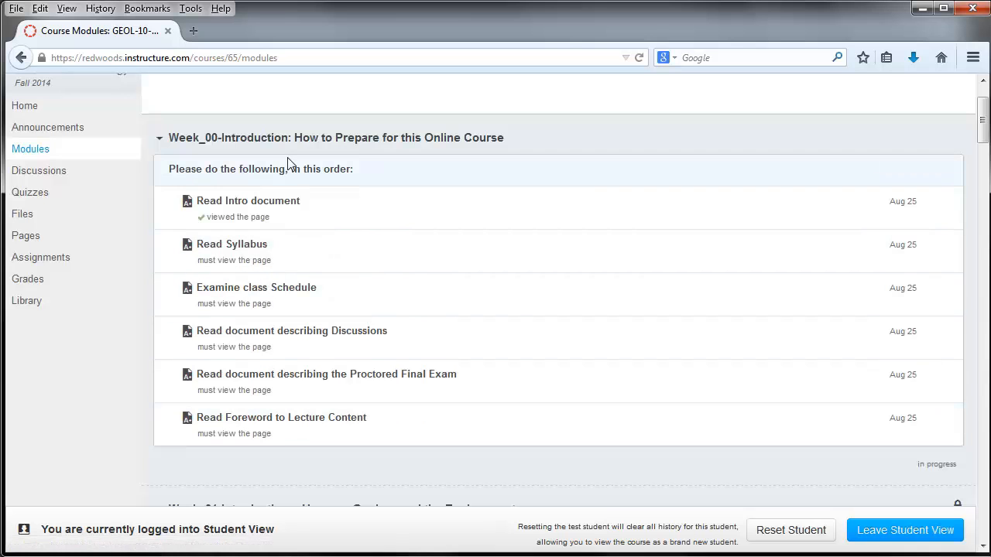
mouse_move(382, 167)
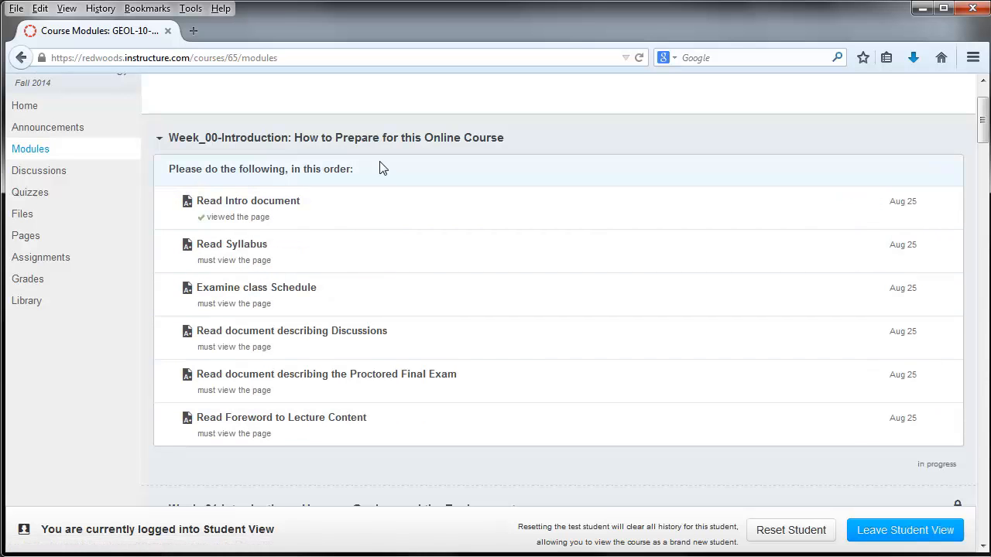
mouse_move(364, 178)
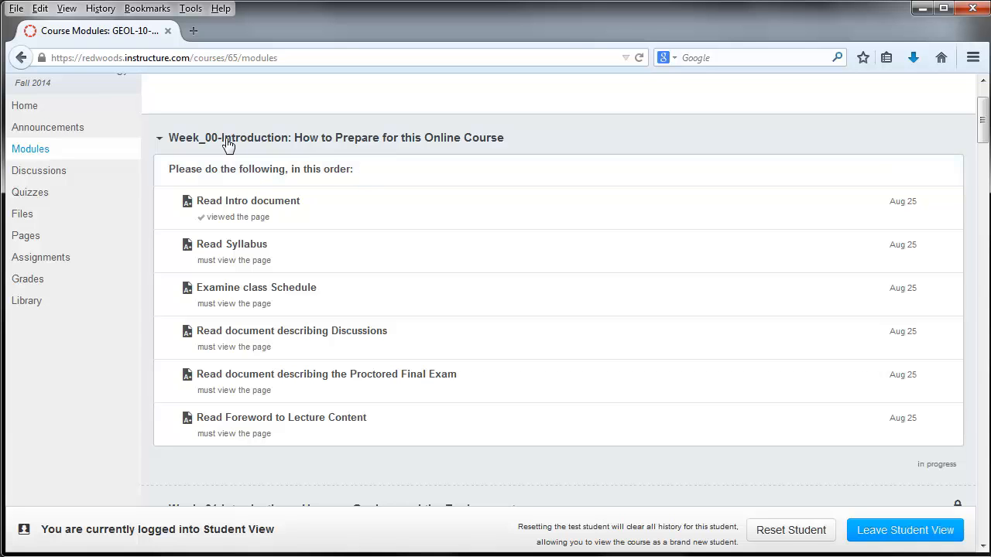
mouse_move(239, 260)
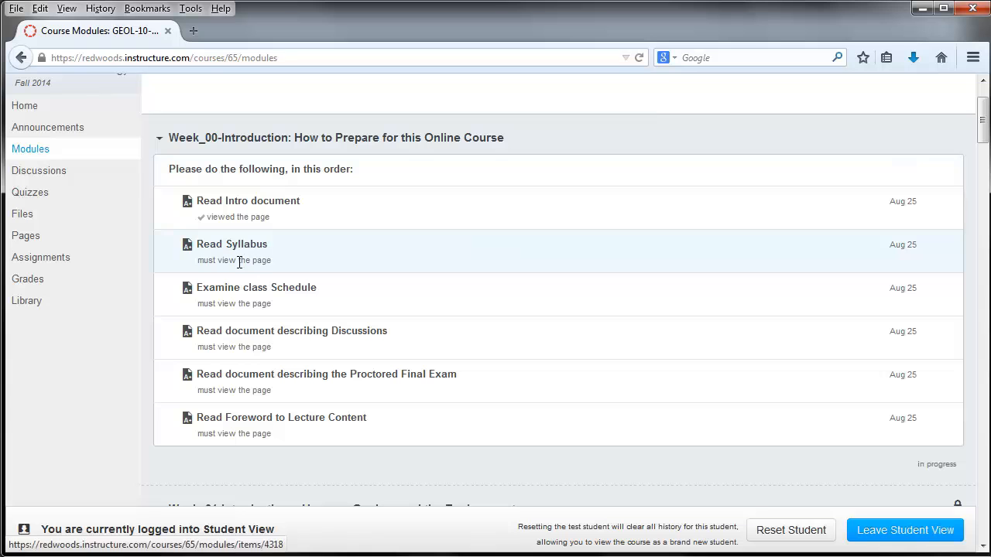
mouse_move(250, 268)
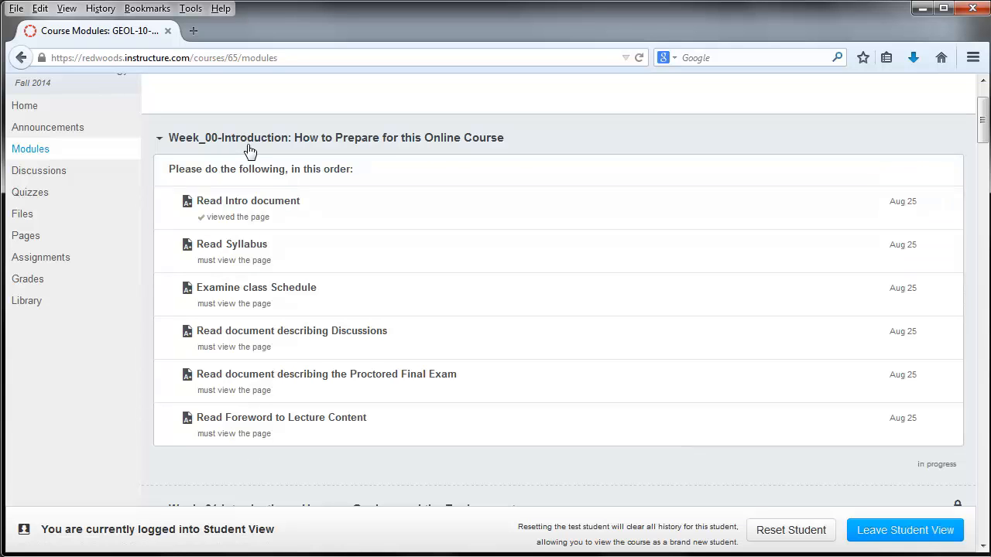
mouse_move(250, 148)
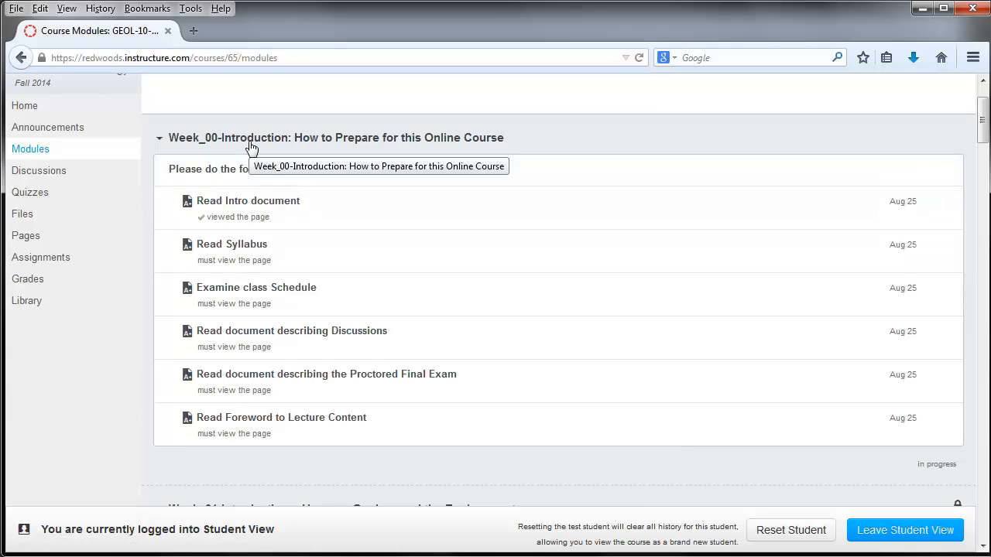
mouse_move(271, 232)
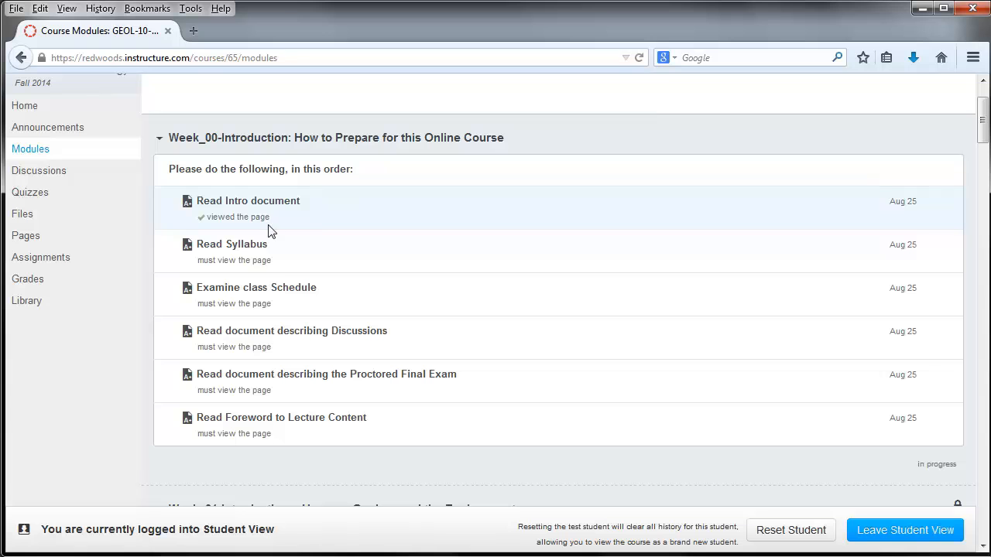
mouse_move(258, 249)
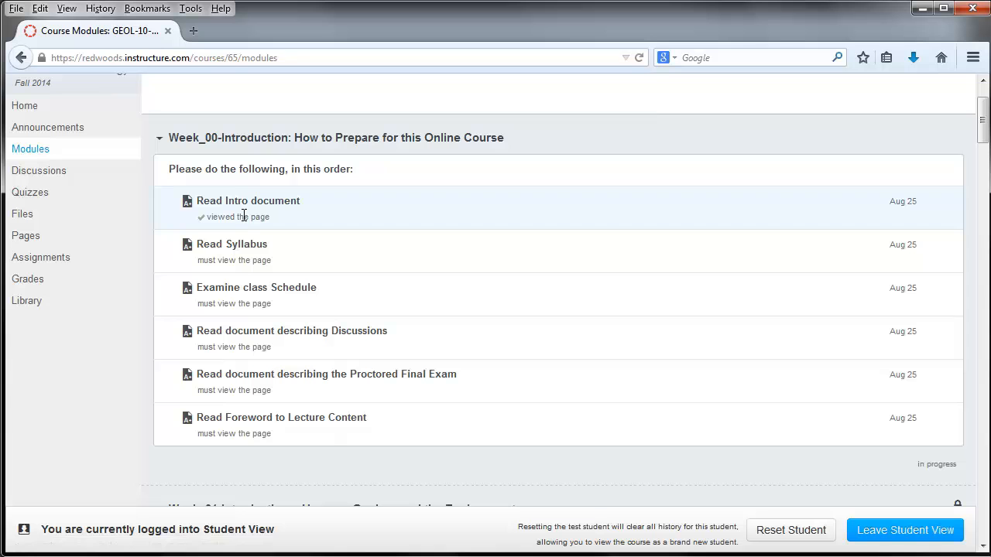
mouse_move(246, 254)
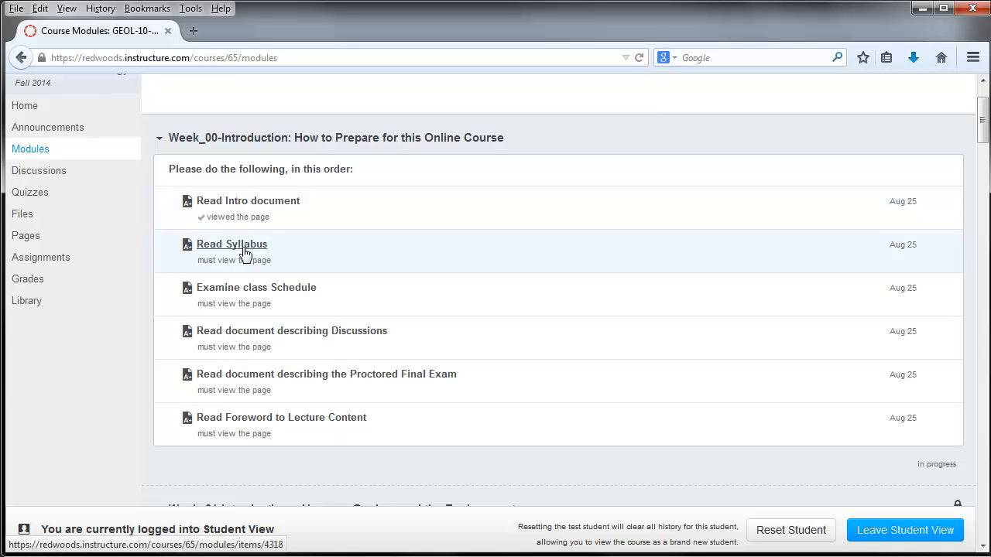
scroll("down", 3)
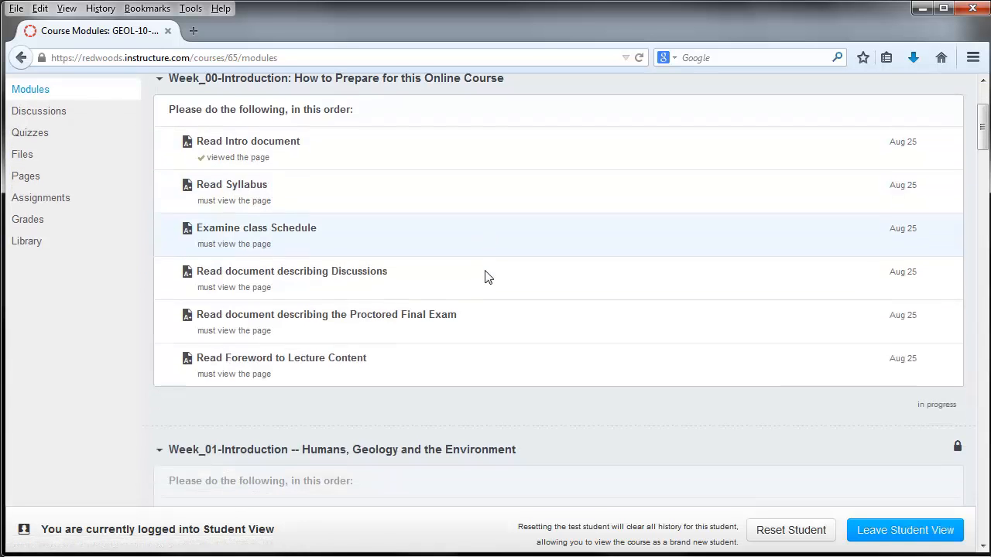
scroll("down", 3)
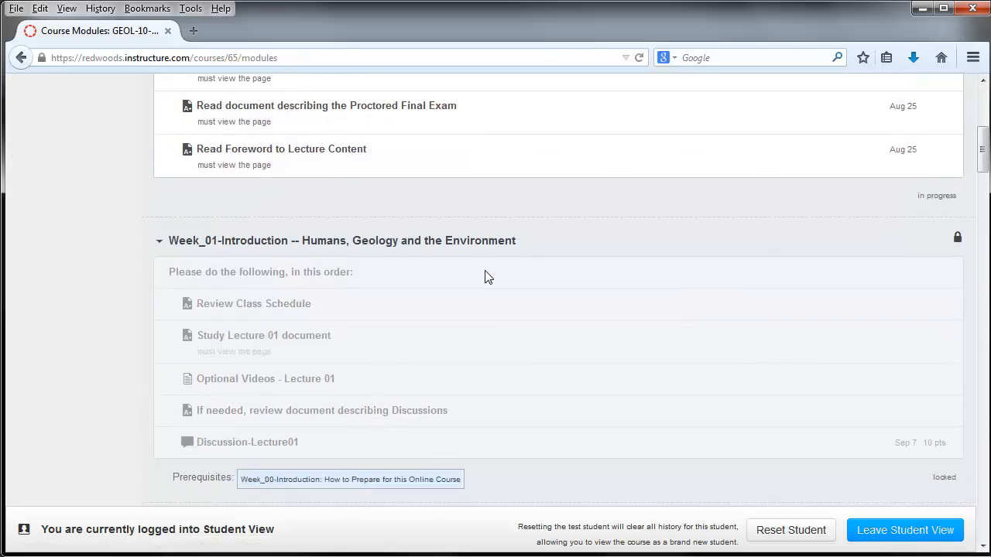
scroll("down", 3)
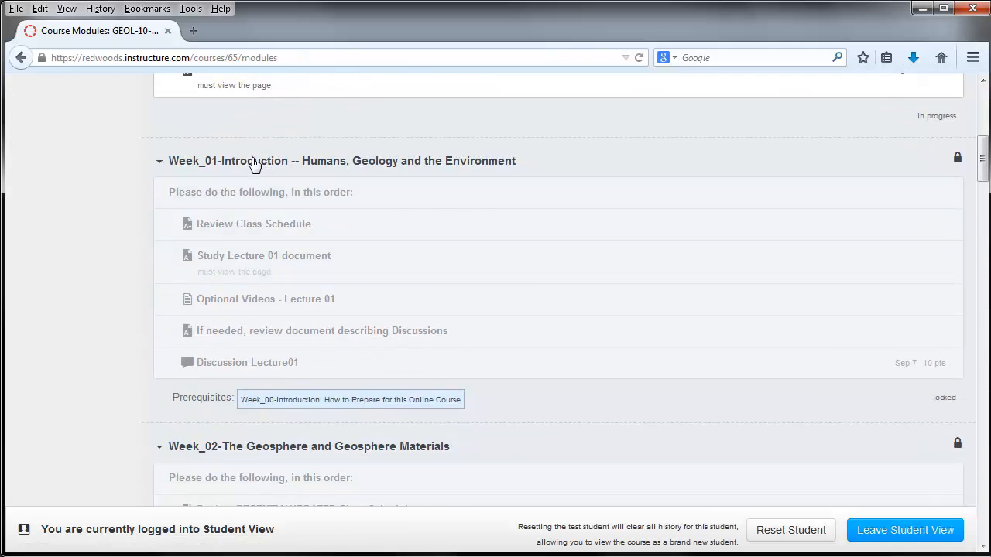
mouse_move(254, 165)
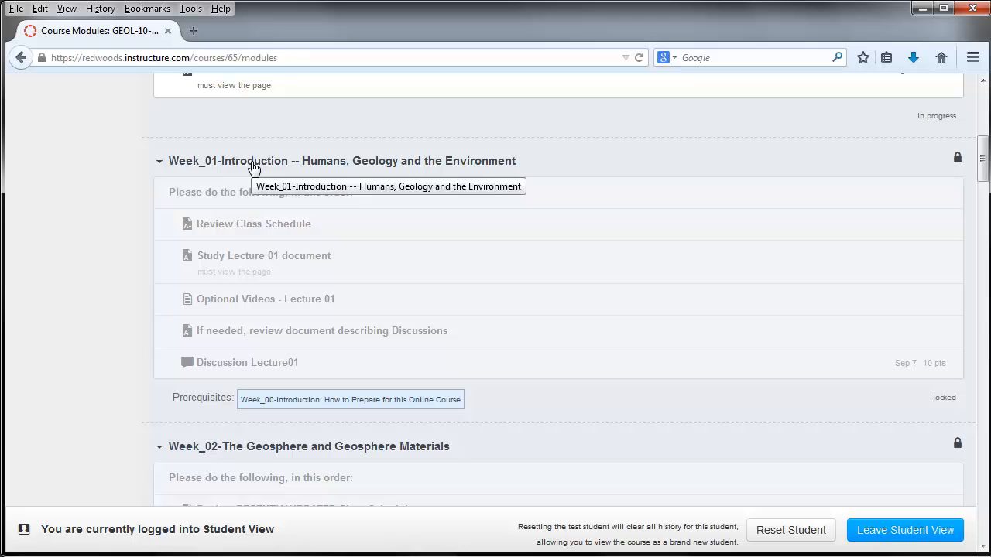
mouse_move(215, 400)
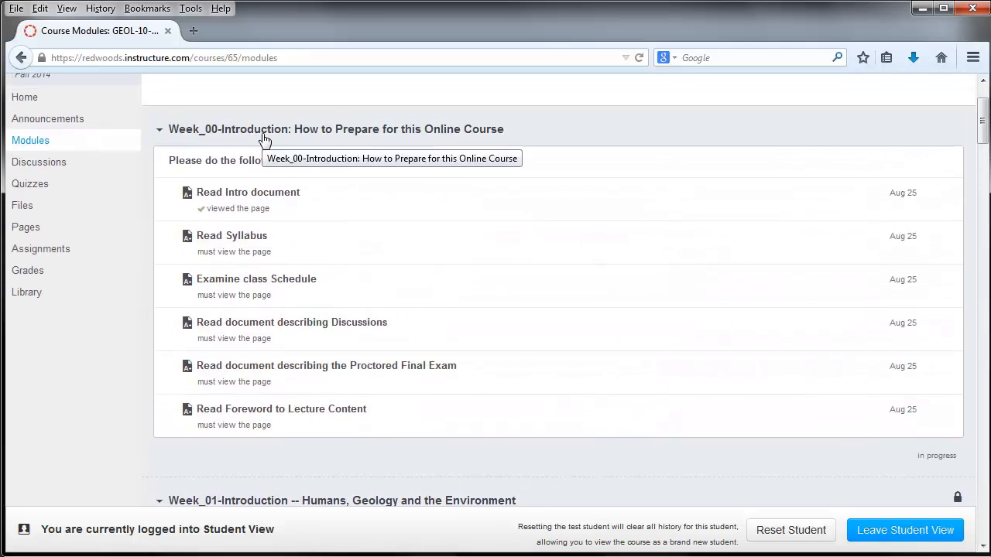
mouse_move(225, 251)
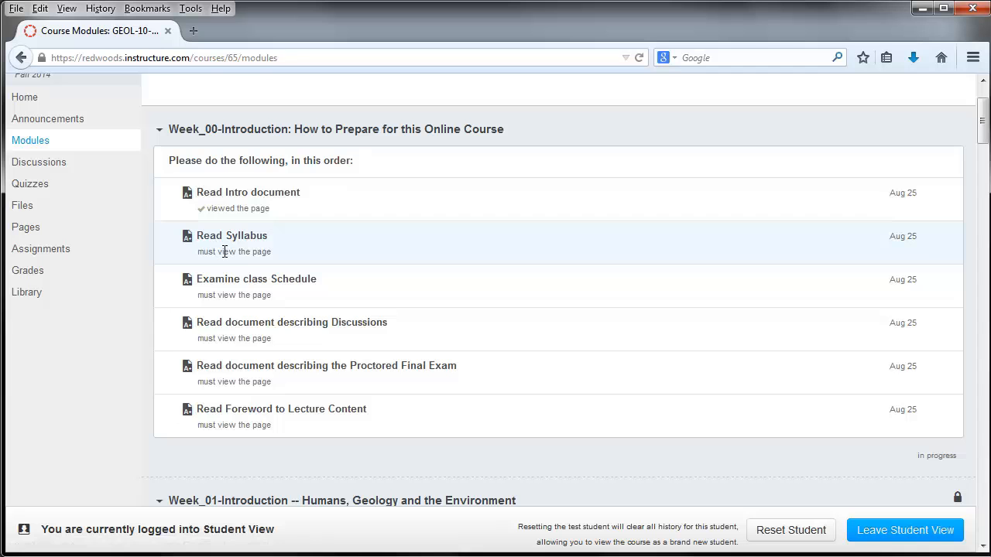
mouse_move(298, 135)
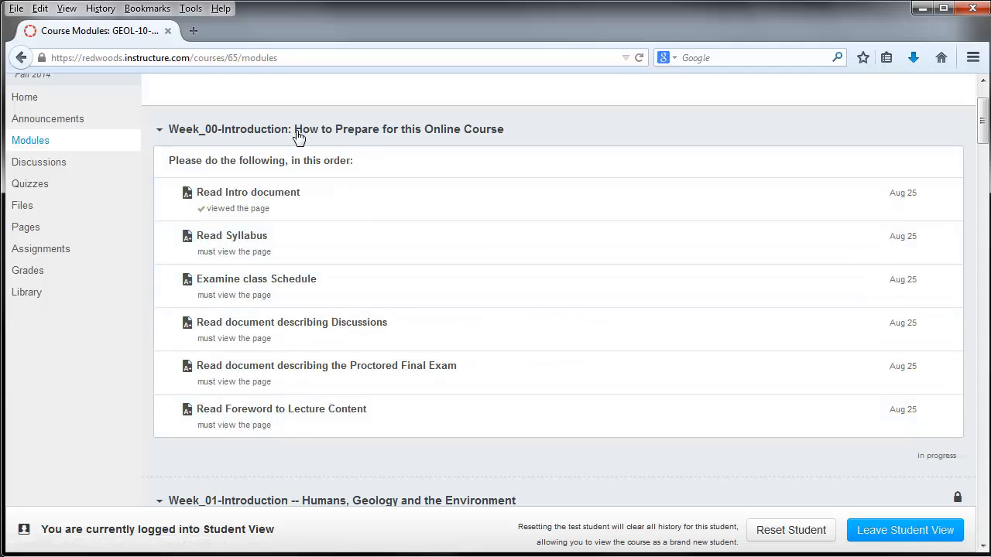
scroll("down", 3)
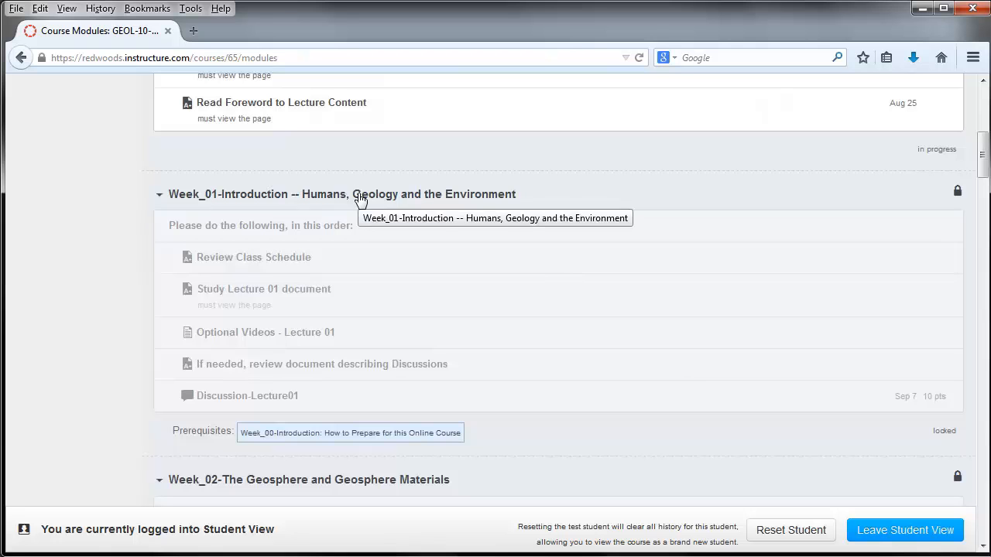
mouse_move(958, 194)
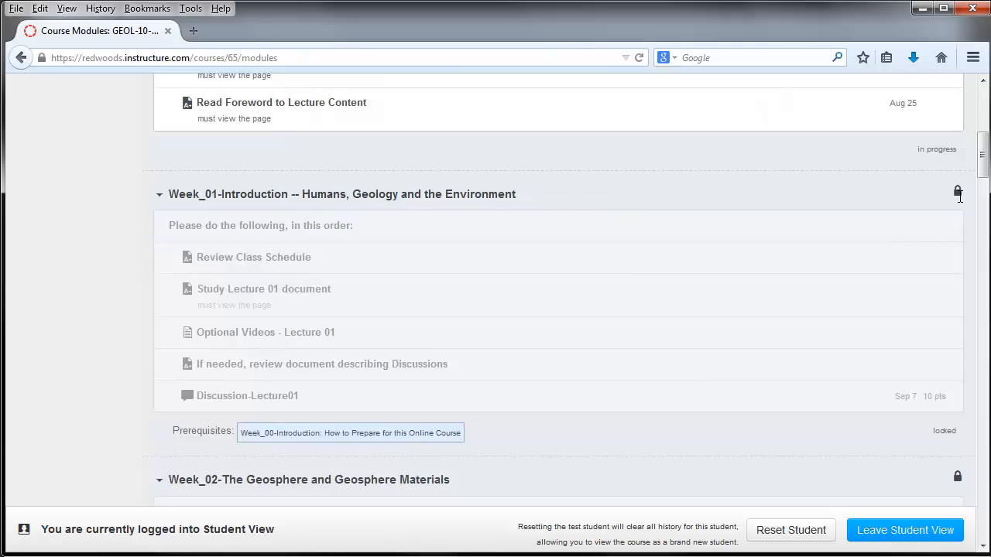
mouse_move(793, 231)
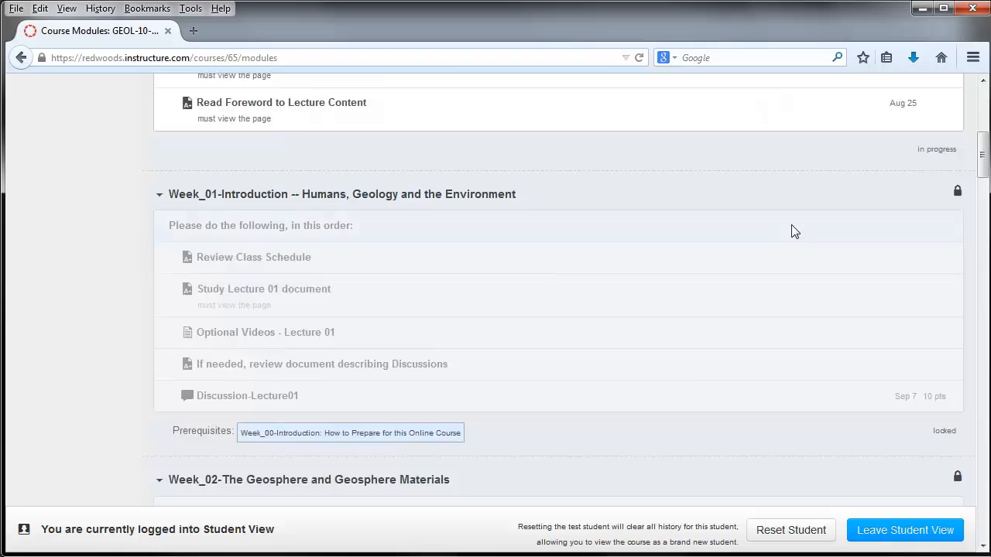
mouse_move(302, 203)
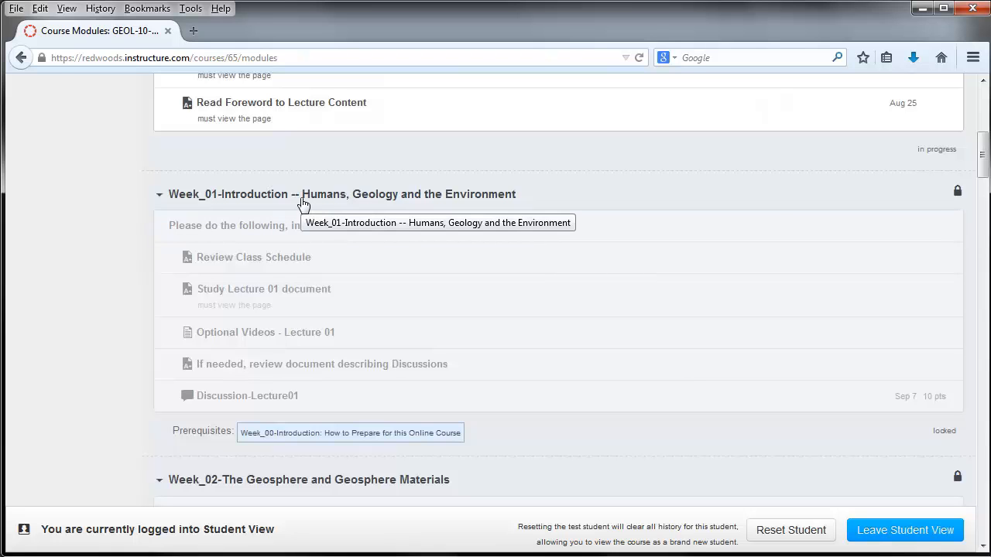
mouse_move(508, 463)
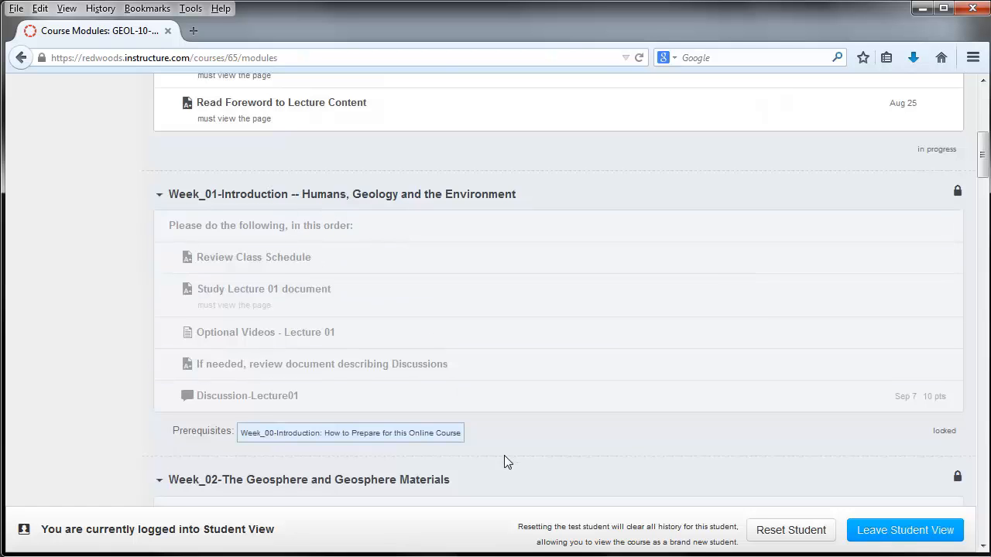
scroll("down", 3)
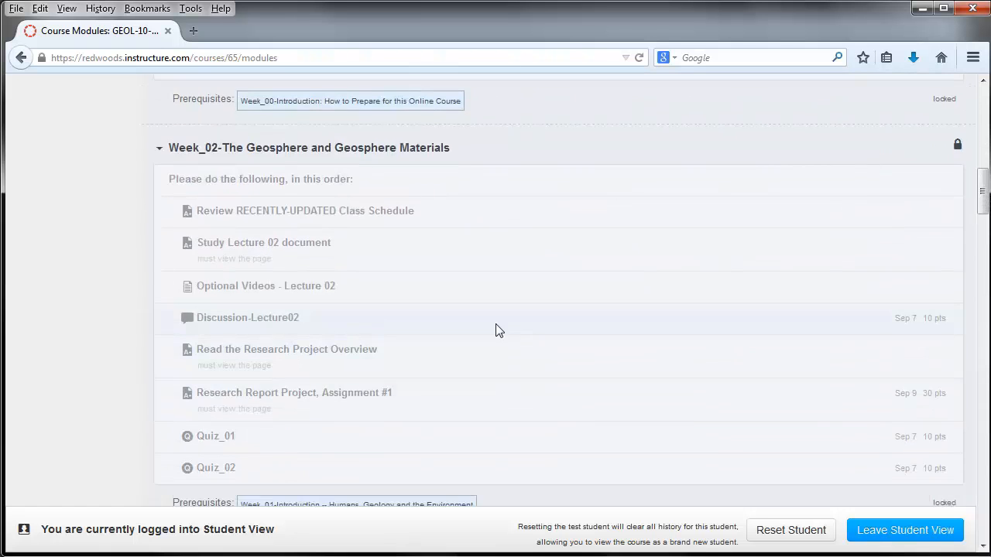
scroll("down", 3)
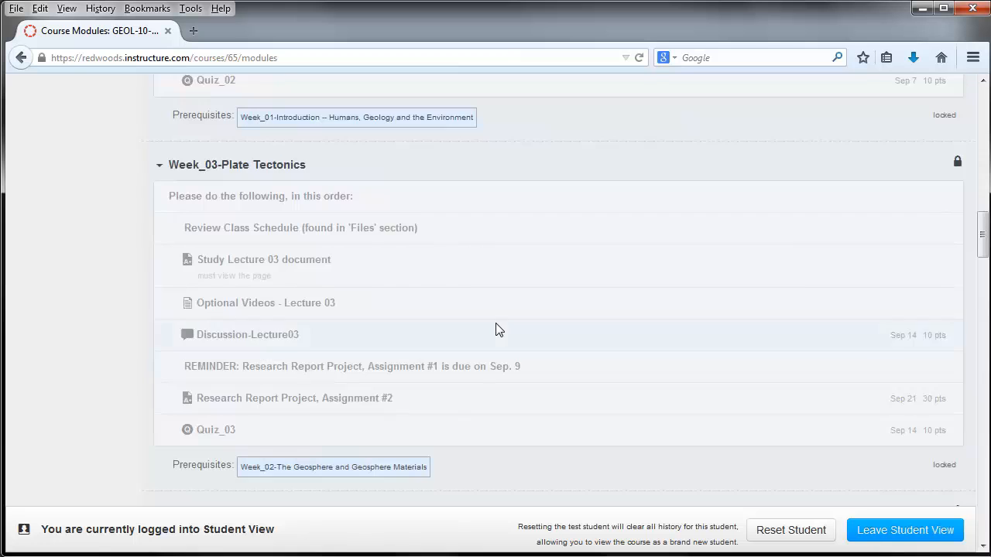
scroll("down", 3)
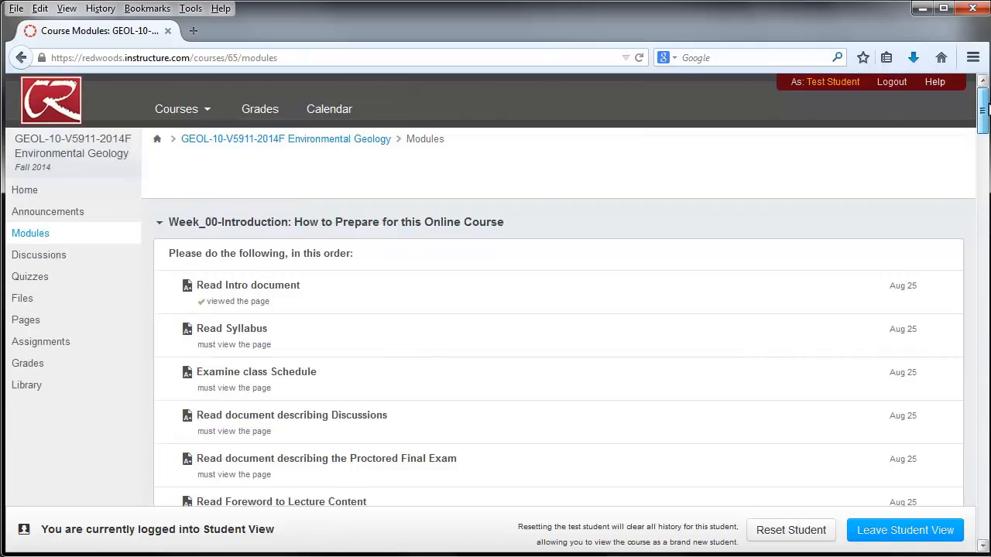
Step: View the Week_00 Read Syllabus and Examine class Schedule items, returning to Modules after each
scroll("down", 3)
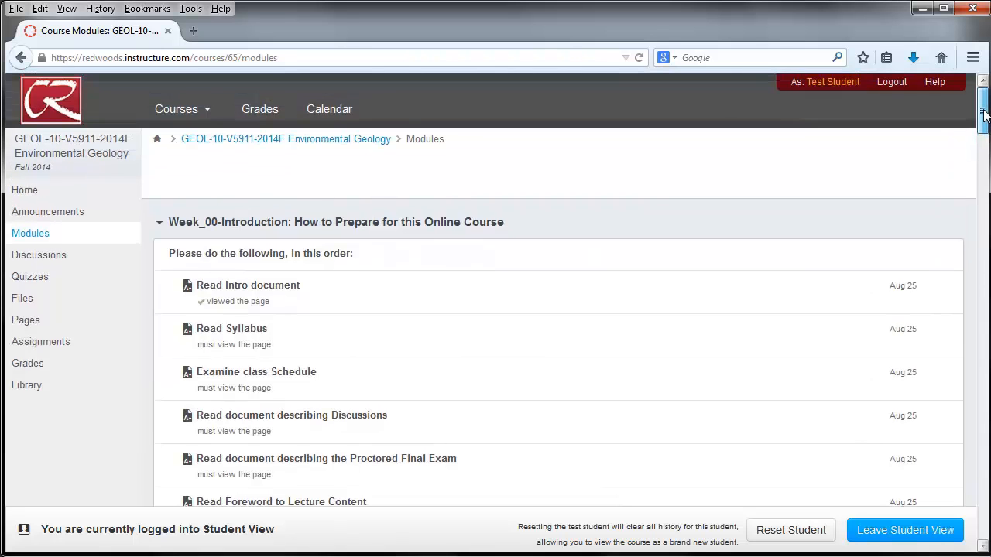
scroll("down", 3)
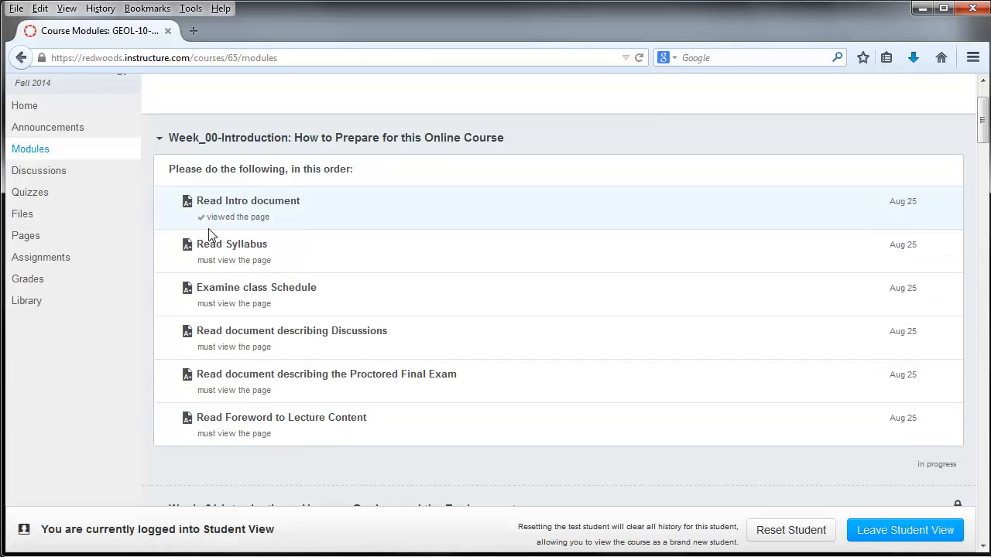
mouse_move(243, 250)
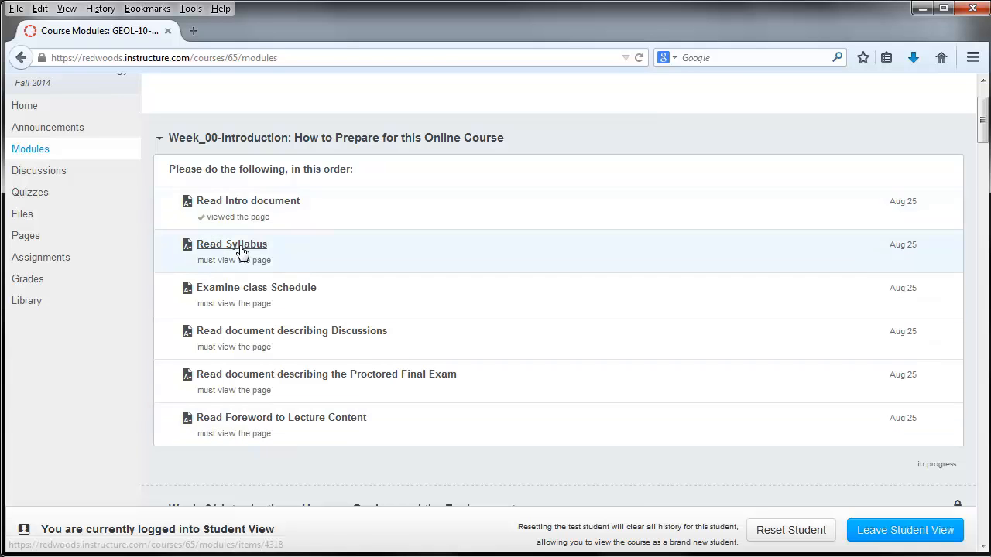
left_click(231, 244)
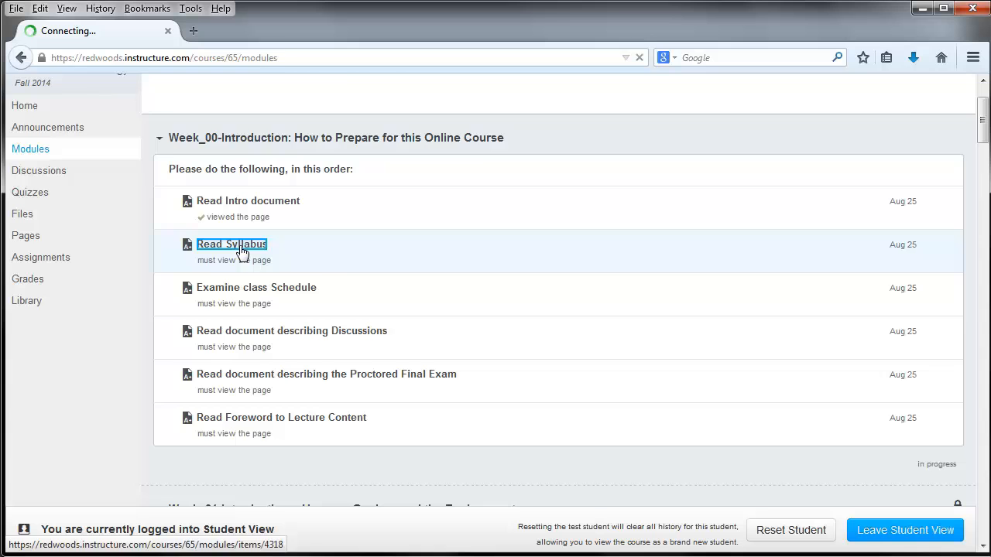
left_click(231, 244)
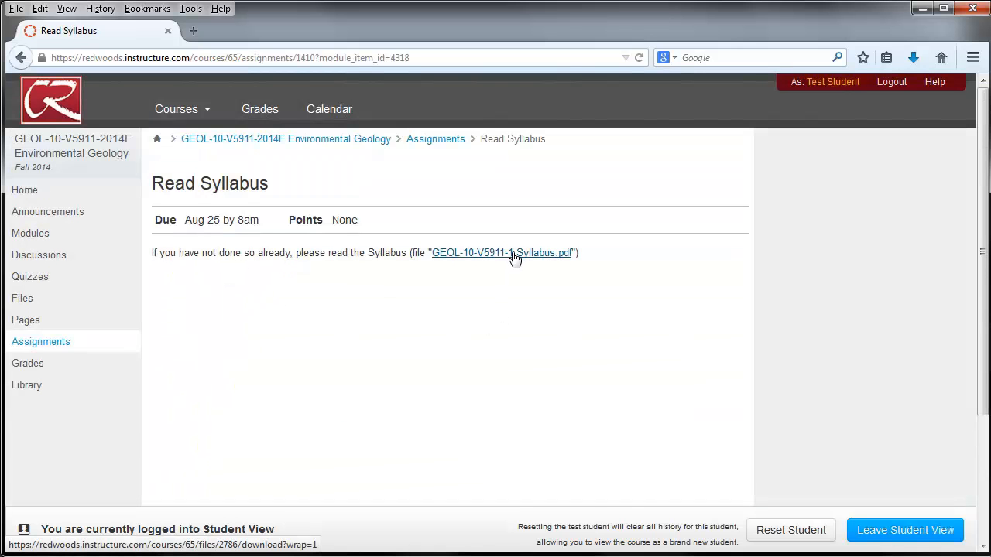
mouse_move(260, 248)
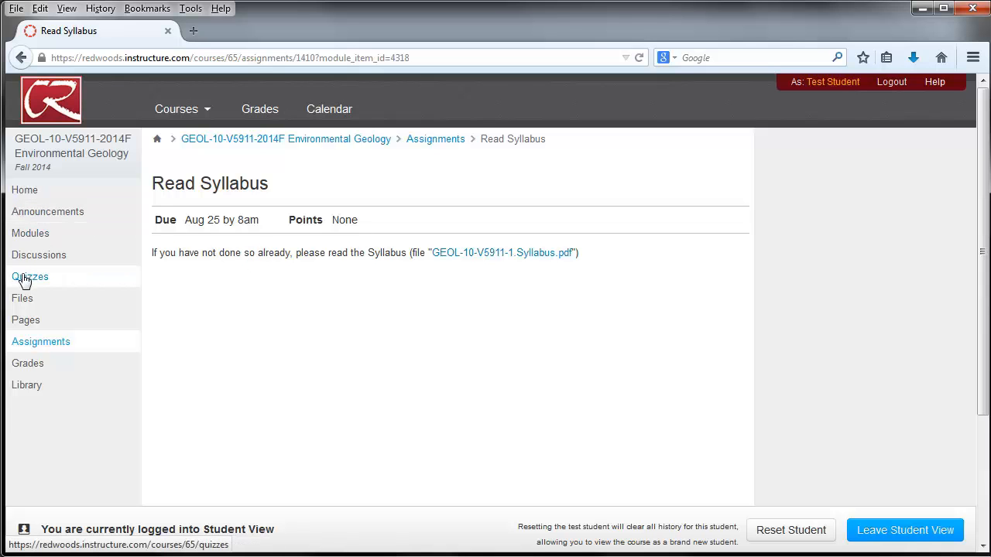
mouse_move(31, 233)
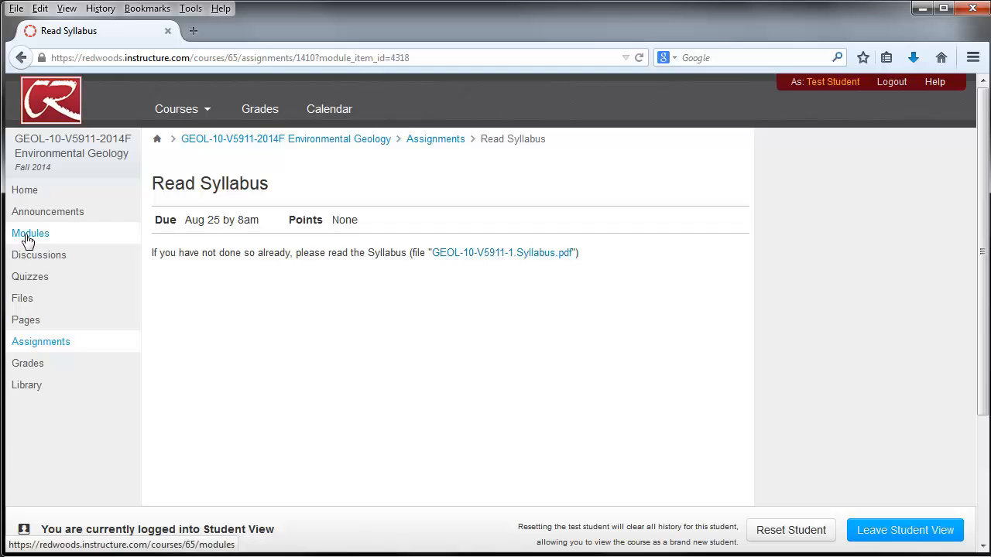
left_click(30, 233)
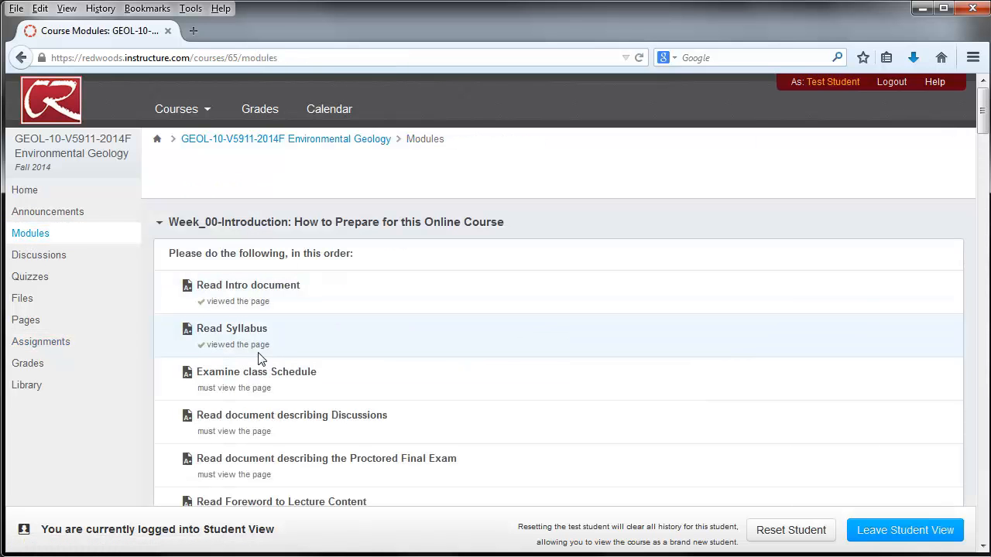
scroll("down", 3)
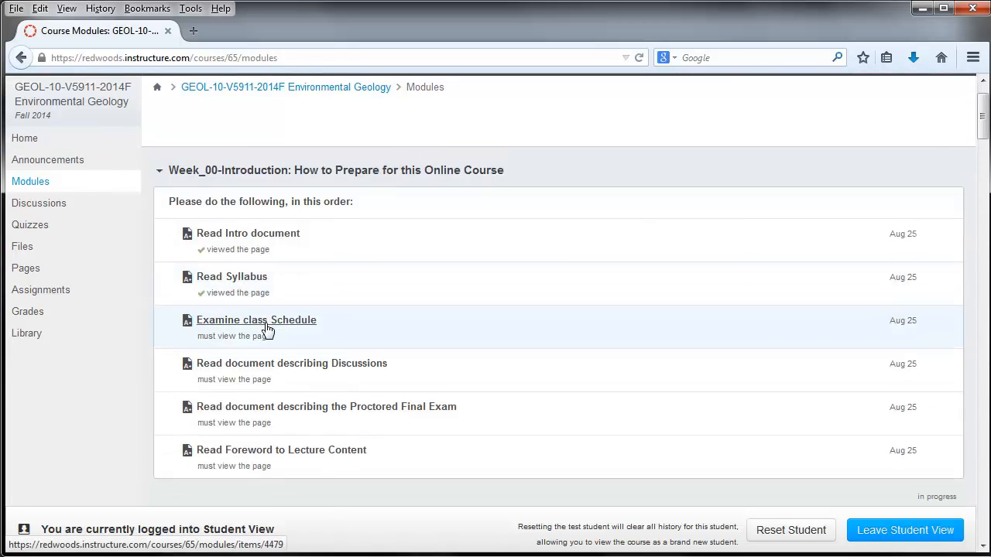
scroll("down", 3)
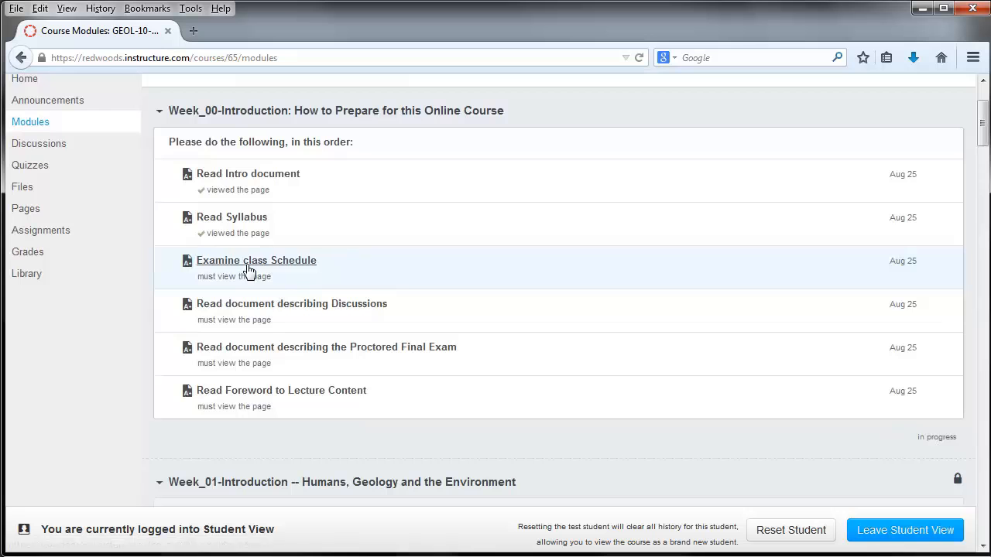
left_click(256, 261)
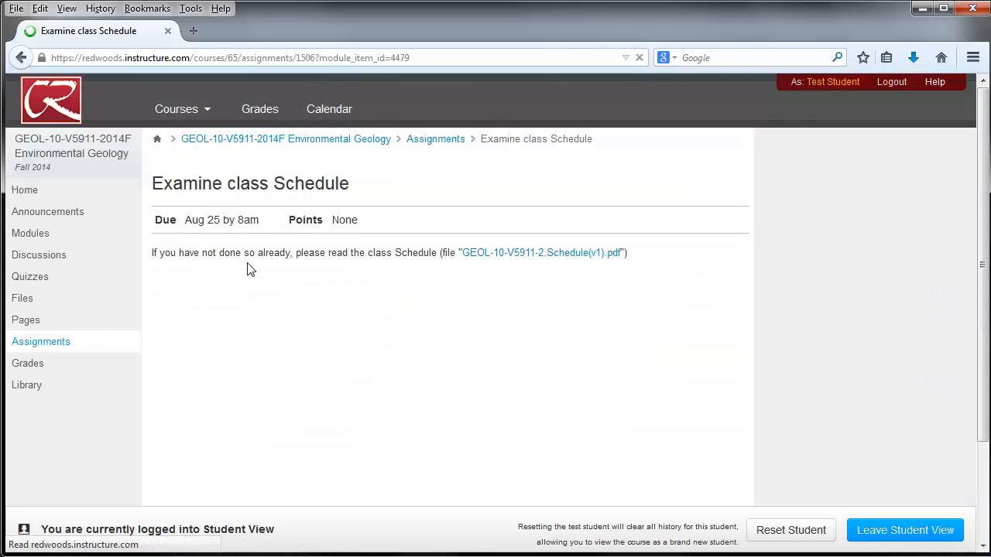
left_click(30, 233)
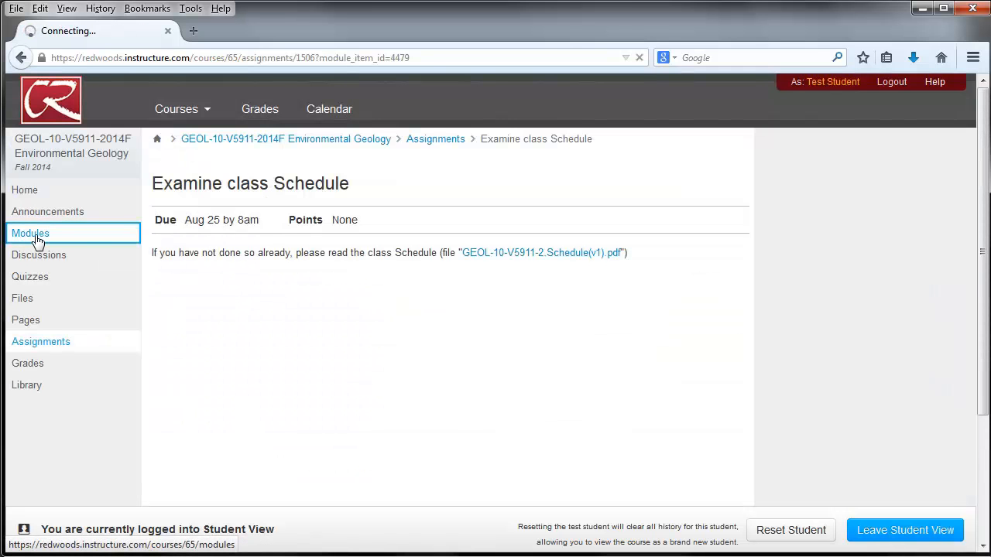
left_click(30, 233)
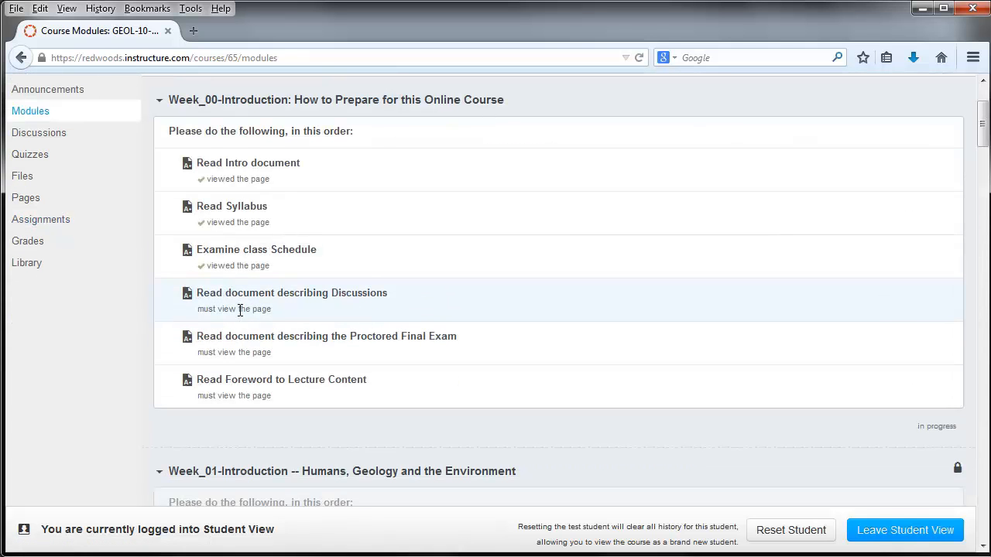
Step: View the Discussions item and Read Foreword to Lecture Content, completing the Week_00 module
left_click(291, 293)
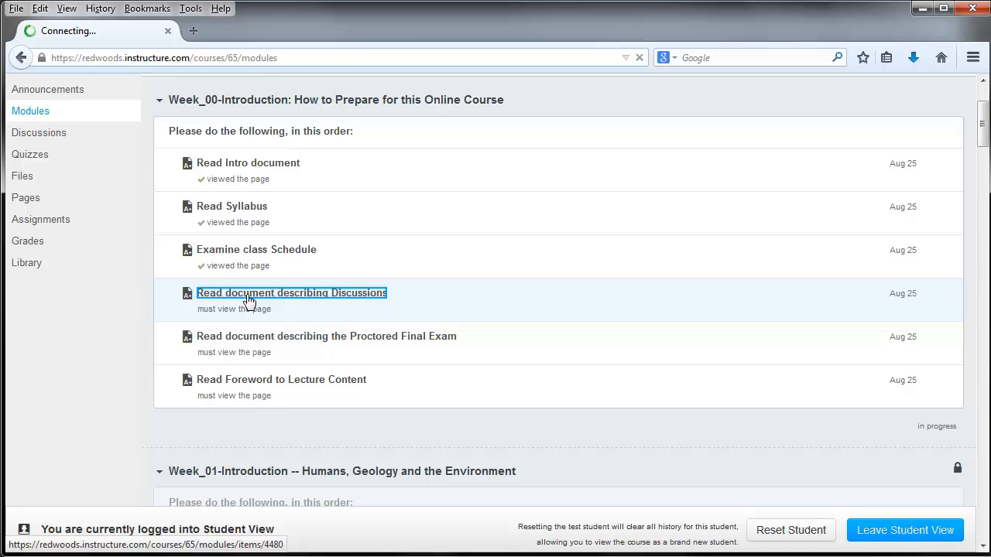
left_click(292, 293)
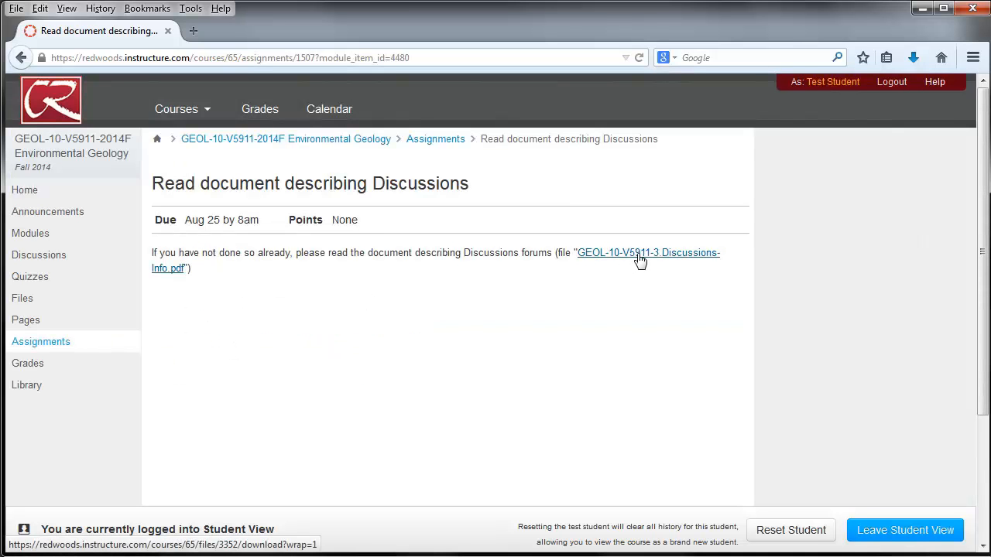
mouse_move(38, 242)
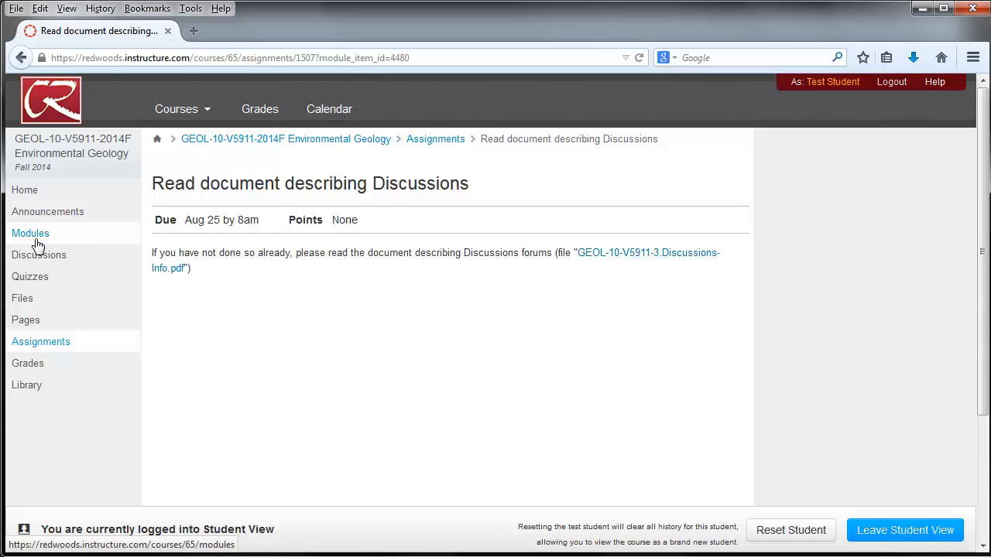
left_click(30, 233)
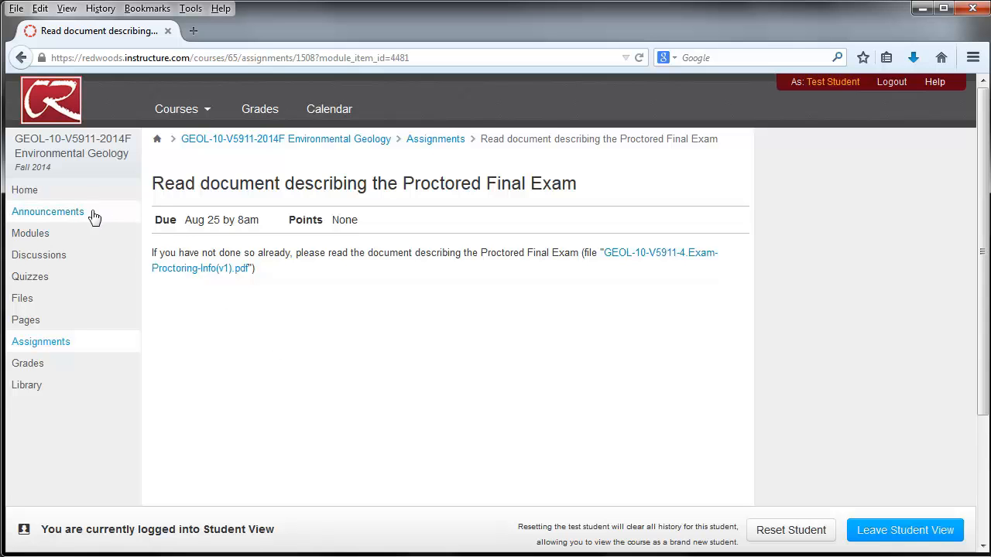
left_click(31, 233)
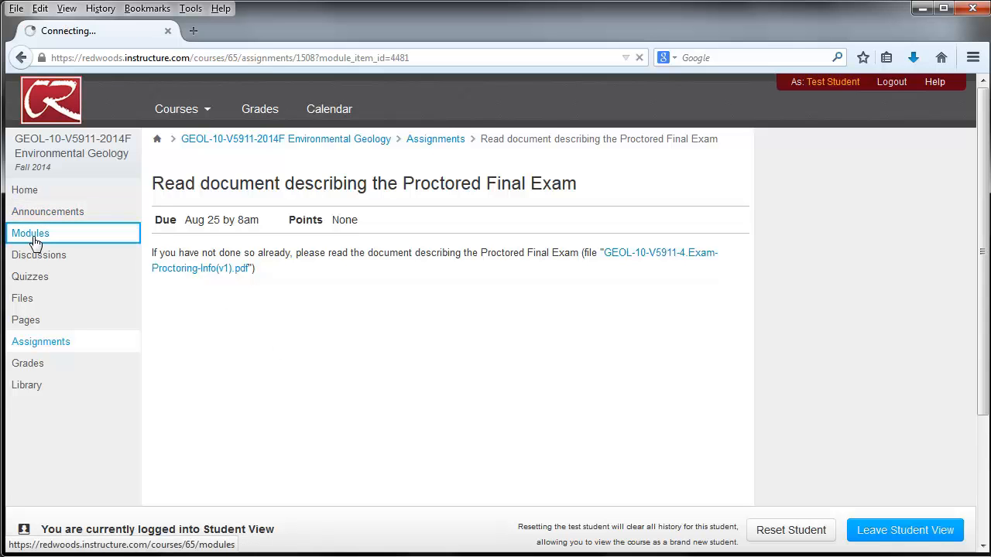
left_click(30, 233)
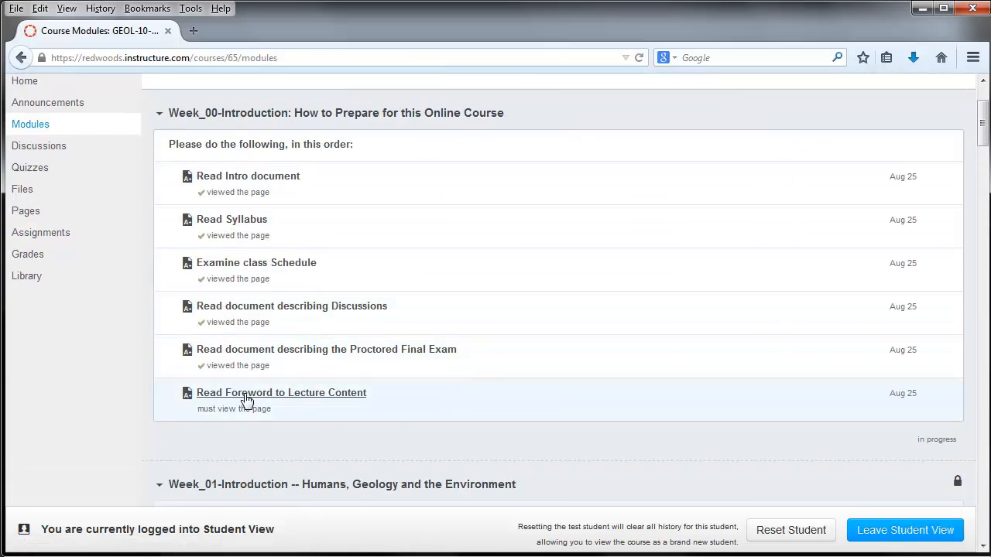
left_click(282, 392)
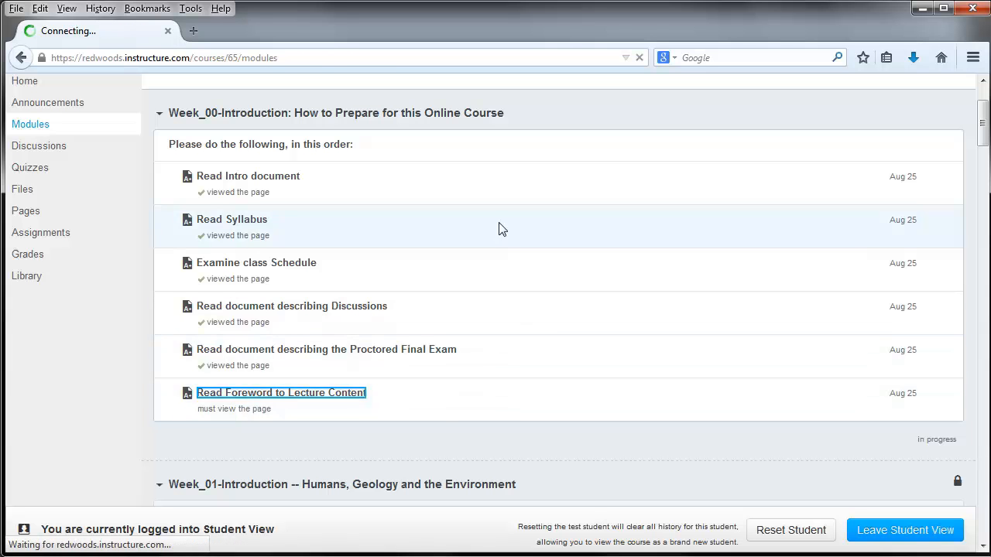
left_click(281, 393)
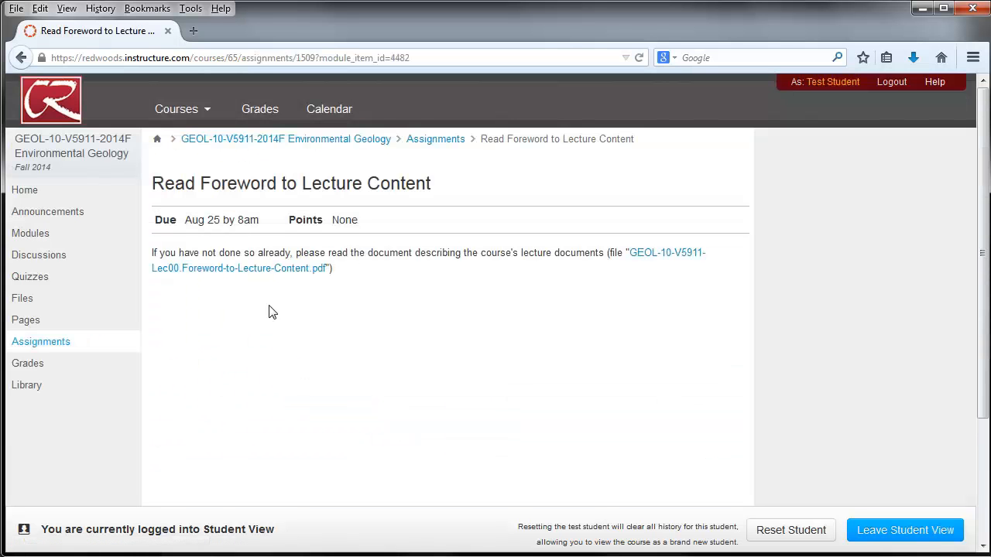
mouse_move(690, 259)
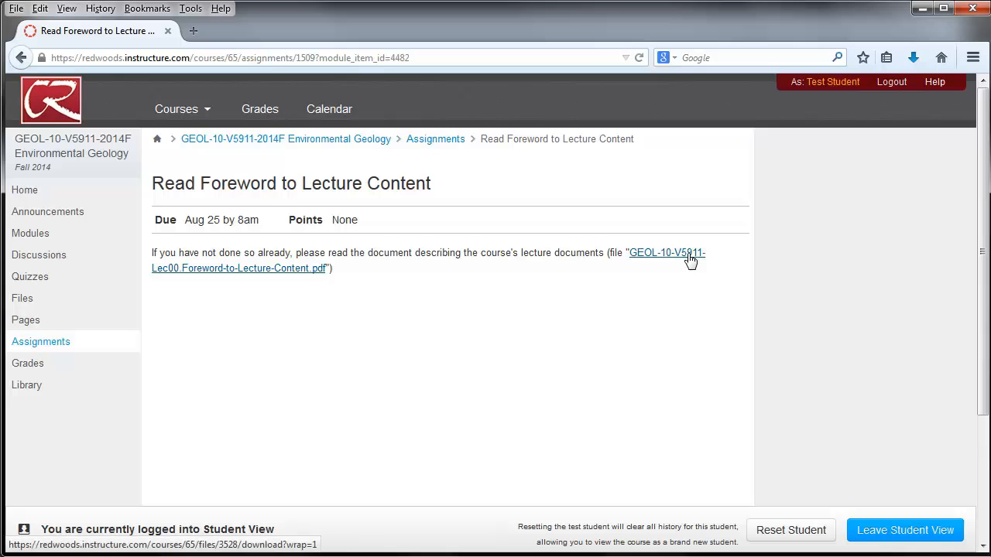
mouse_move(31, 233)
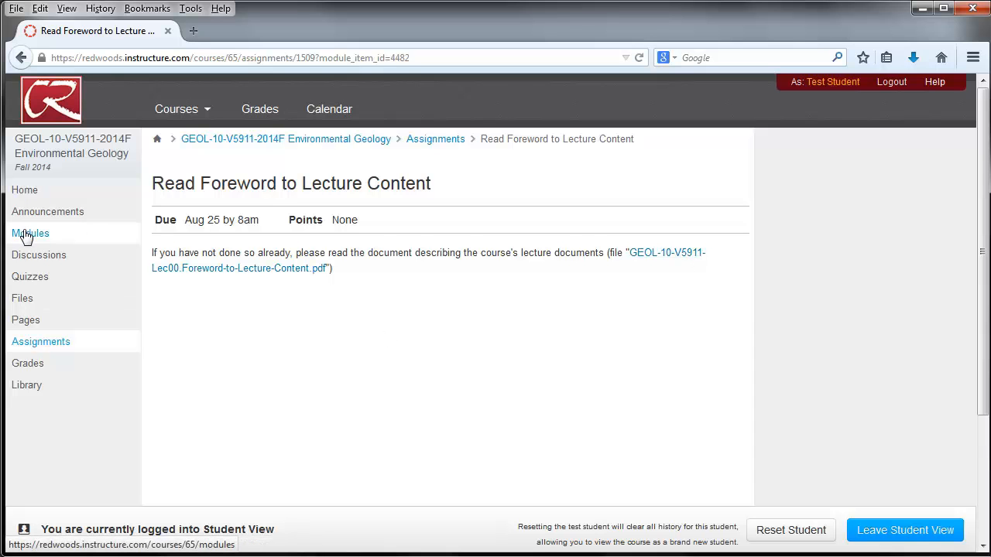
left_click(30, 233)
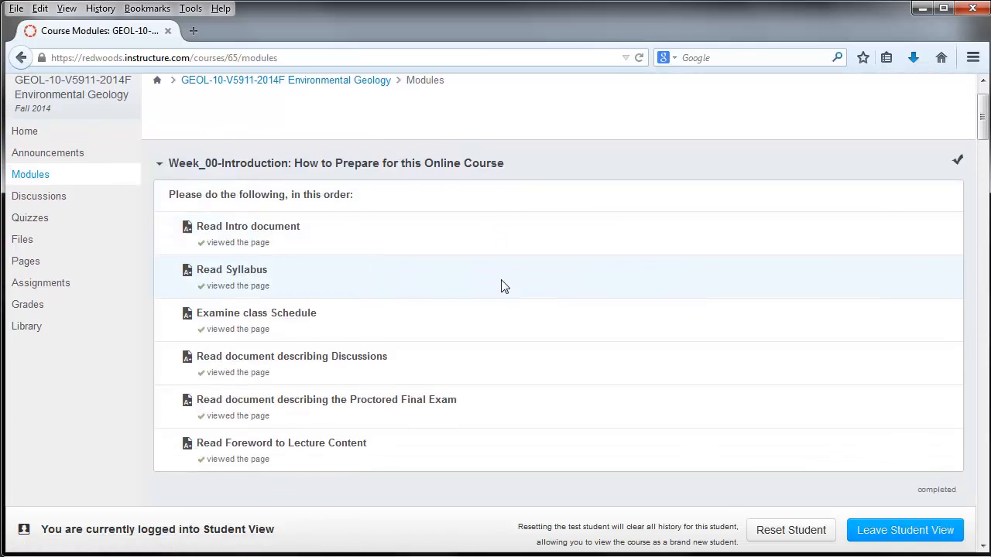
Step: Review unlocked Week_01 and the locked later modules, then leave Student View
scroll("down", 3)
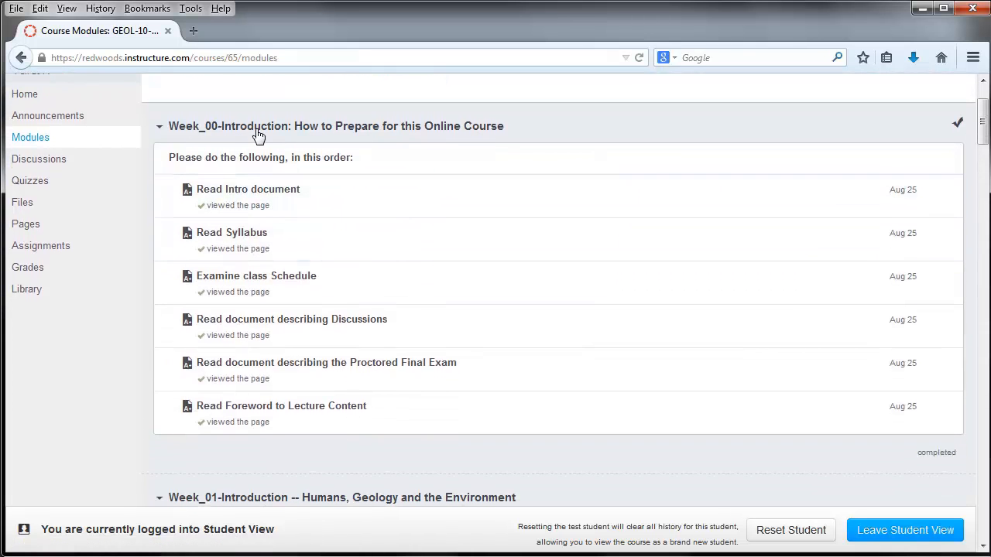
mouse_move(257, 404)
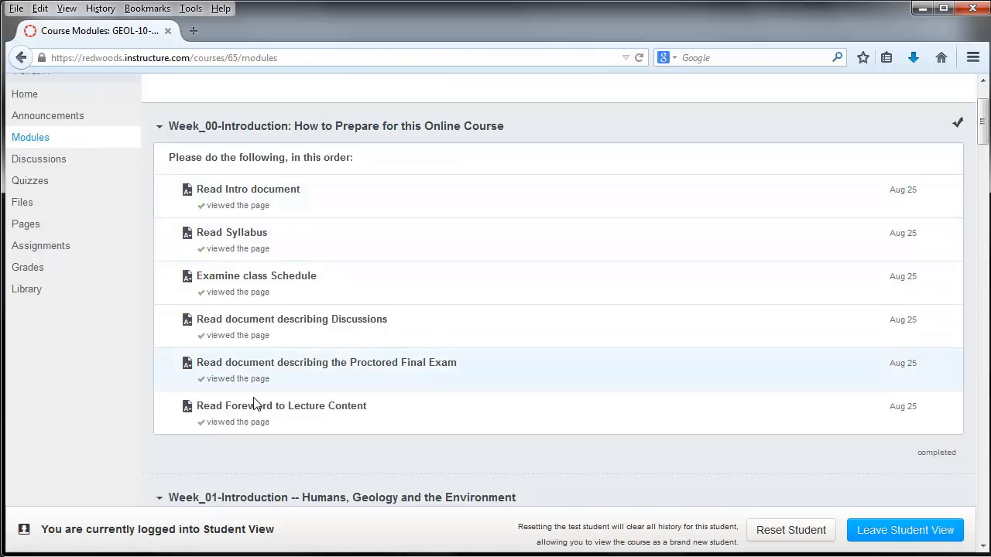
scroll("down", 3)
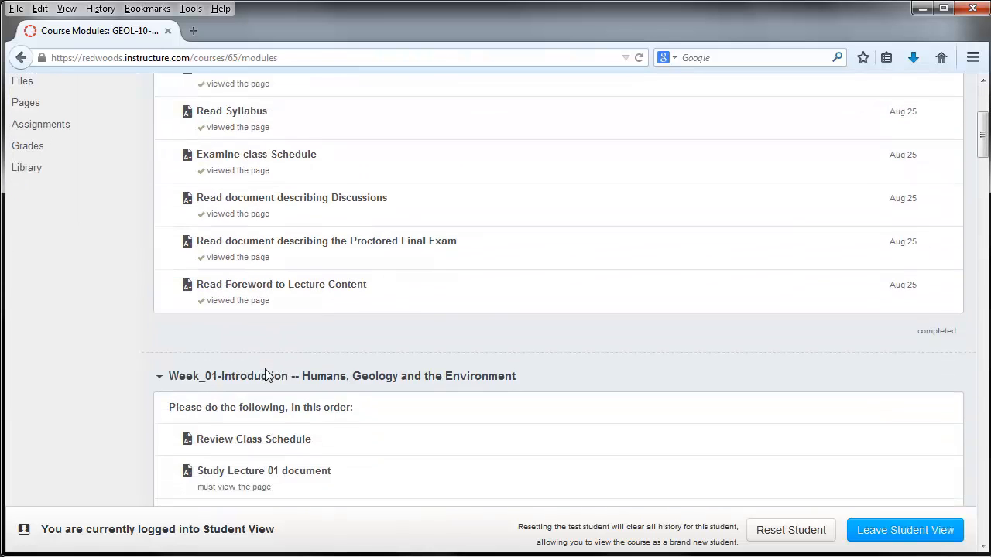
scroll("down", 3)
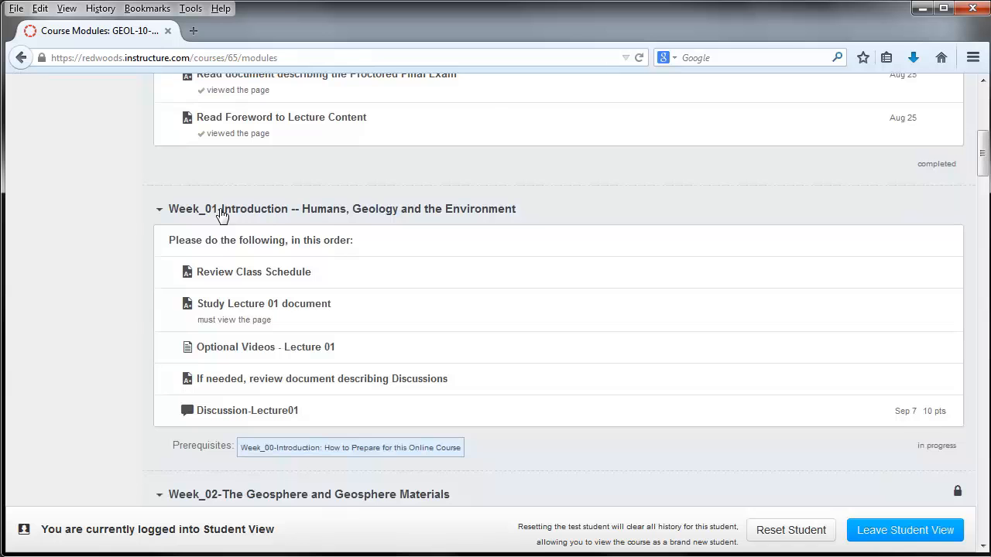
mouse_move(963, 220)
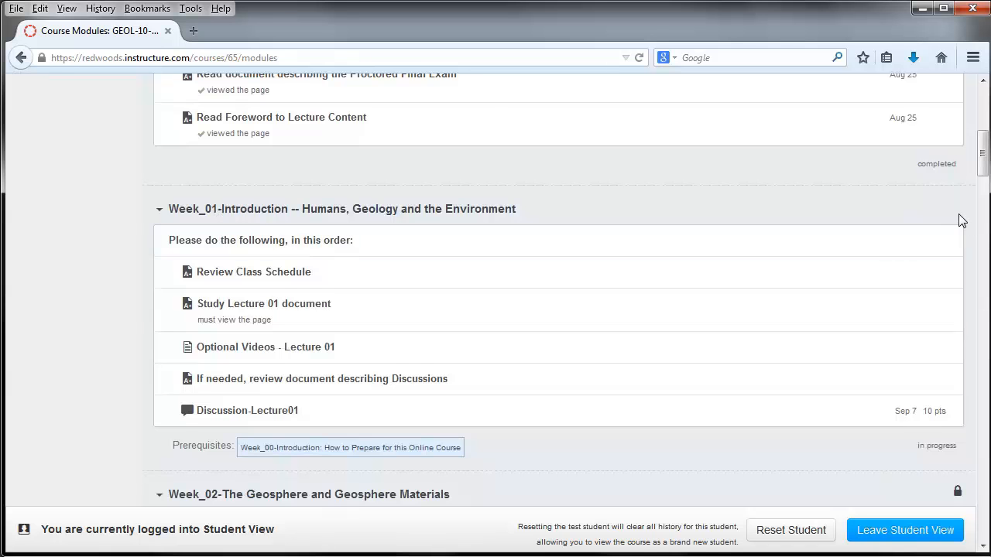
scroll("down", 3)
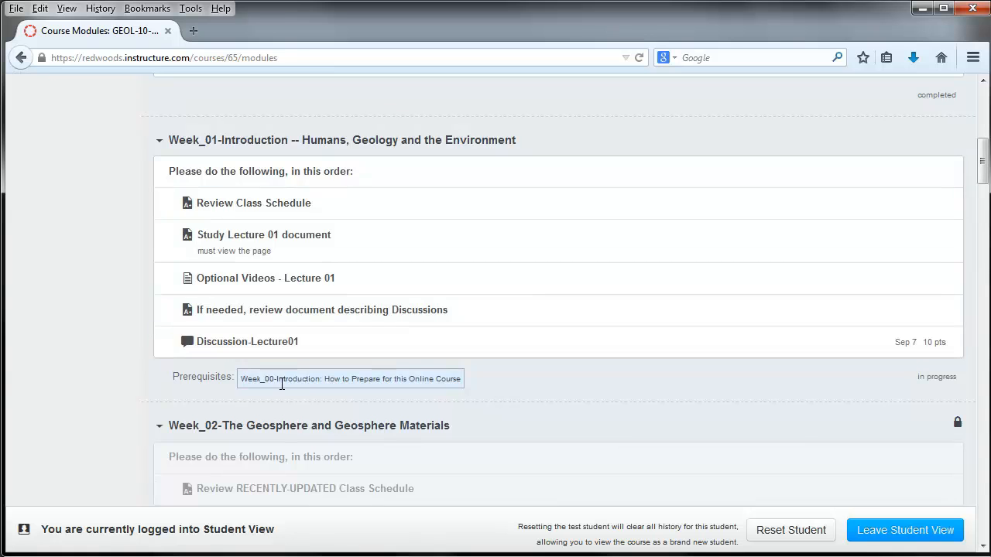
mouse_move(238, 204)
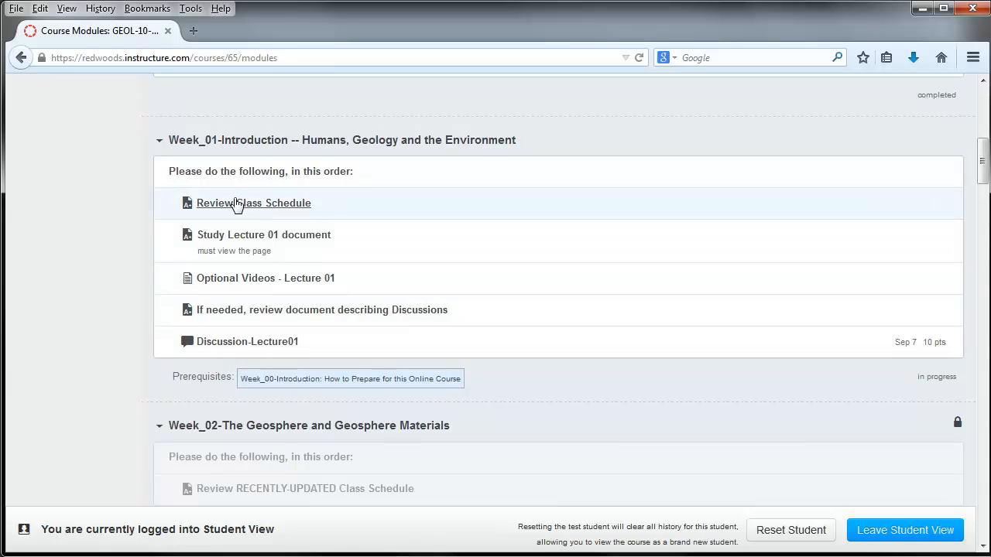
mouse_move(273, 203)
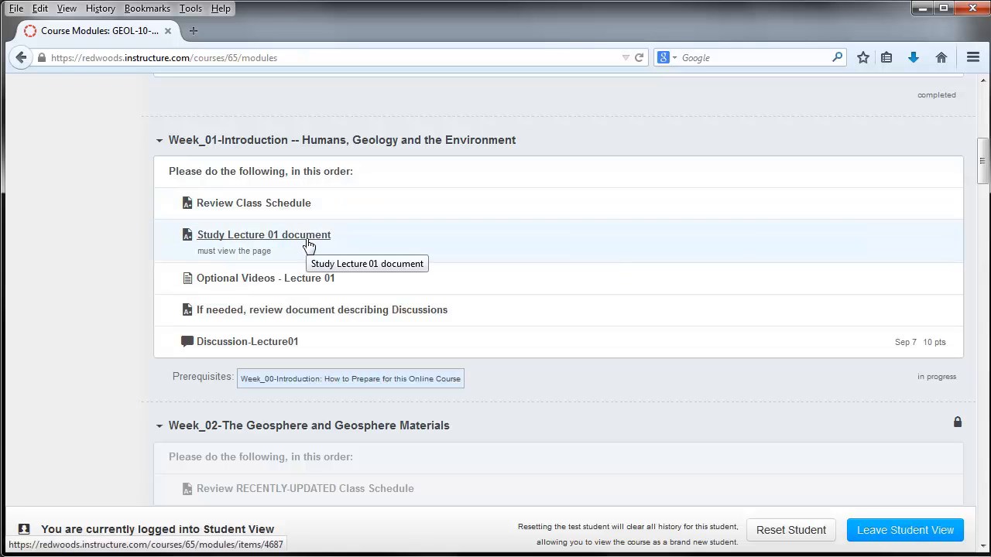
mouse_move(326, 293)
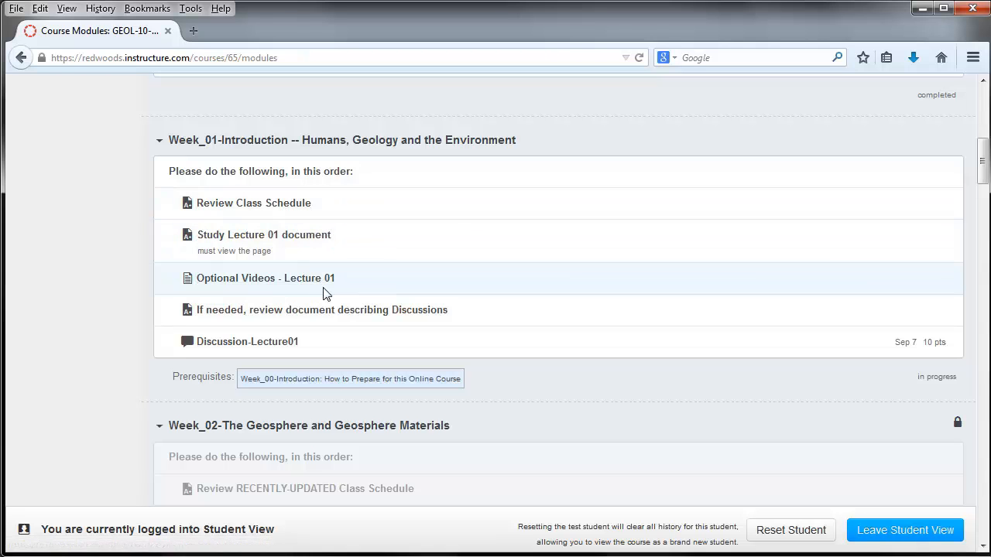
mouse_move(319, 315)
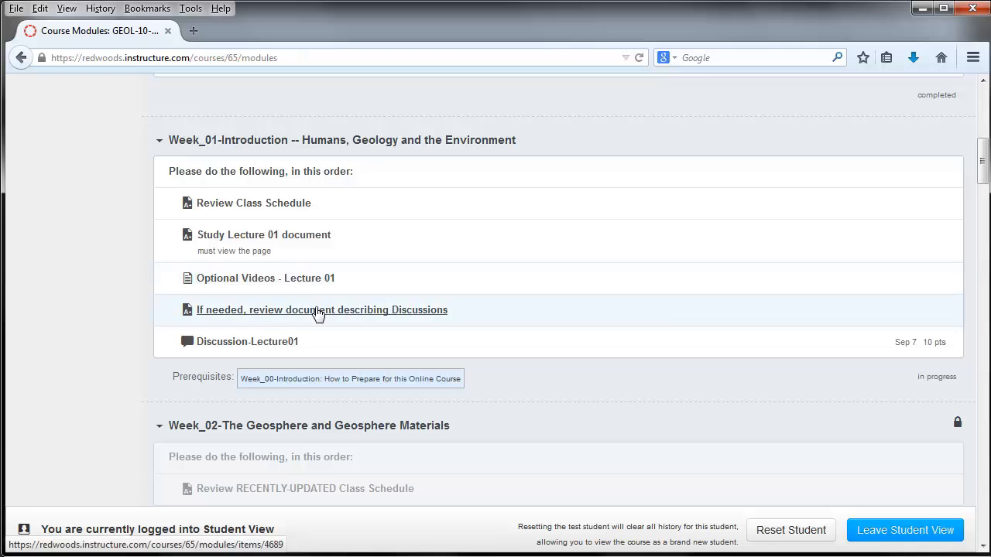
scroll("down", 3)
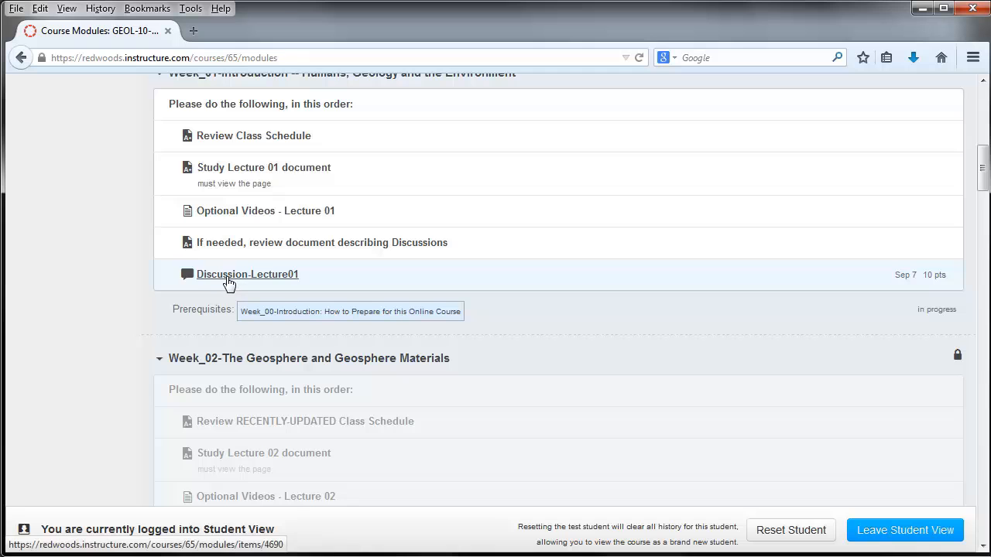
mouse_move(248, 281)
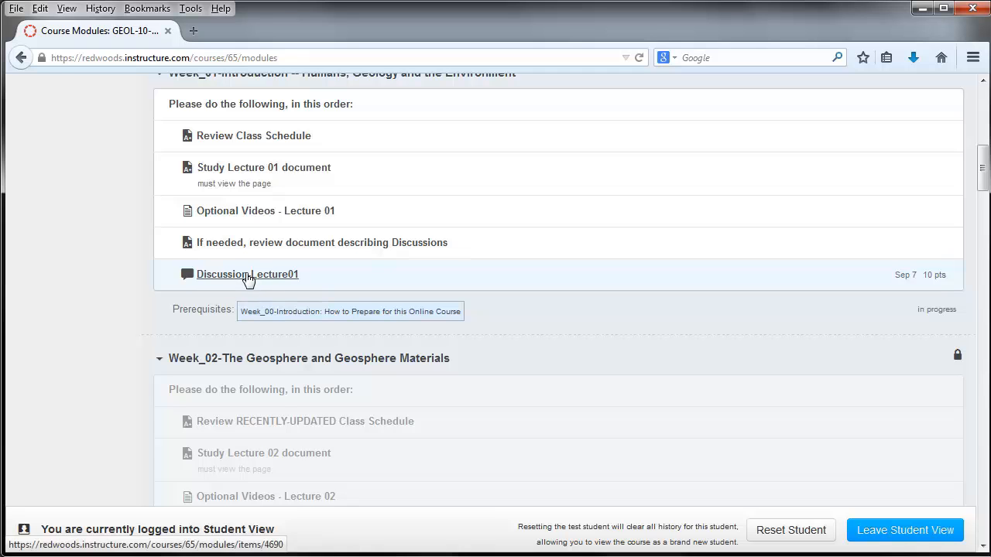
mouse_move(70, 193)
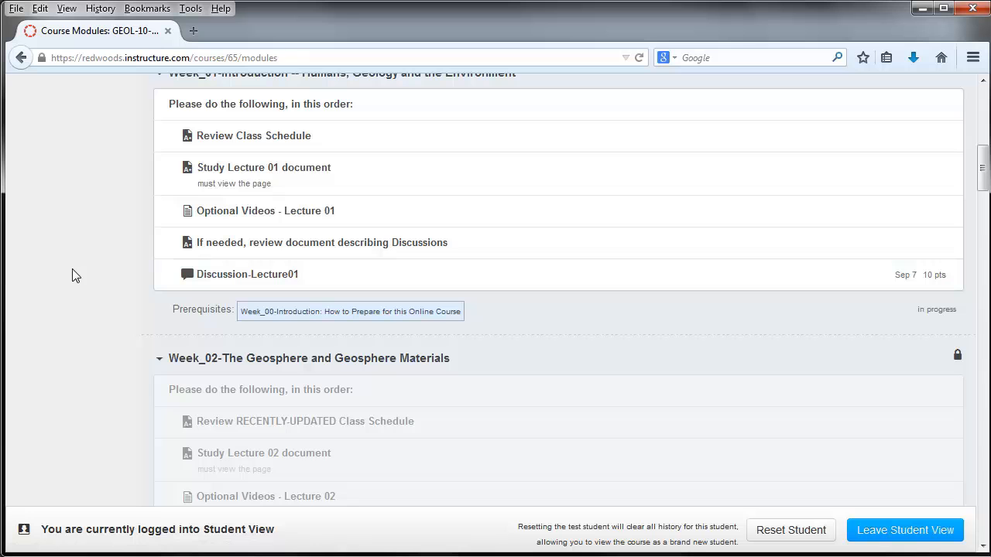
scroll("down", 3)
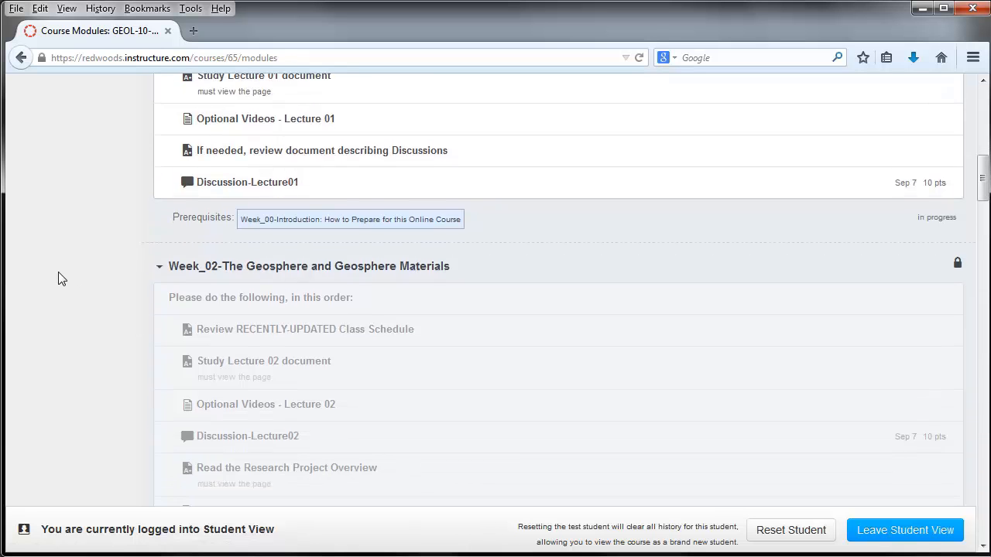
scroll("down", 3)
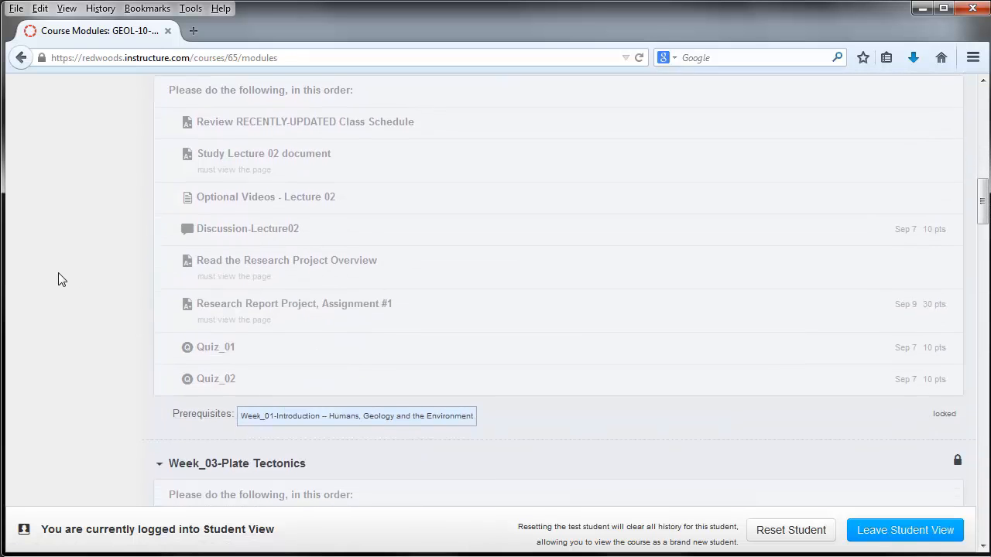
scroll("down", 3)
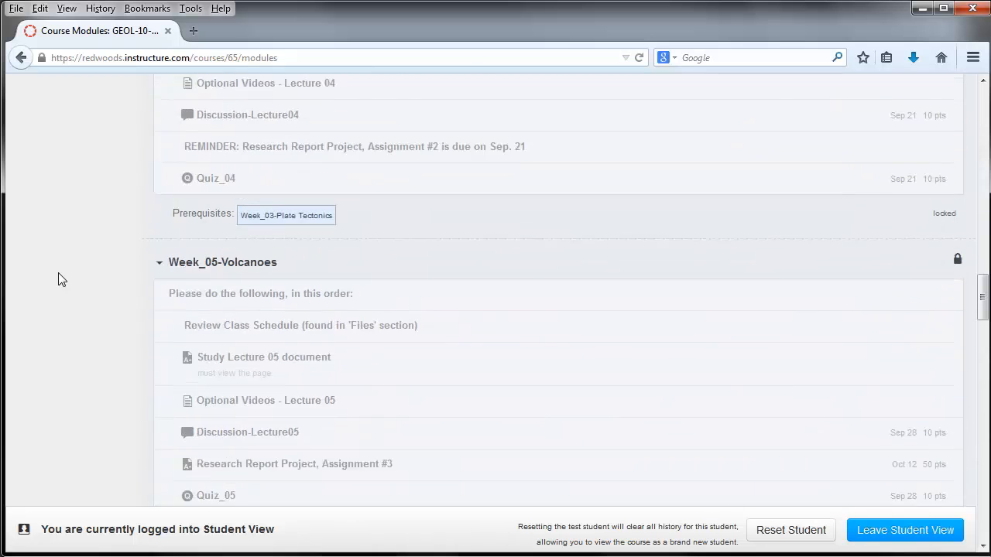
scroll("down", 3)
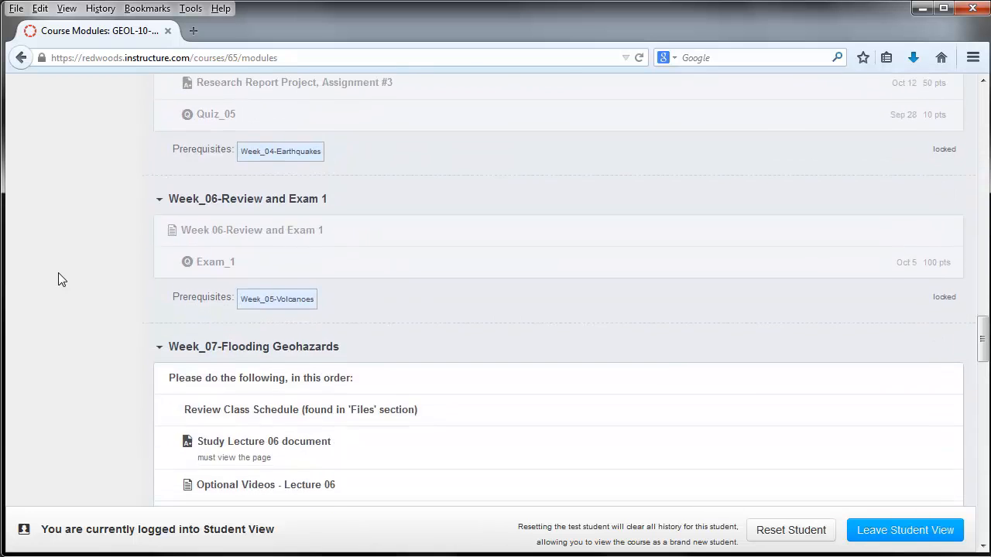
left_click(905, 529)
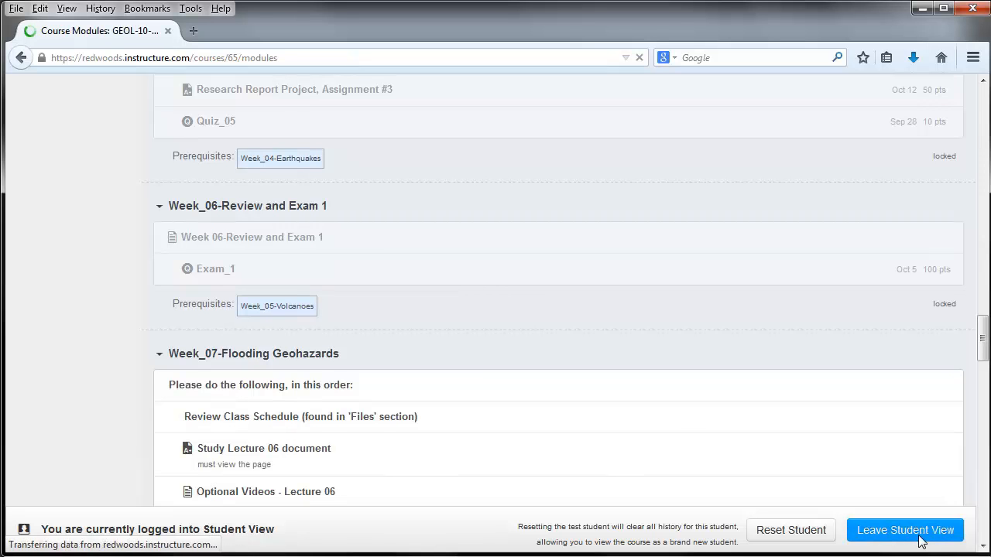
Step: Expand Week_11-Energy Resources to show its items and Week_10 prerequisite, with its gear menu open
left_click(906, 530)
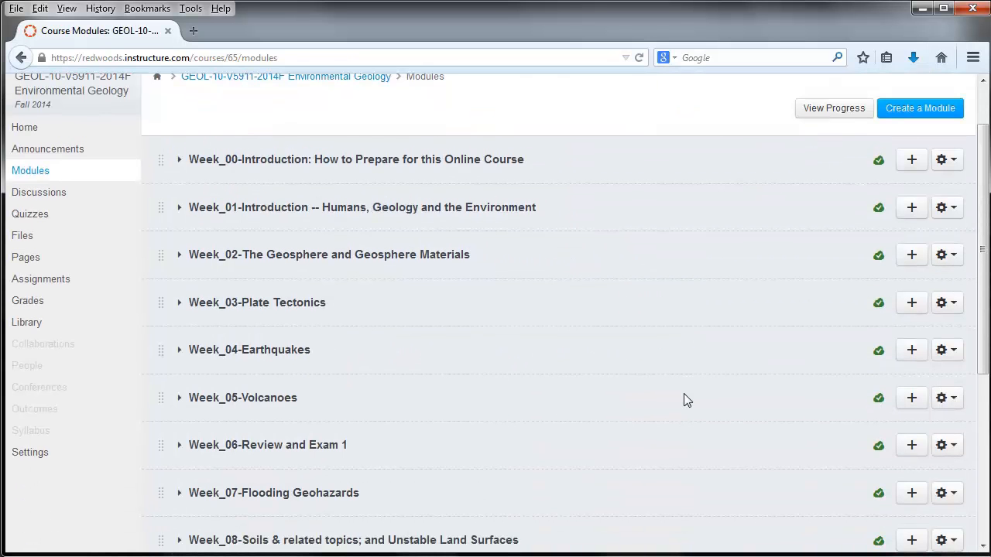
scroll("down", 3)
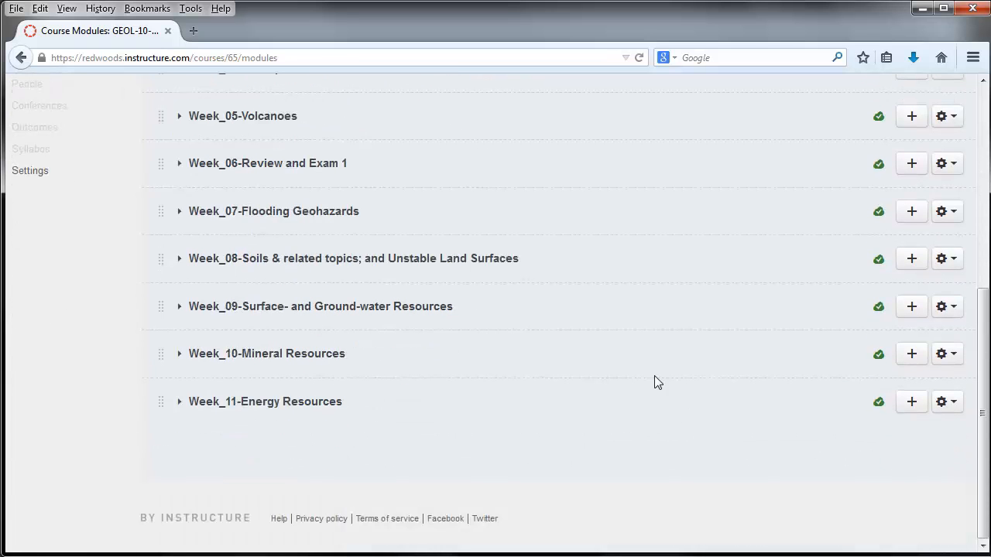
mouse_move(174, 413)
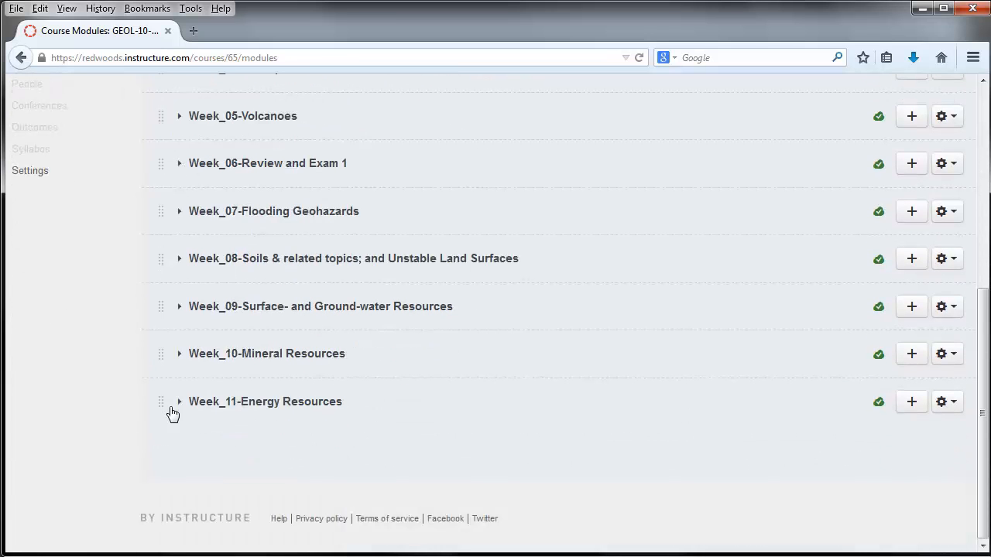
left_click(179, 402)
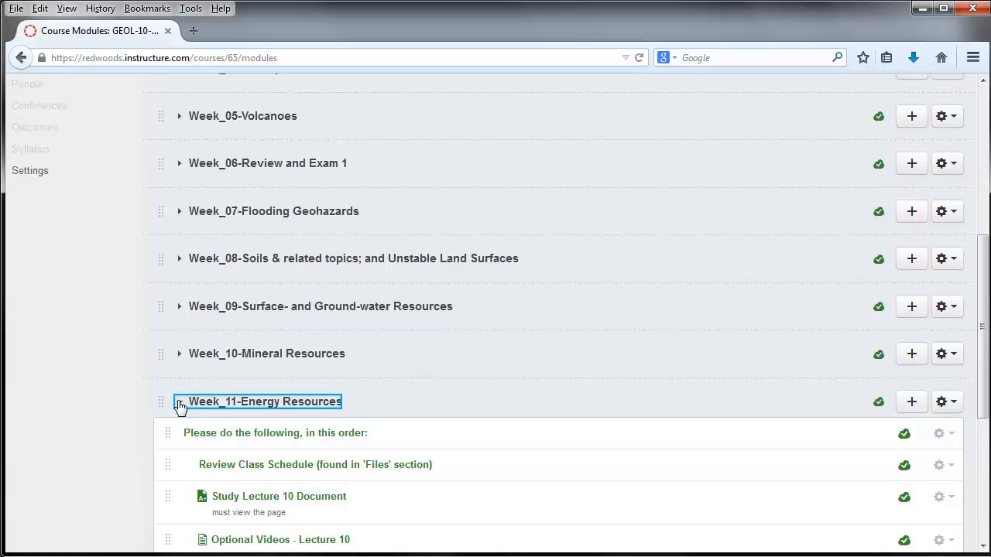
left_click(179, 402)
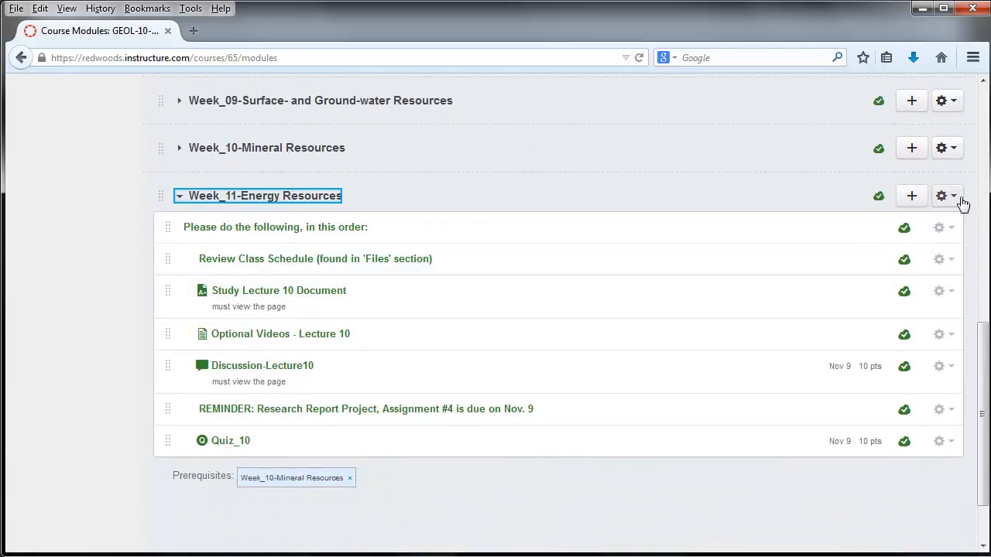
left_click(944, 196)
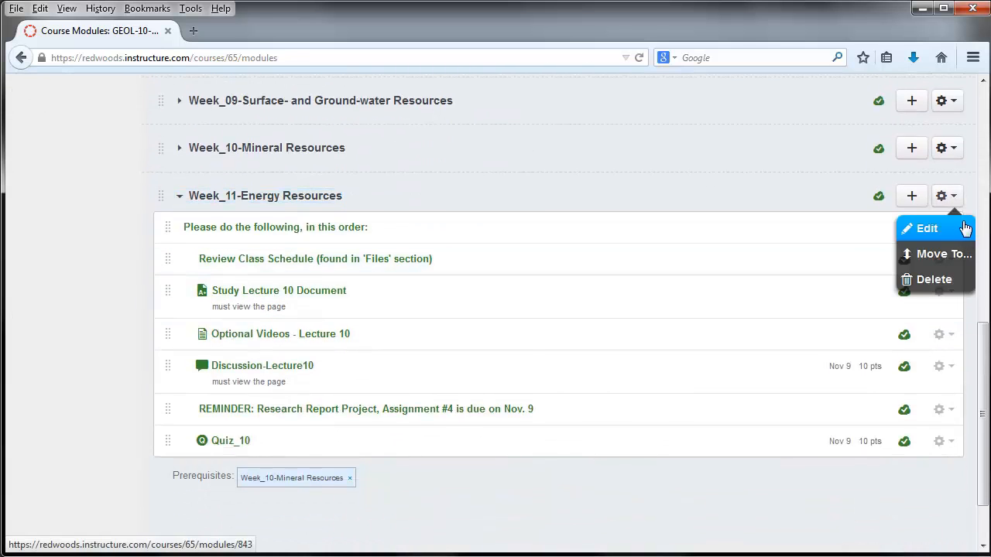
left_click(945, 195)
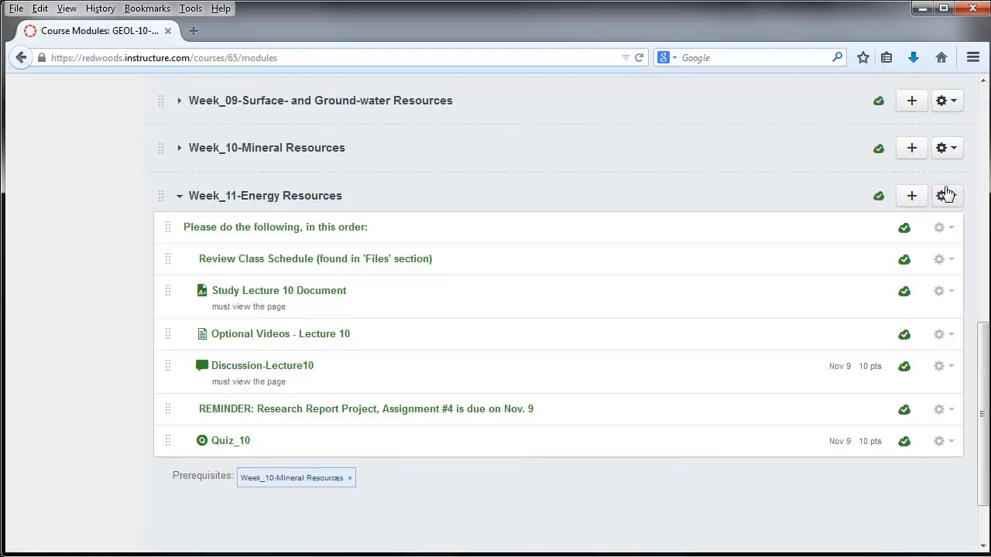
left_click(944, 195)
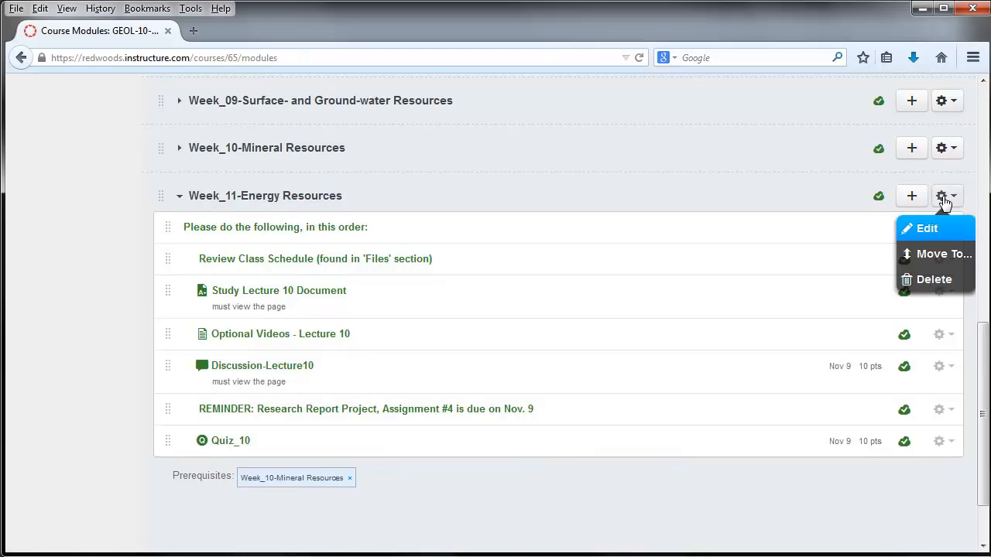
left_click(925, 228)
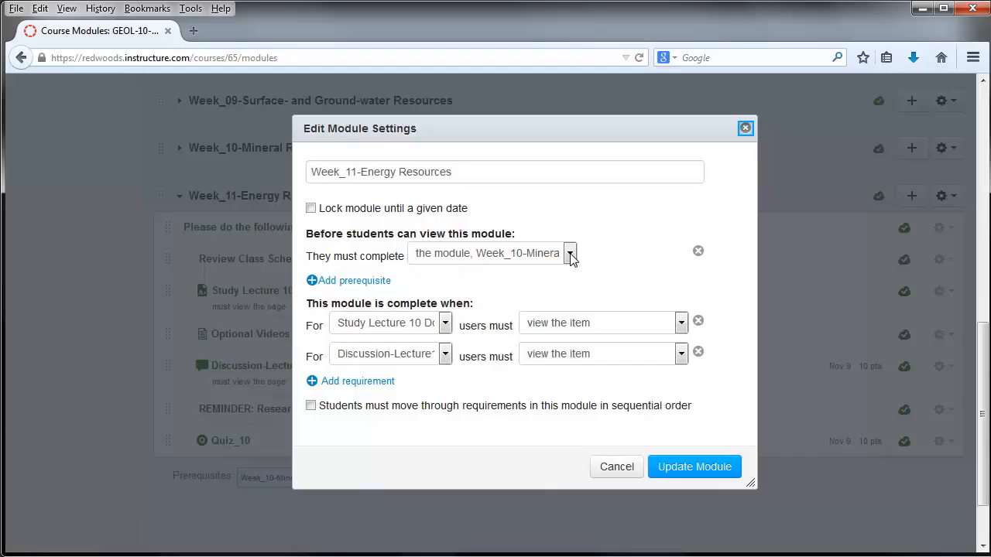
mouse_move(346, 294)
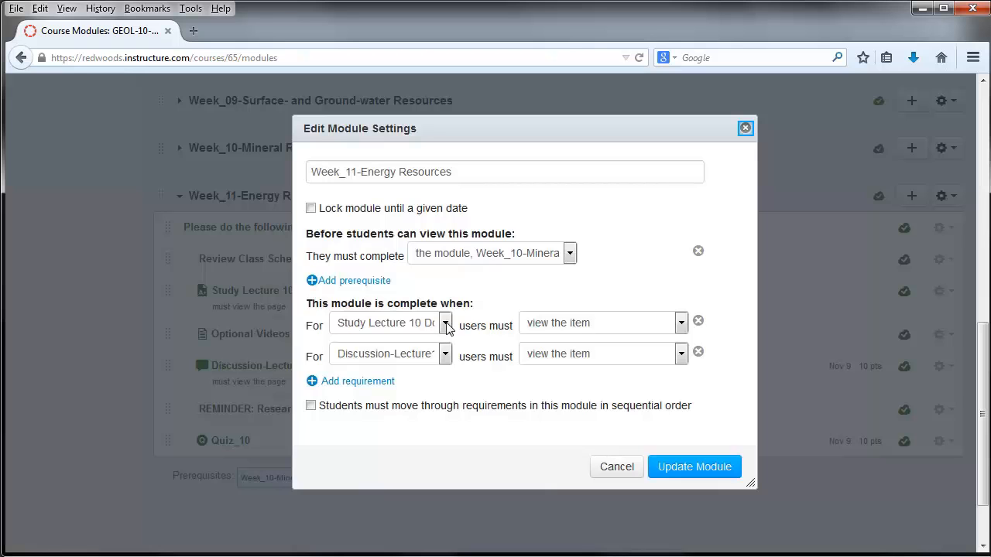
mouse_move(359, 381)
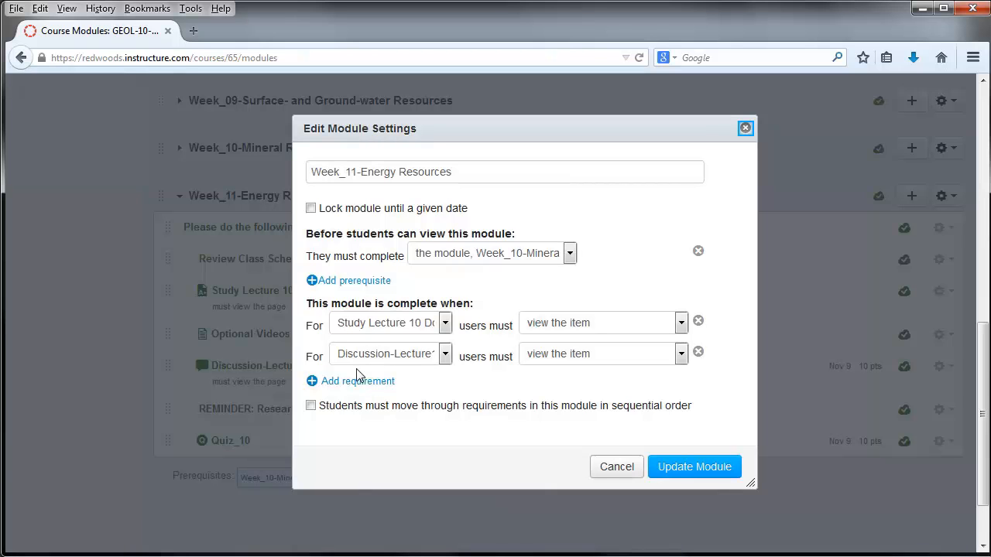
mouse_move(477, 395)
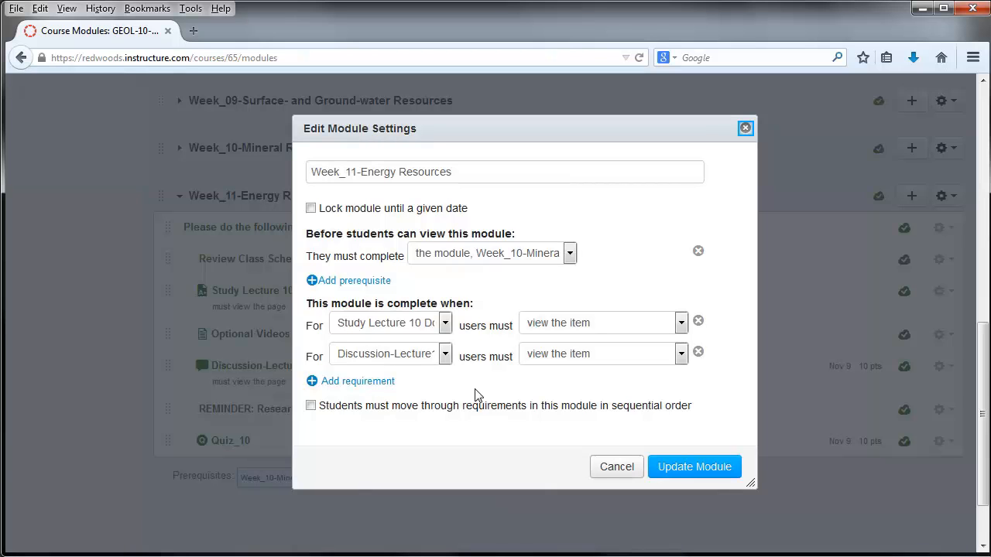
mouse_move(550, 409)
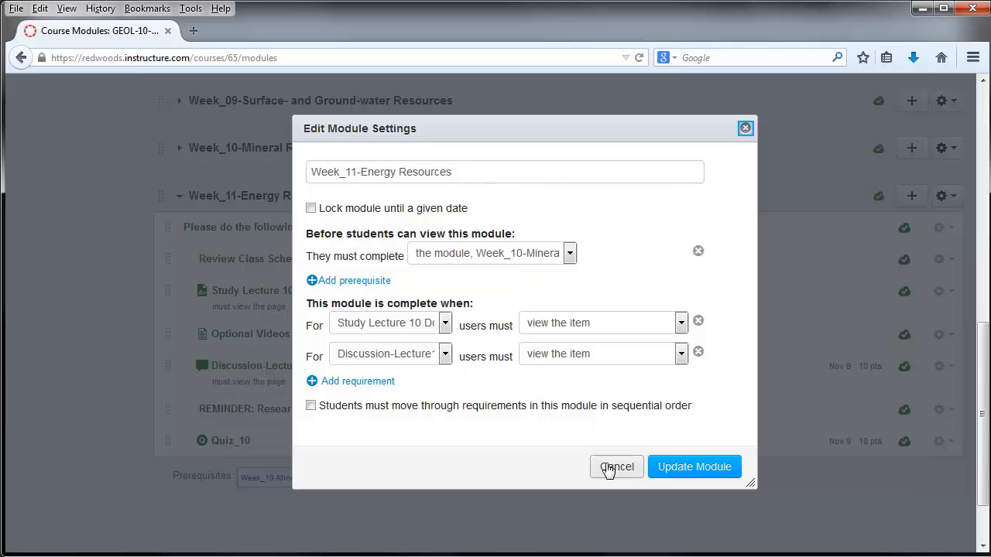
left_click(616, 467)
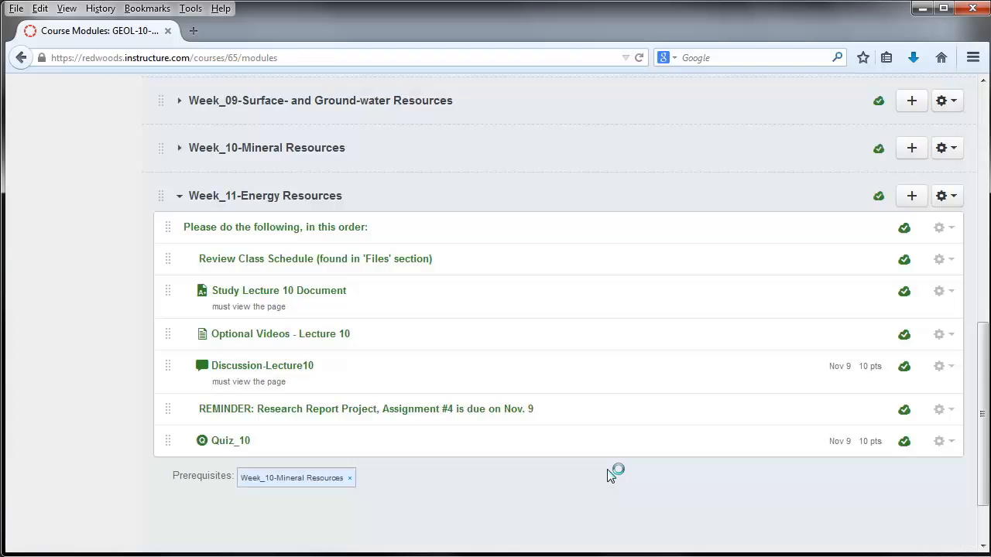